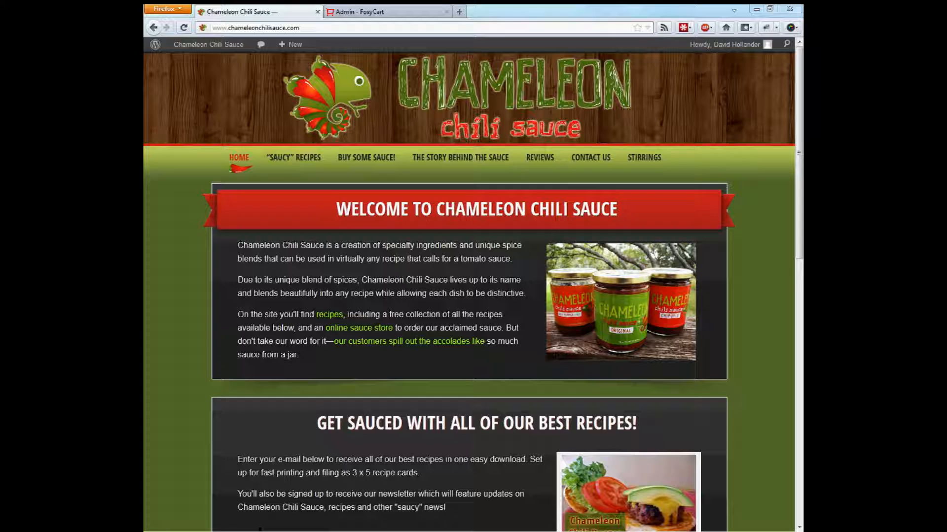
{"action": "mouse_move", "coordinate": [270, 384]}
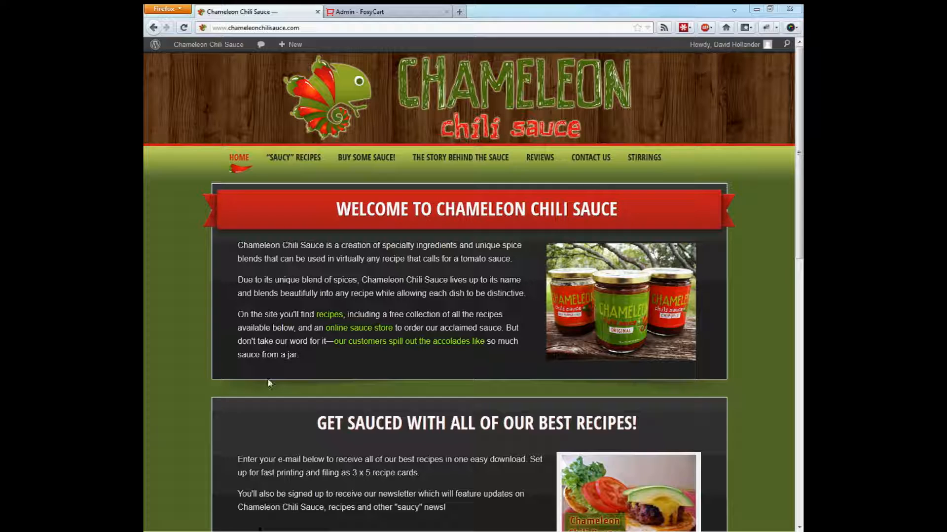
{"action": "mouse_move", "coordinate": [273, 356]}
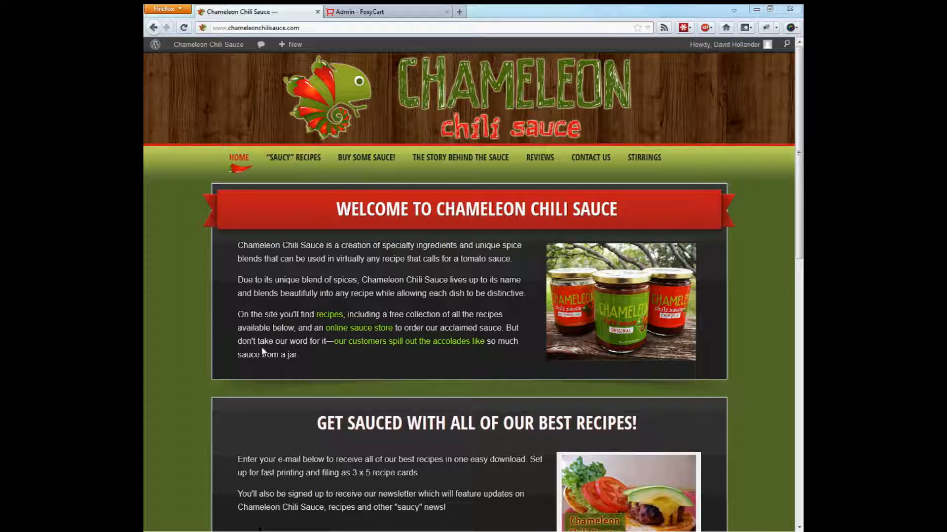
Add one Original Flavor sauce ($6.00) to the cart from its More Details page and proceed to checkout.
{"action": "left_click", "coordinate": [365, 157]}
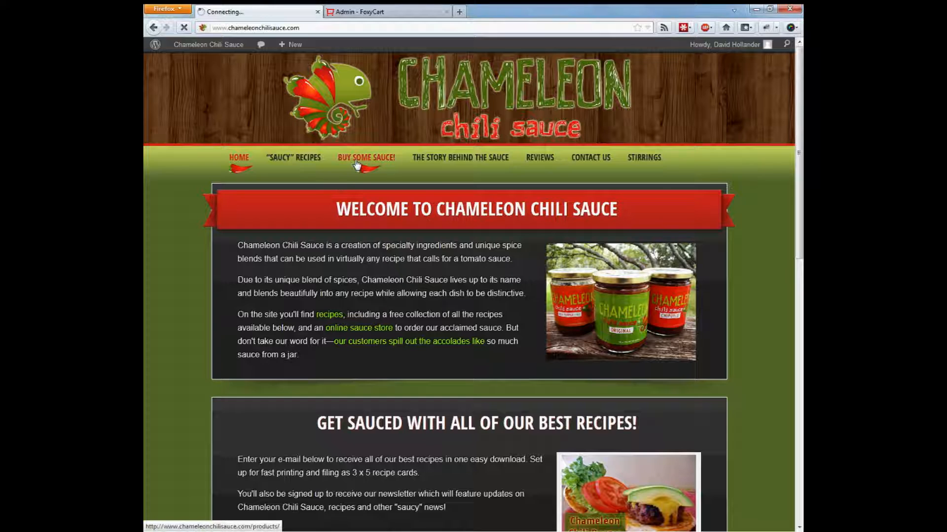
{"action": "left_click", "coordinate": [366, 158]}
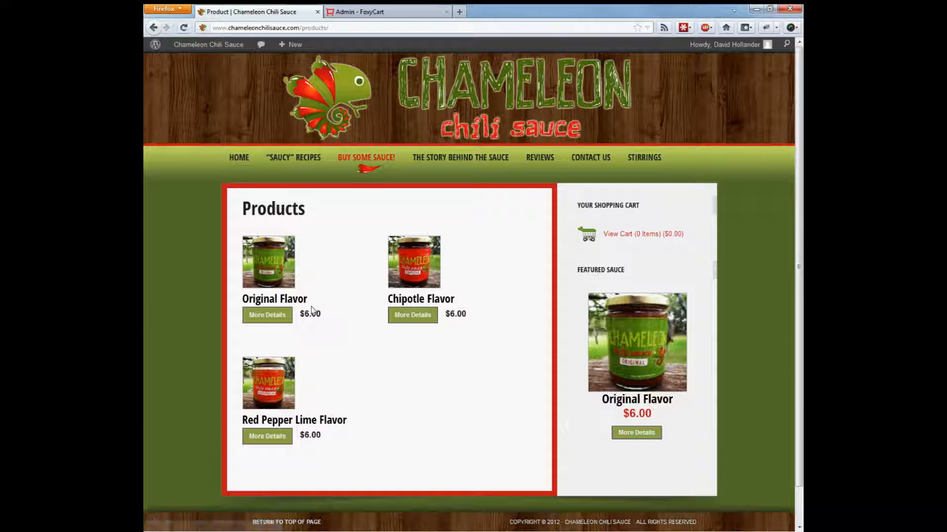
{"action": "left_click", "coordinate": [267, 314]}
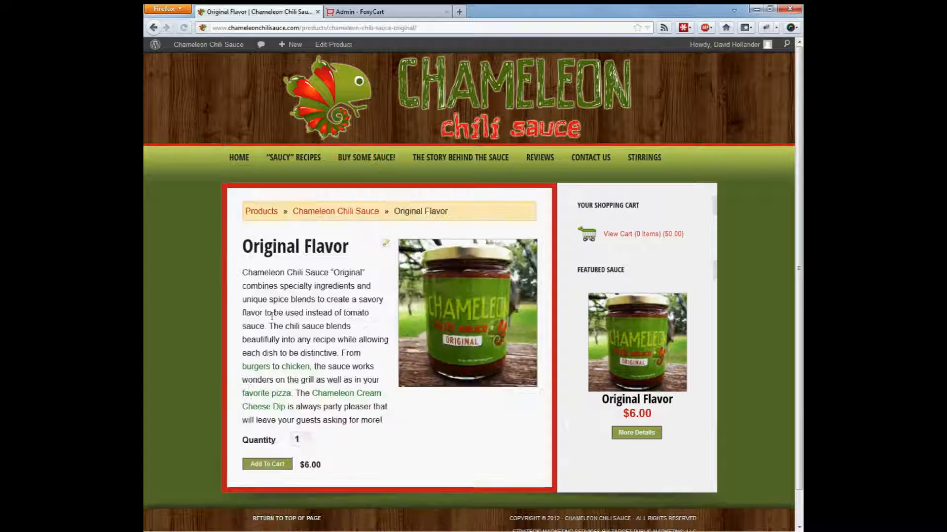
{"action": "left_click", "coordinate": [266, 464]}
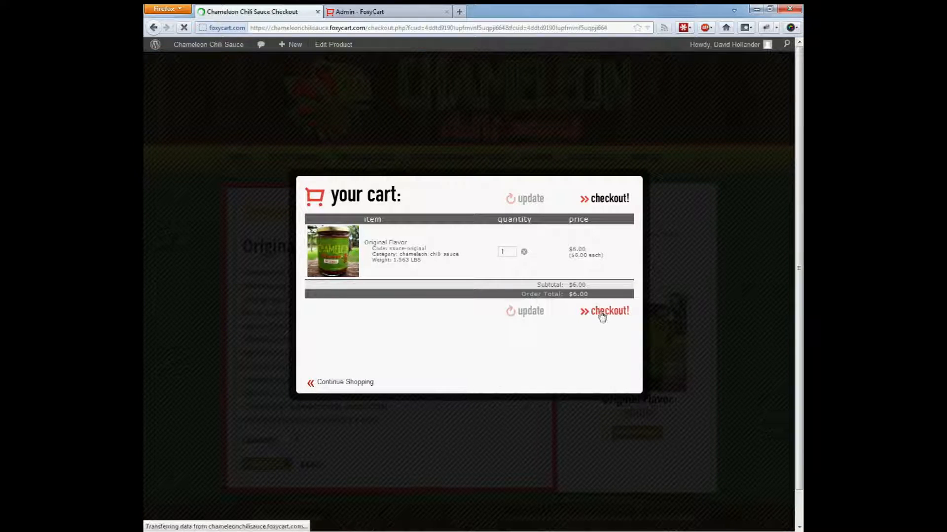
{"action": "left_click", "coordinate": [604, 311]}
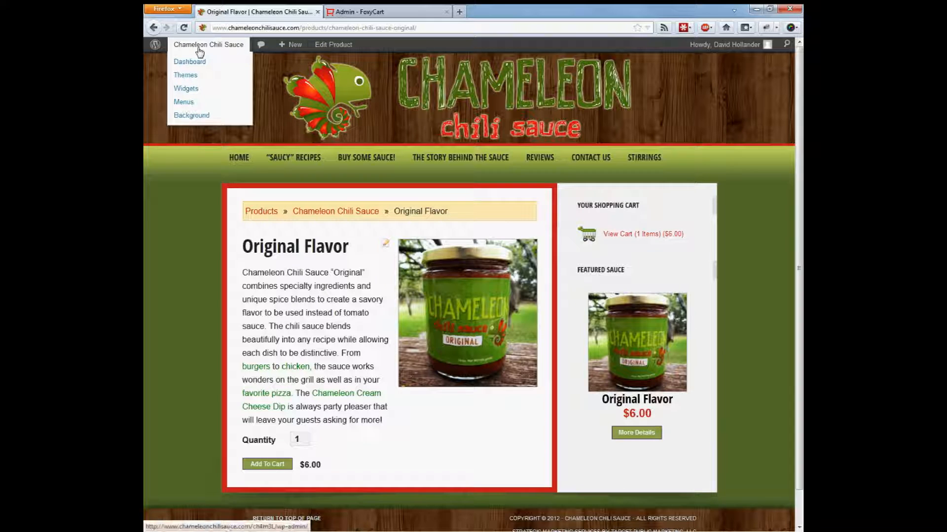
Create a new page titled Checkout with the permalink slug checkout-template.
{"action": "left_click", "coordinate": [189, 61]}
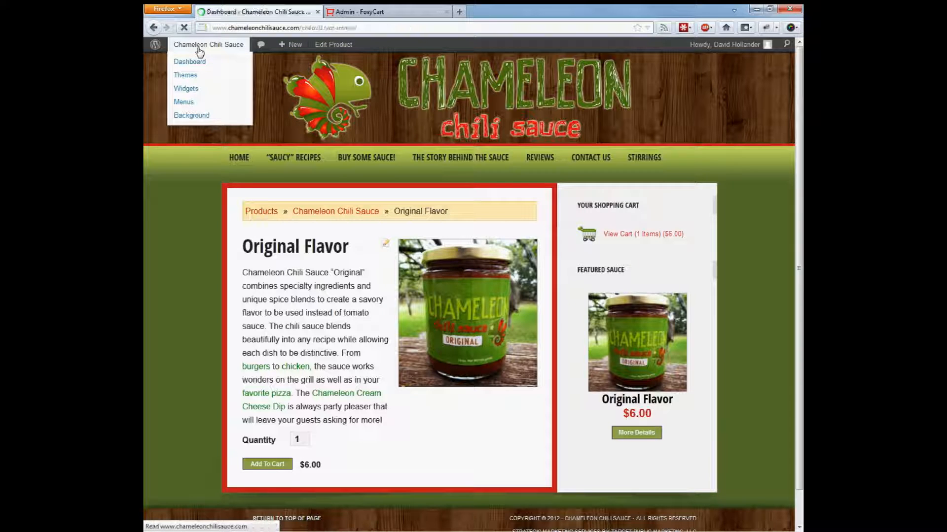
{"action": "left_click", "coordinate": [189, 61]}
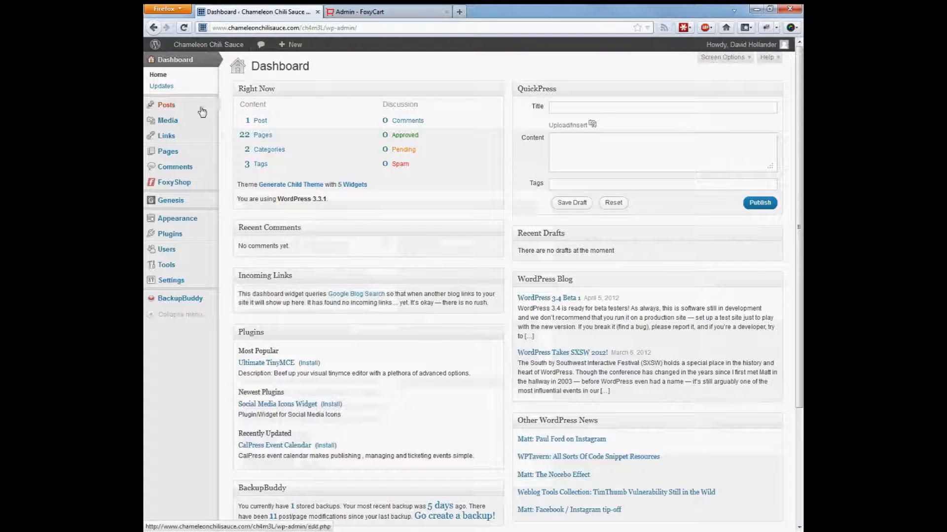
{"action": "left_click", "coordinate": [231, 162]}
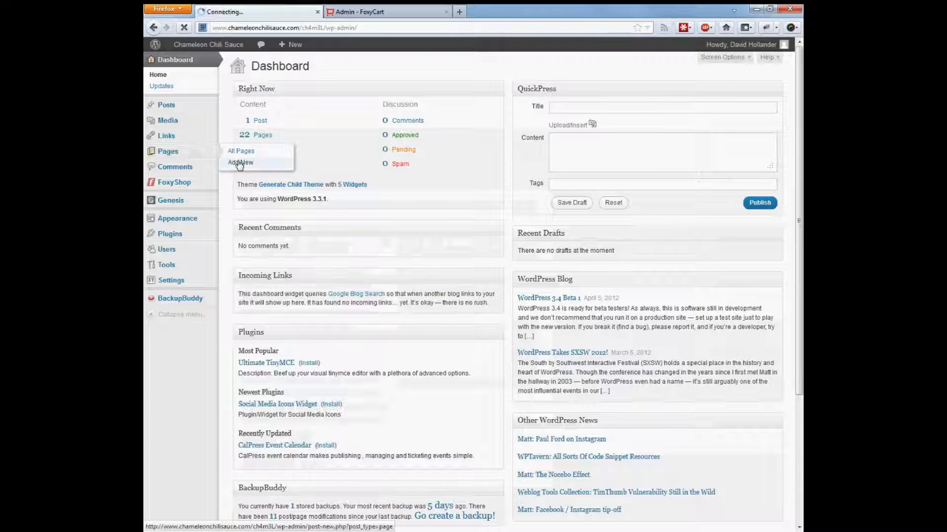
{"action": "left_click", "coordinate": [240, 162]}
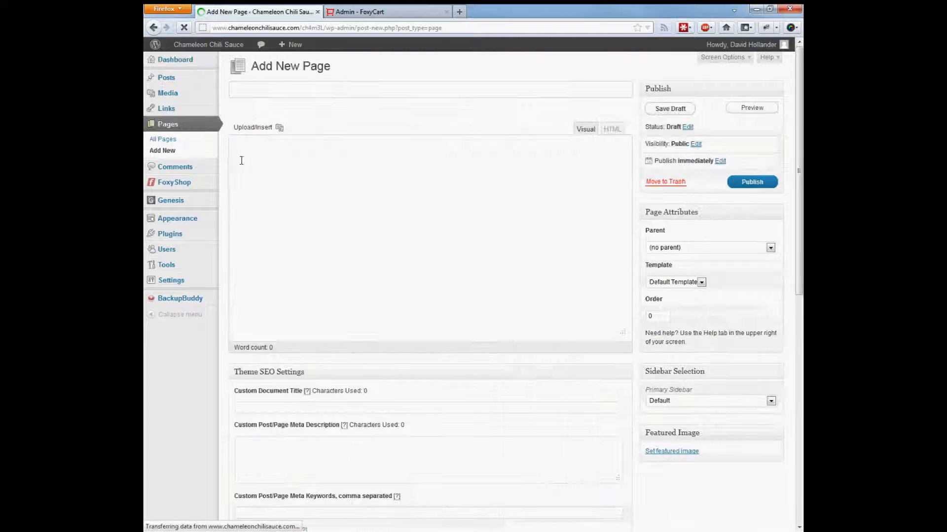
{"action": "type", "text": "Checkout"}
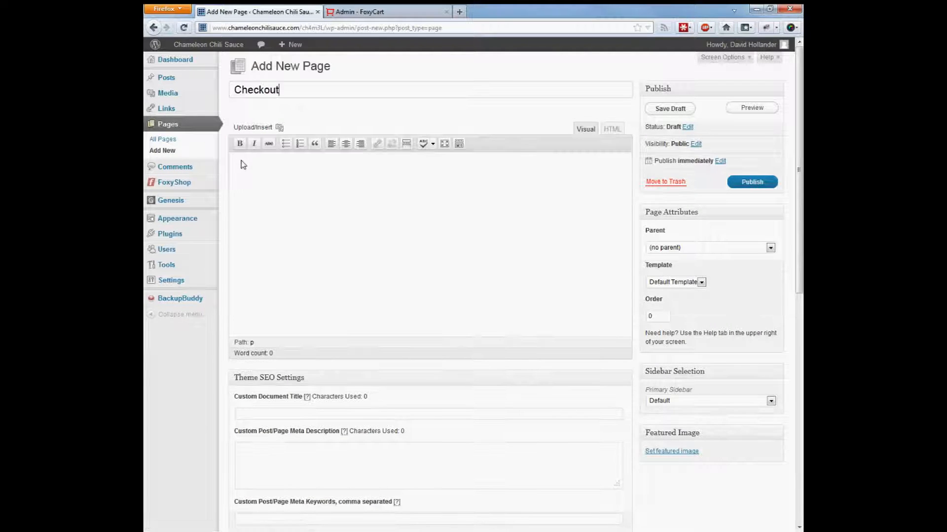
{"action": "left_click", "coordinate": [669, 108]}
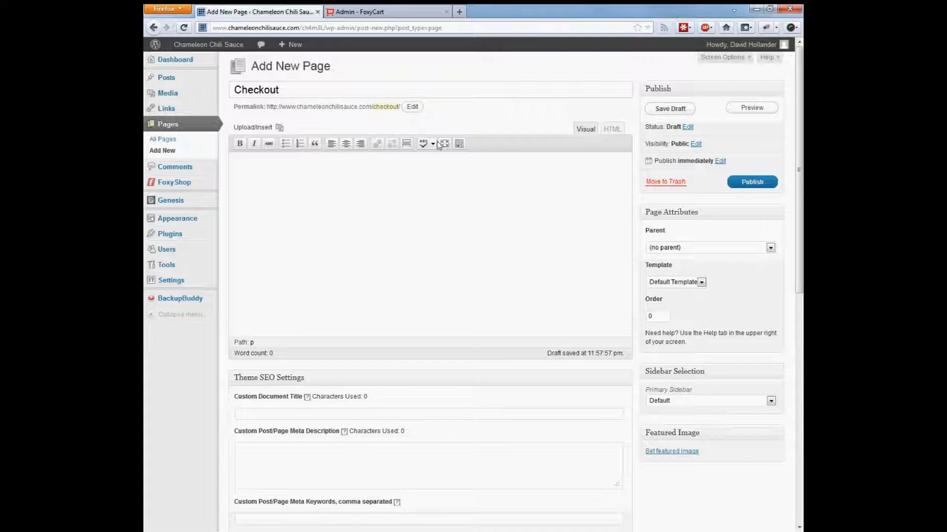
{"action": "left_click", "coordinate": [412, 106]}
{"action": "type", "text": "checkout-template"}
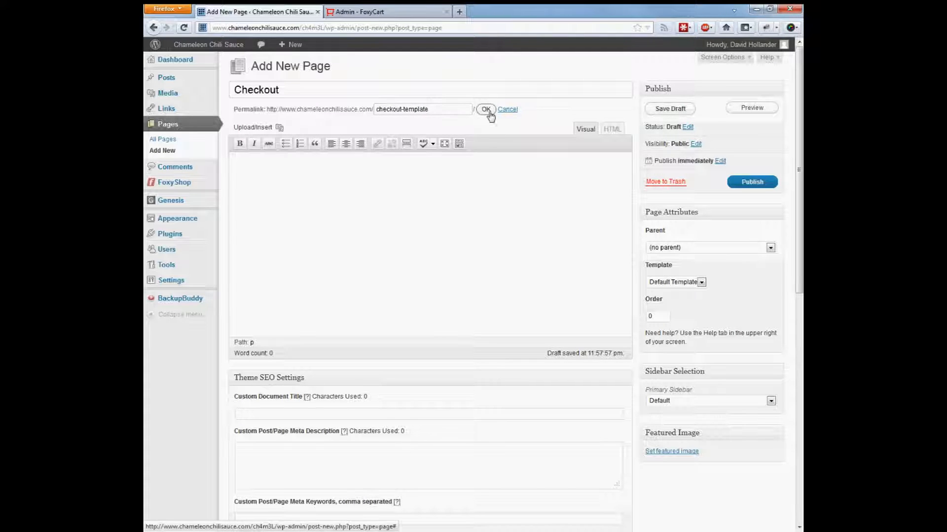
{"action": "left_click", "coordinate": [486, 109]}
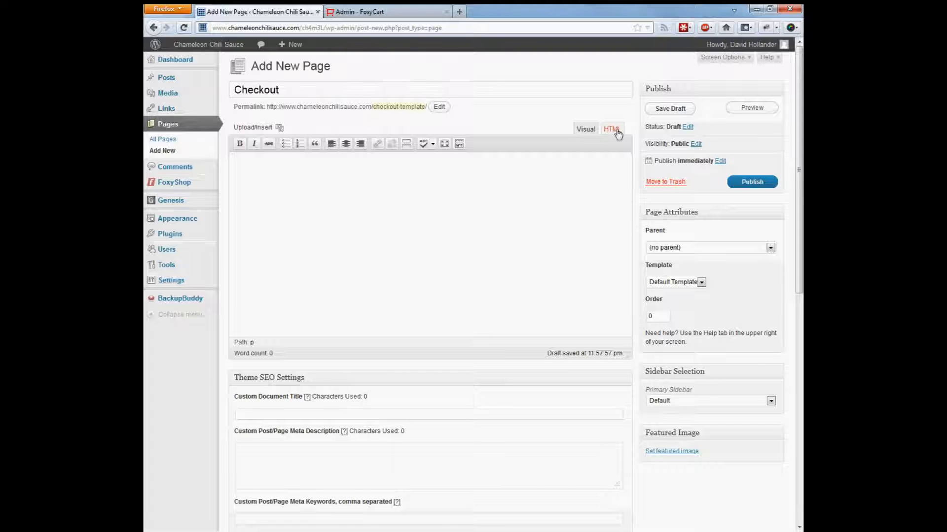
Enter ^^cart^^ and ^^checkout^^ placeholders in the page's HTML editor.
{"action": "left_click", "coordinate": [611, 129]}
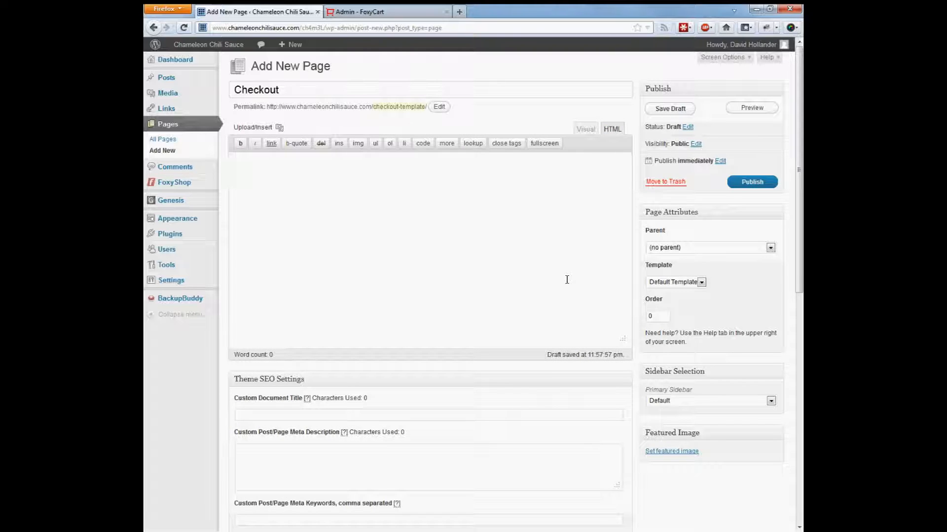
{"action": "type", "text": "^^cart^^"}
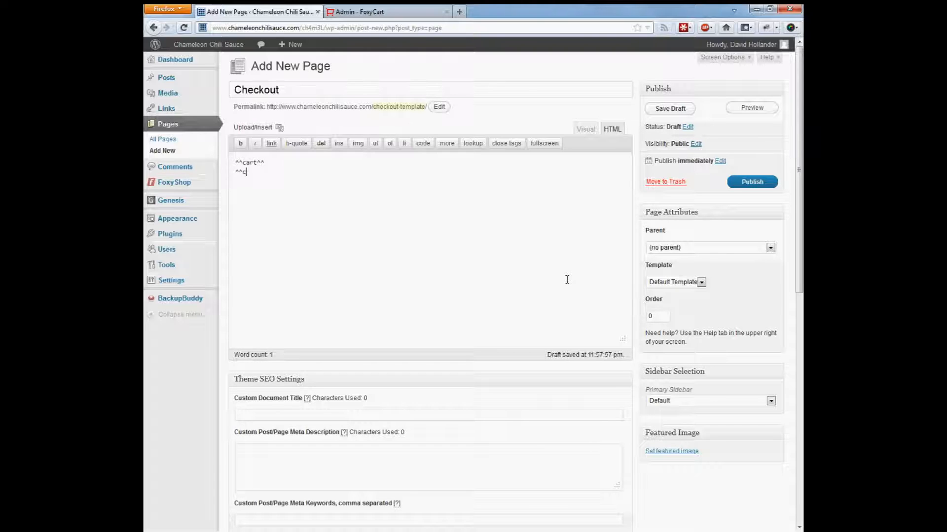
{"action": "type", "text": "heckout^^"}
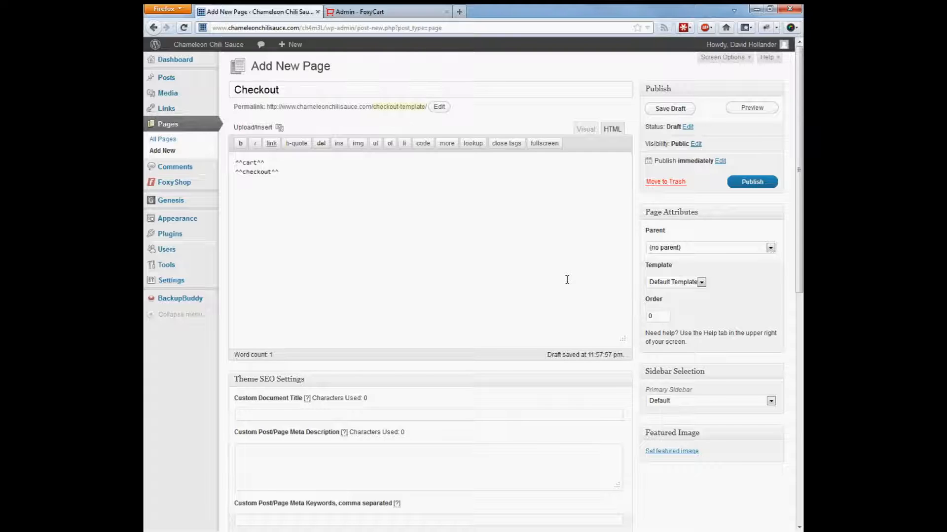
{"action": "mouse_move", "coordinate": [564, 296]}
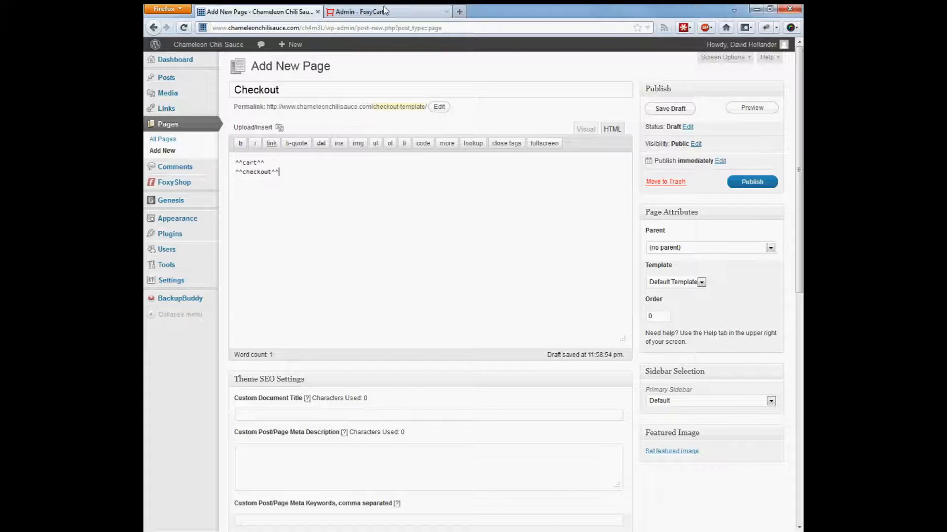
In the FoxyCart checkout template, select the stylesheet link, styles and script blocks for copying.
{"action": "left_click", "coordinate": [359, 12]}
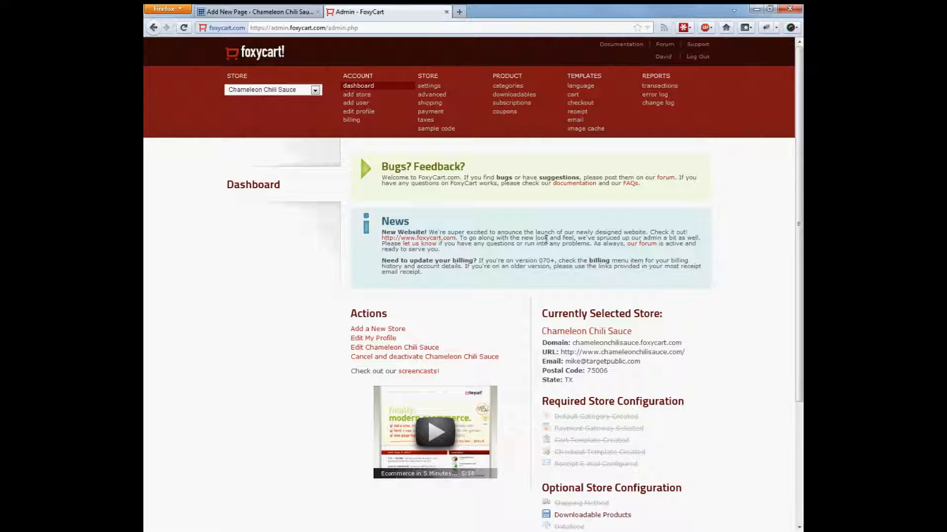
{"action": "left_click", "coordinate": [580, 102]}
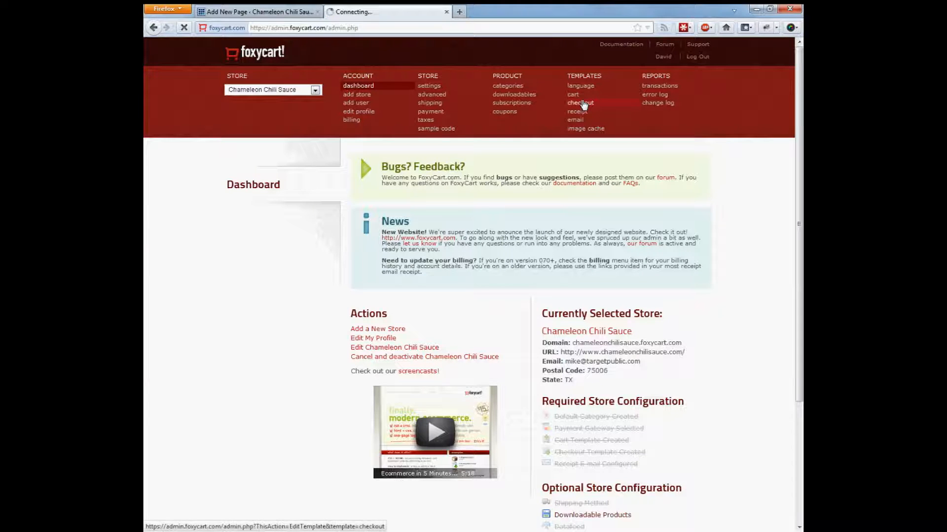
{"action": "left_click", "coordinate": [579, 102]}
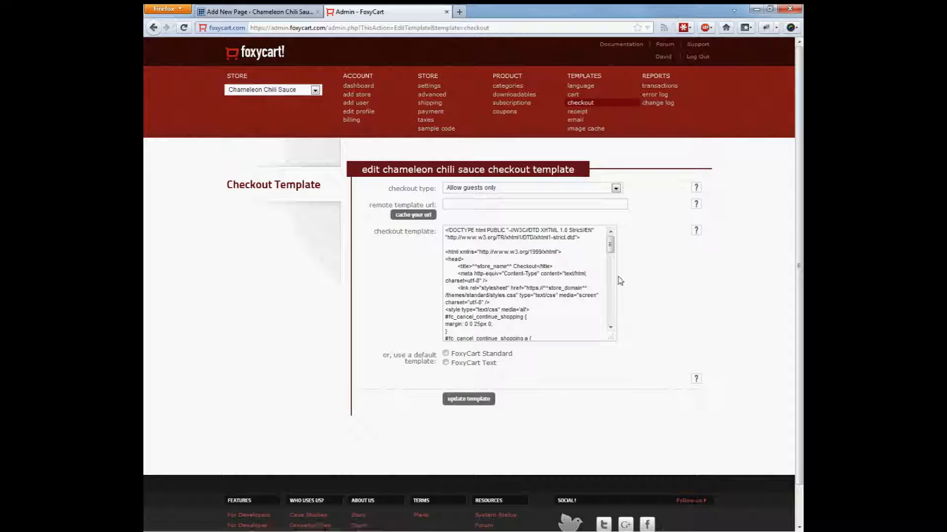
{"action": "scroll", "scroll_direction": "down", "scroll_amount": 3}
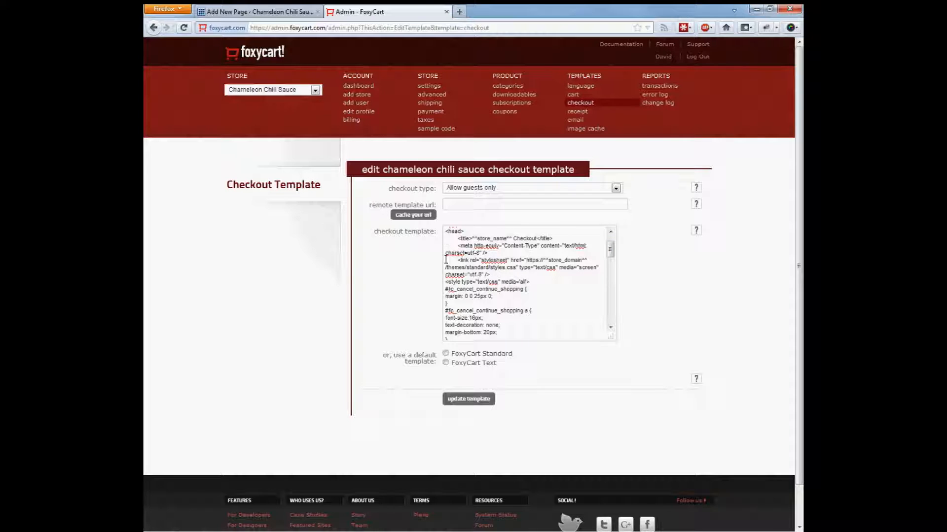
{"action": "left_click_drag", "start_coordinate": [445, 260], "coordinate": [496, 275]}
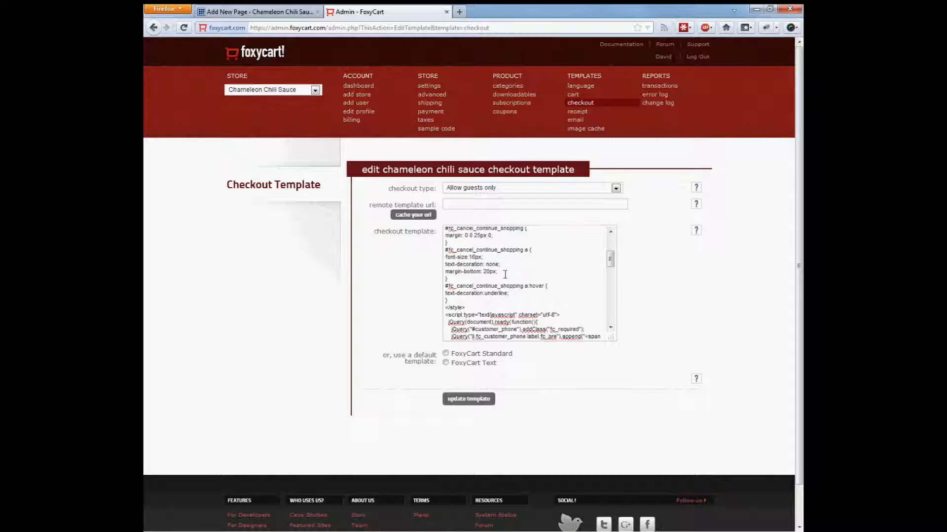
{"action": "scroll", "scroll_direction": "down", "scroll_amount": 3}
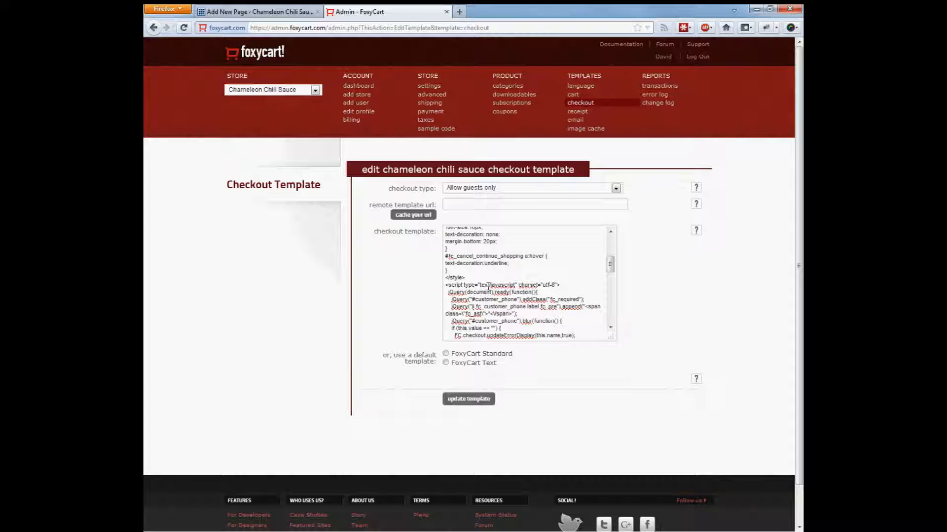
{"action": "scroll", "scroll_direction": "down", "scroll_amount": 3}
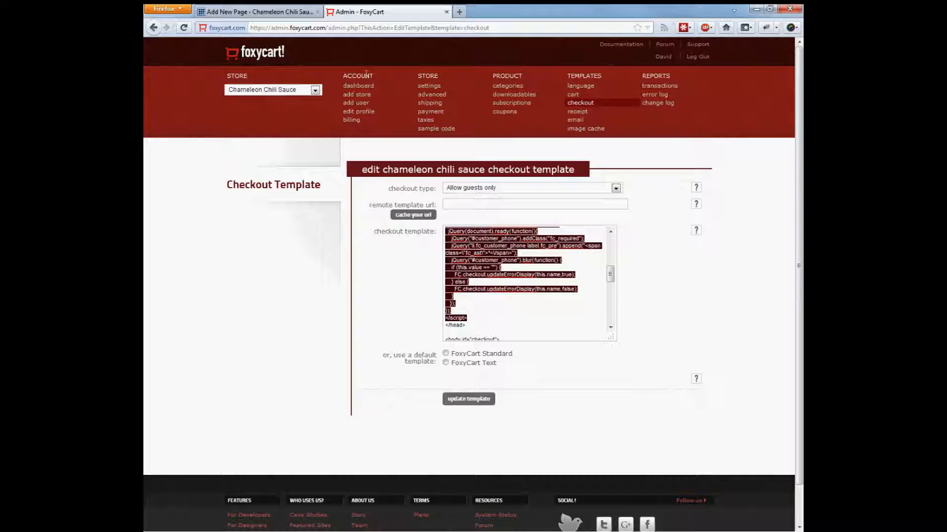
{"action": "left_click", "coordinate": [258, 12]}
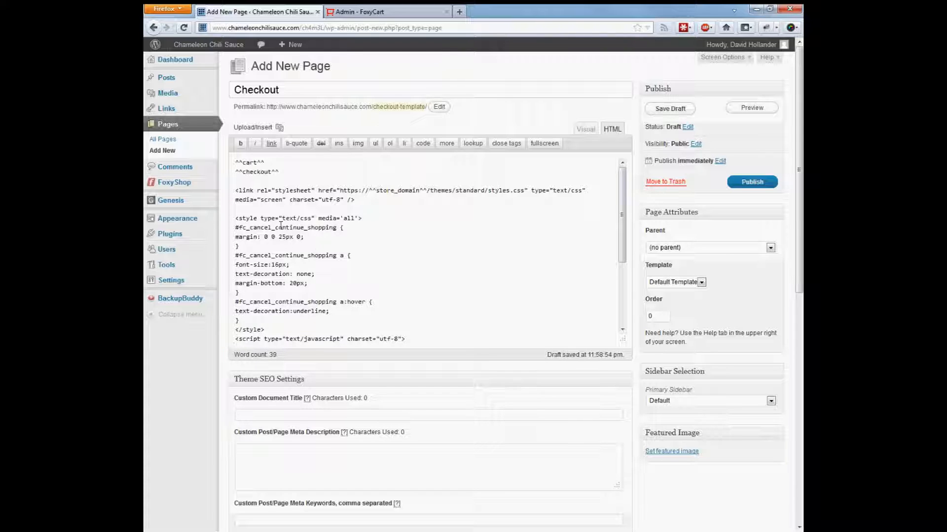
Place the copied template code below the placeholders and bring up the FoxyCart checkout page.
{"action": "scroll", "scroll_direction": "down", "scroll_amount": 3}
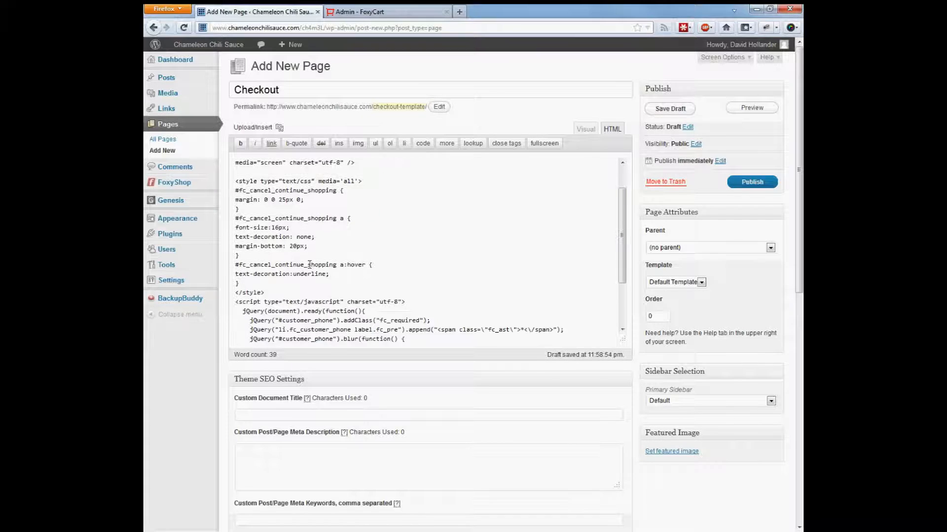
{"action": "scroll", "scroll_direction": "down", "scroll_amount": 3}
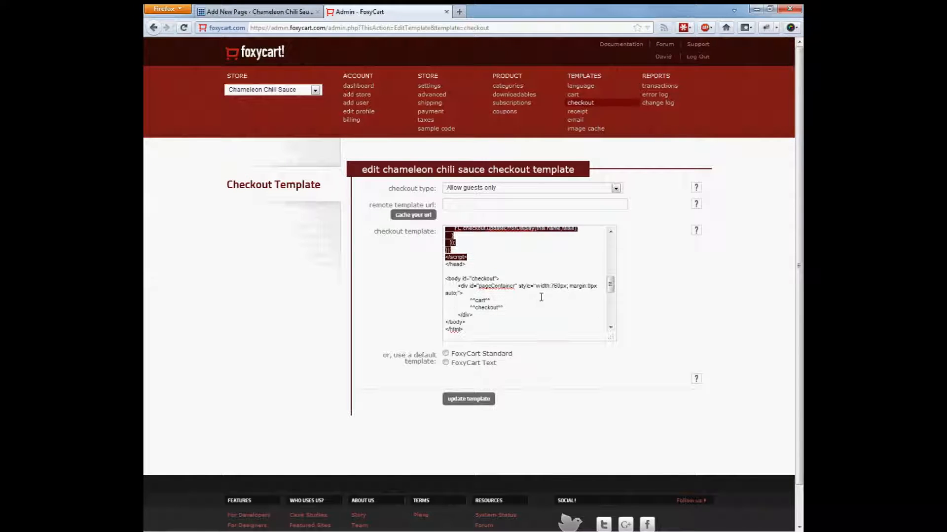
{"action": "scroll", "scroll_direction": "down", "scroll_amount": 3}
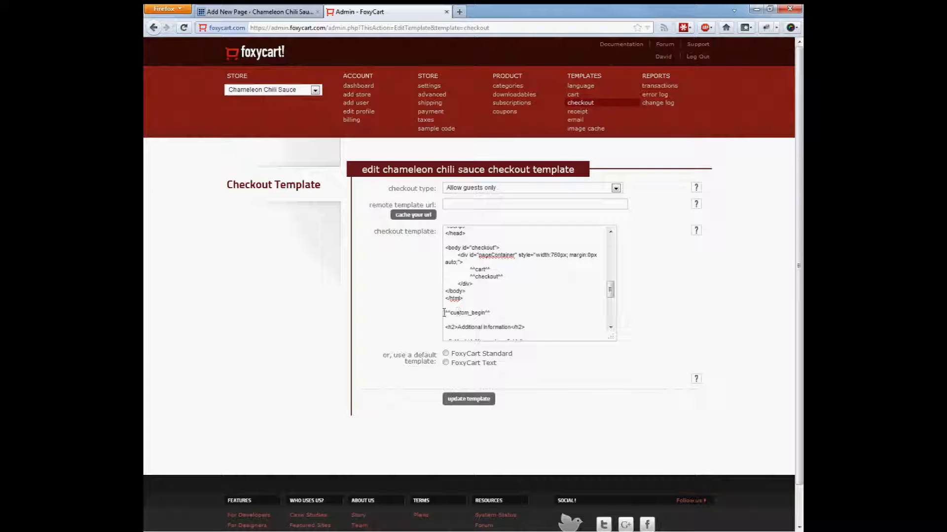
{"action": "scroll", "scroll_direction": "down", "scroll_amount": 3}
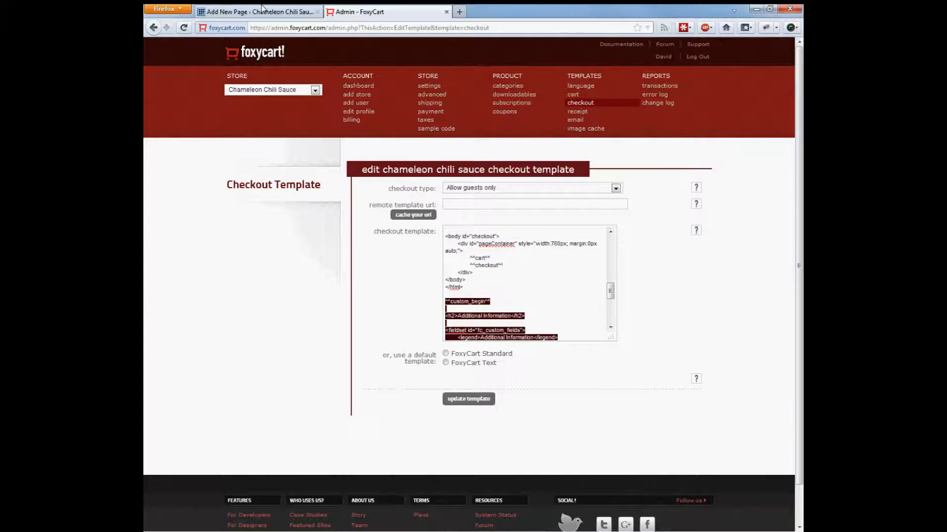
{"action": "left_click", "coordinate": [257, 12]}
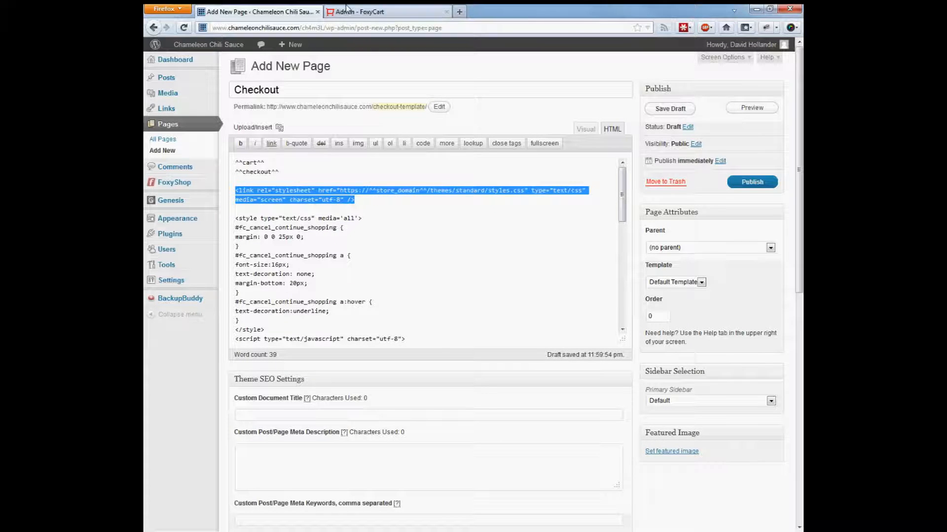
{"action": "left_click", "coordinate": [387, 12]}
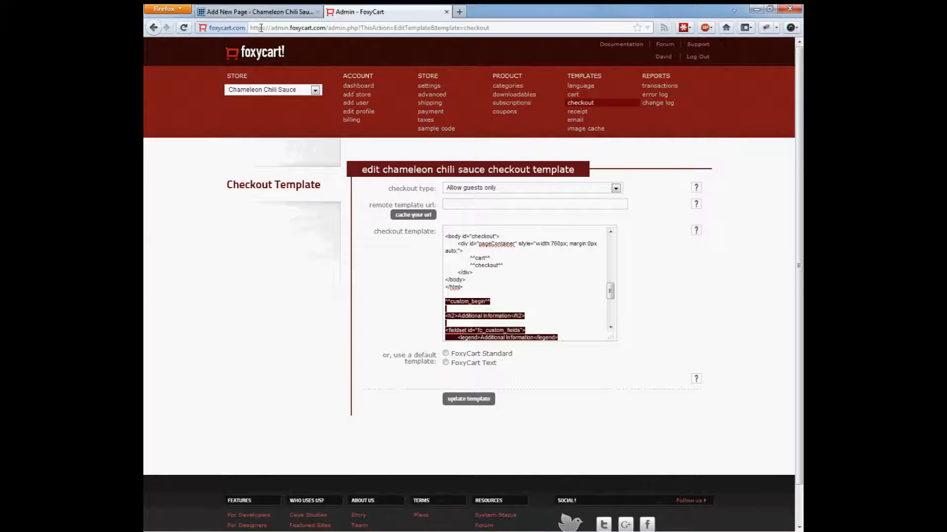
{"action": "left_click", "coordinate": [259, 11]}
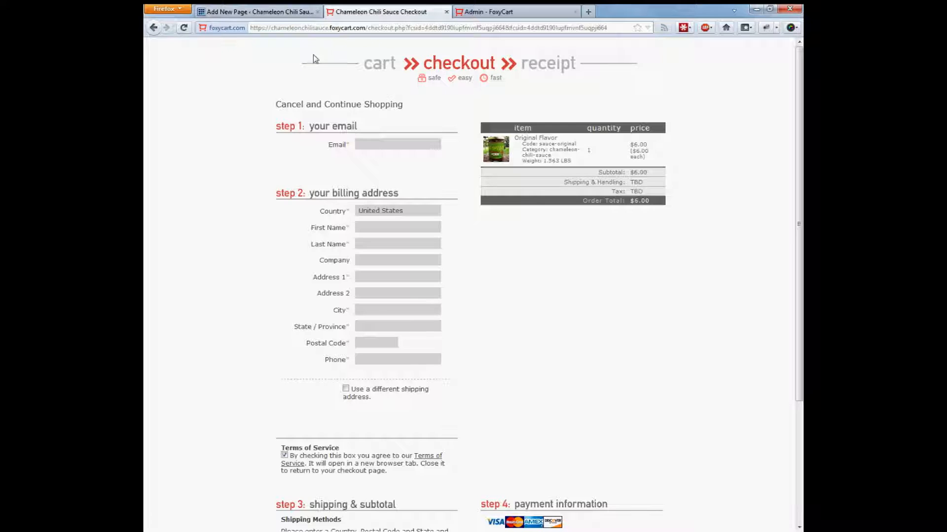
Cancel the checkout to continue shopping, review the template code, and return to the products page.
{"action": "left_click", "coordinate": [339, 104]}
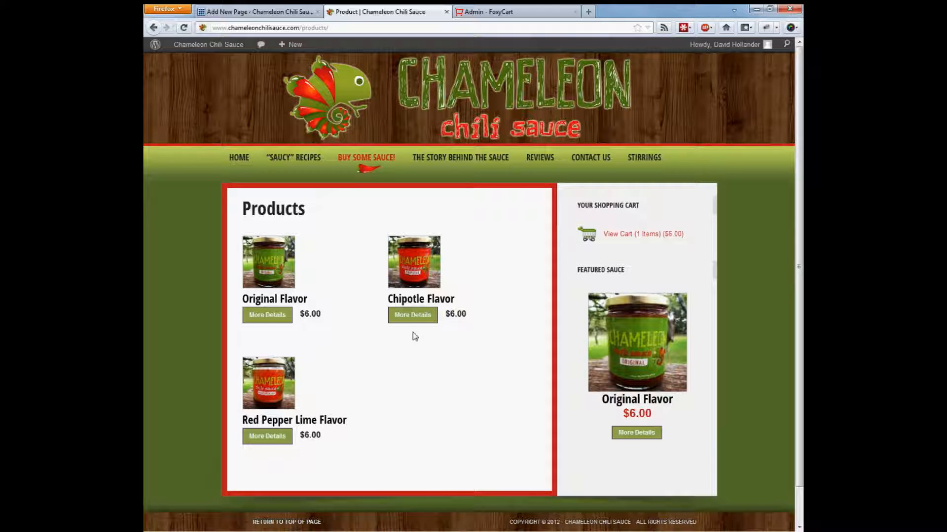
{"action": "mouse_move", "coordinate": [524, 97]}
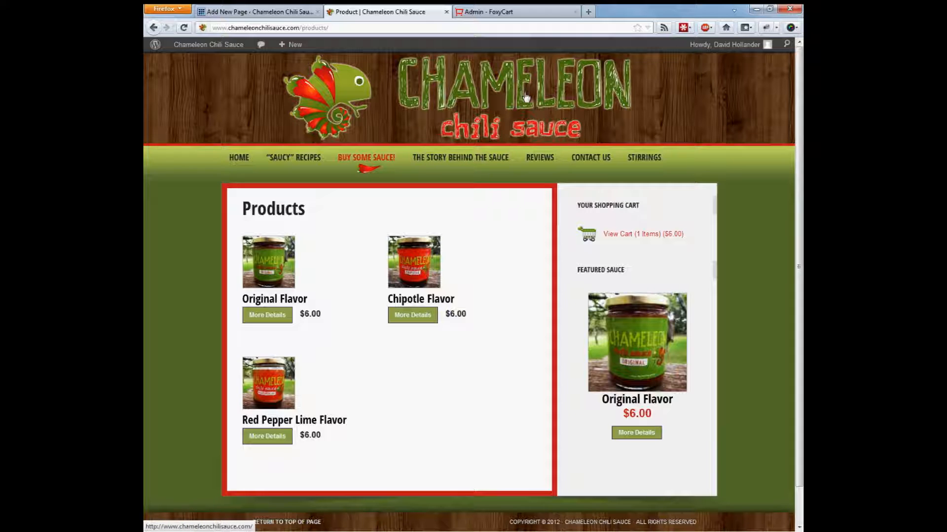
{"action": "left_click", "coordinate": [516, 11]}
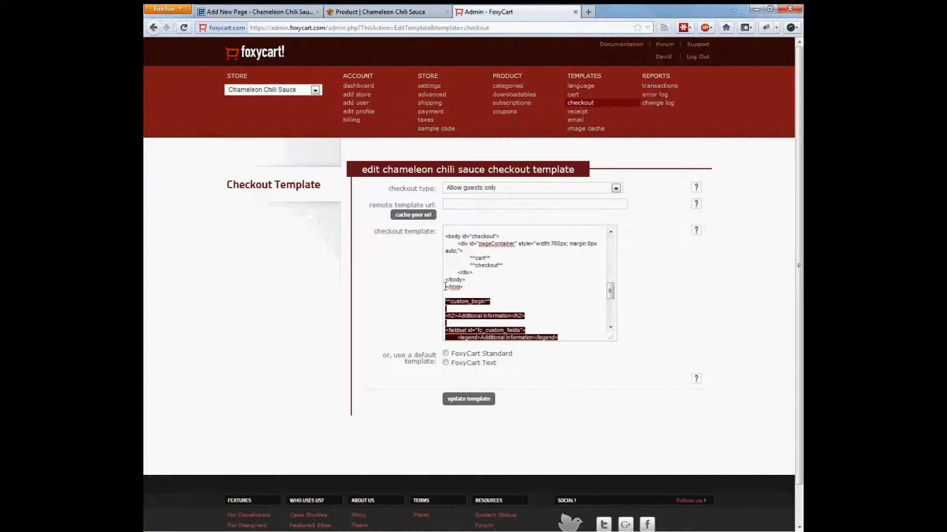
{"action": "left_click", "coordinate": [446, 363]}
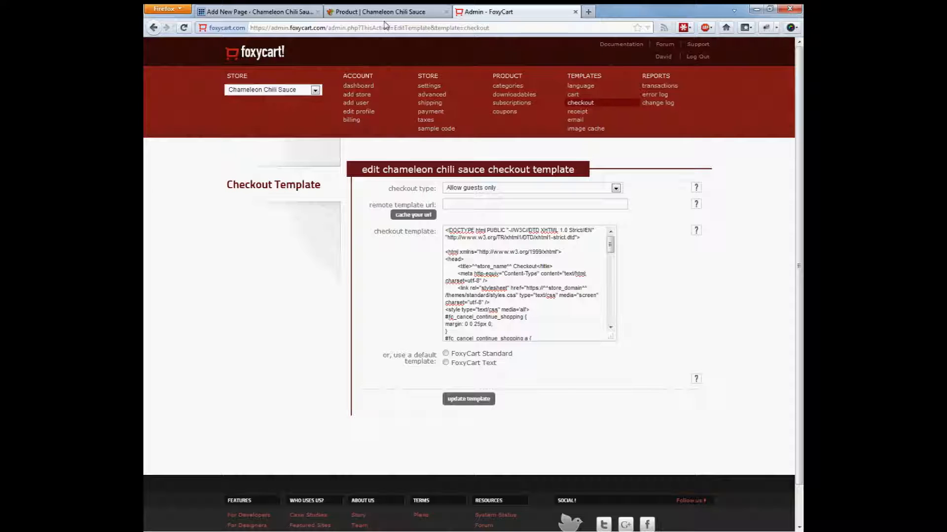
{"action": "left_click", "coordinate": [256, 12]}
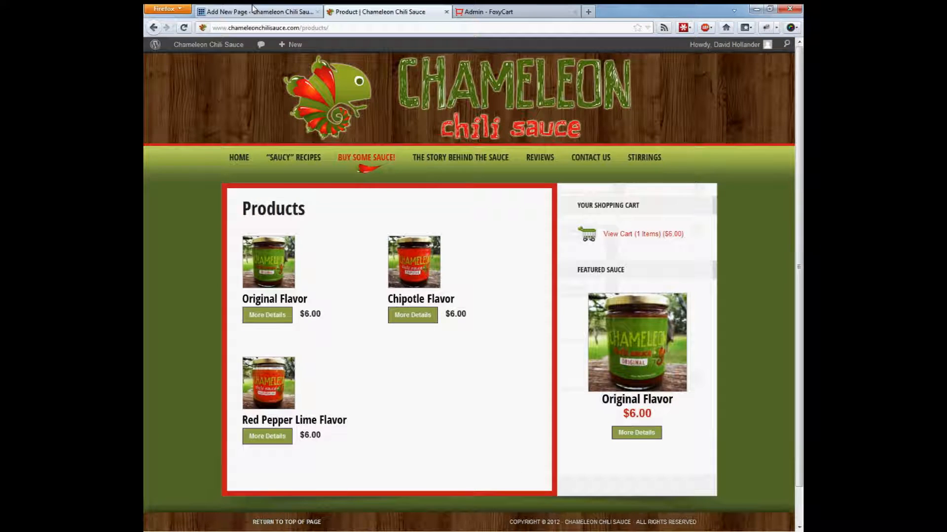
Choose the Full Width Content layout for the Checkout page and publish it.
{"action": "left_click", "coordinate": [256, 12]}
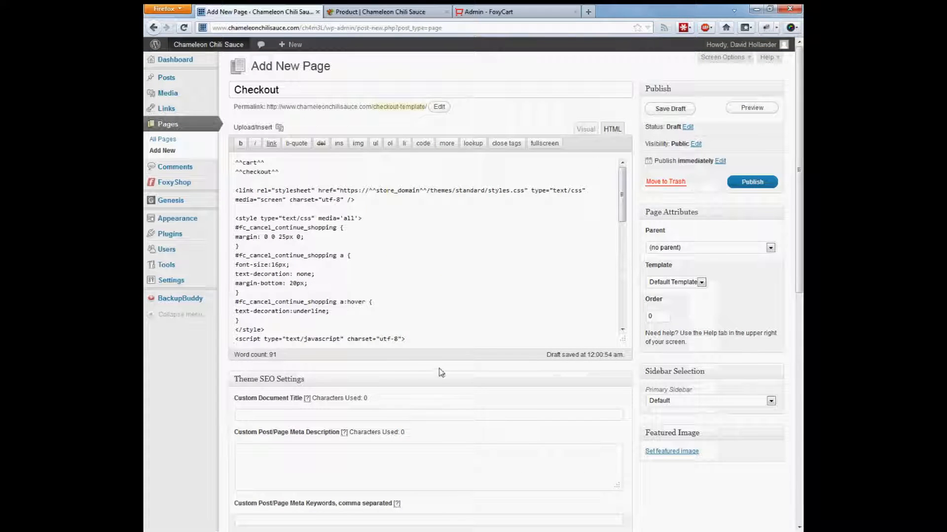
{"action": "scroll", "scroll_direction": "down", "scroll_amount": 3}
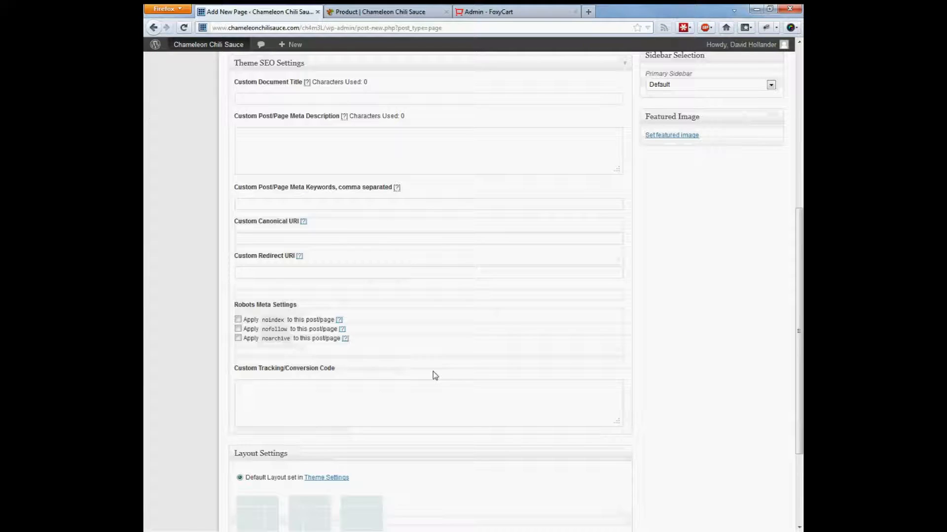
{"action": "scroll", "scroll_direction": "down", "scroll_amount": 3}
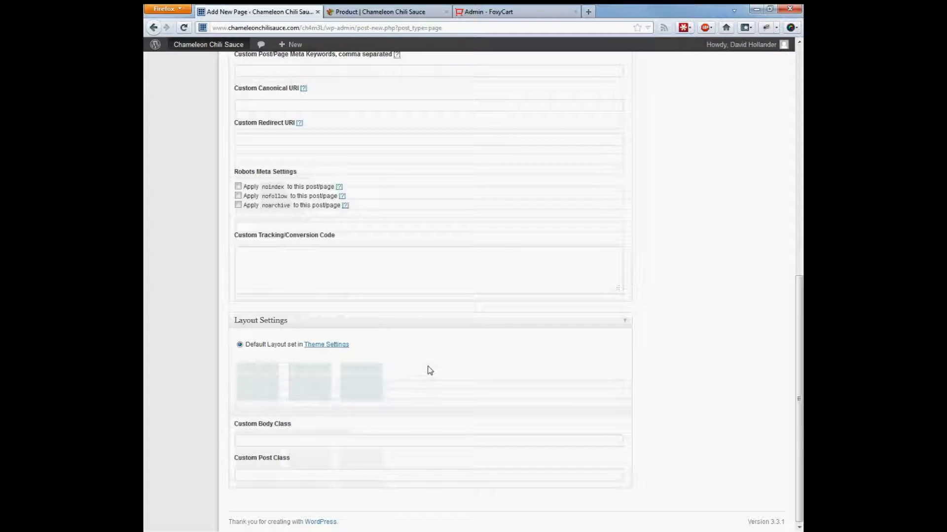
{"action": "mouse_move", "coordinate": [360, 381]}
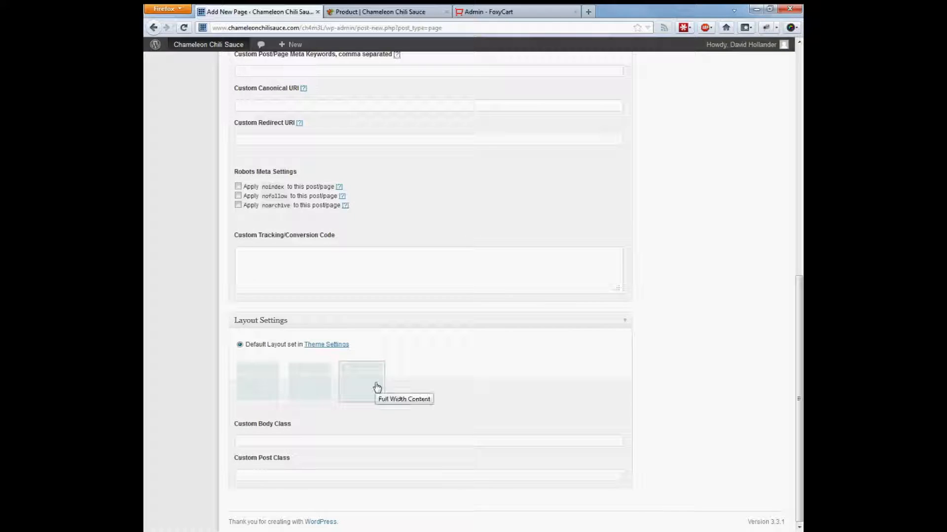
{"action": "left_click", "coordinate": [361, 382]}
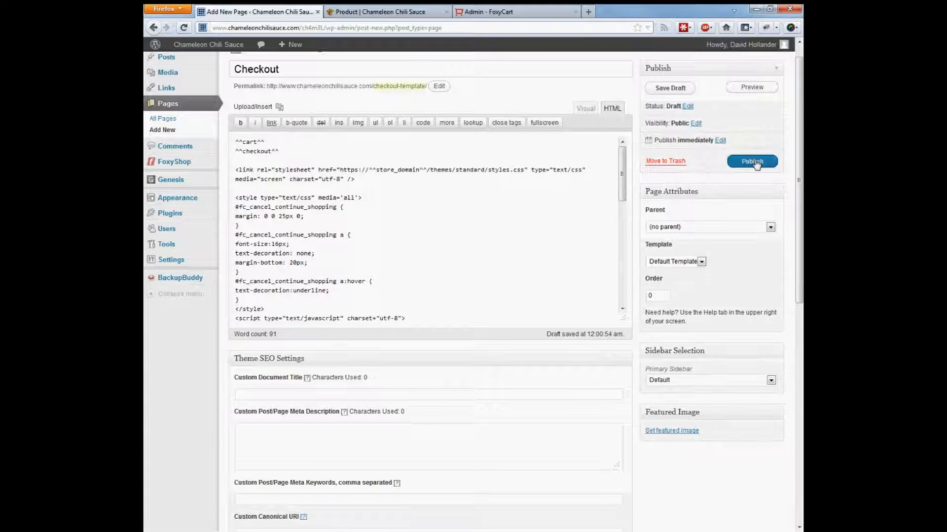
{"action": "left_click", "coordinate": [751, 161]}
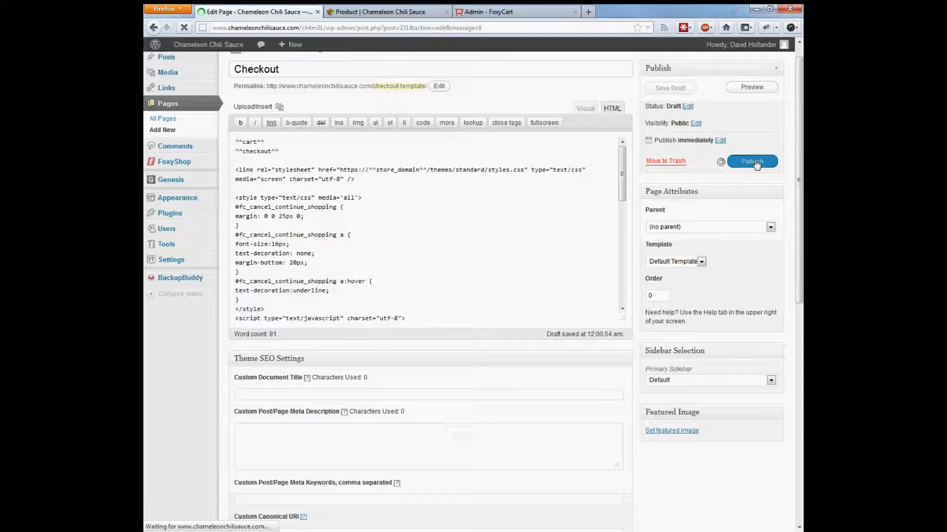
{"action": "left_click", "coordinate": [751, 162]}
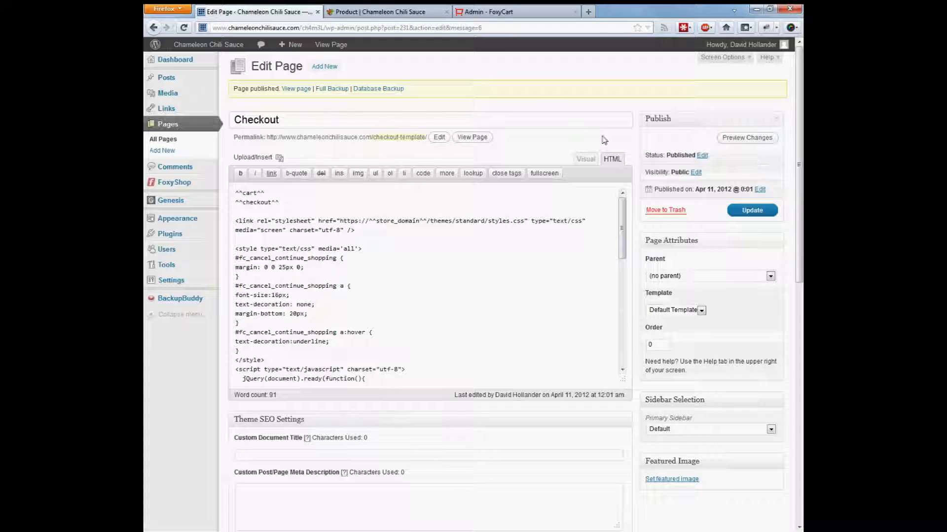
{"action": "mouse_move", "coordinate": [357, 165]}
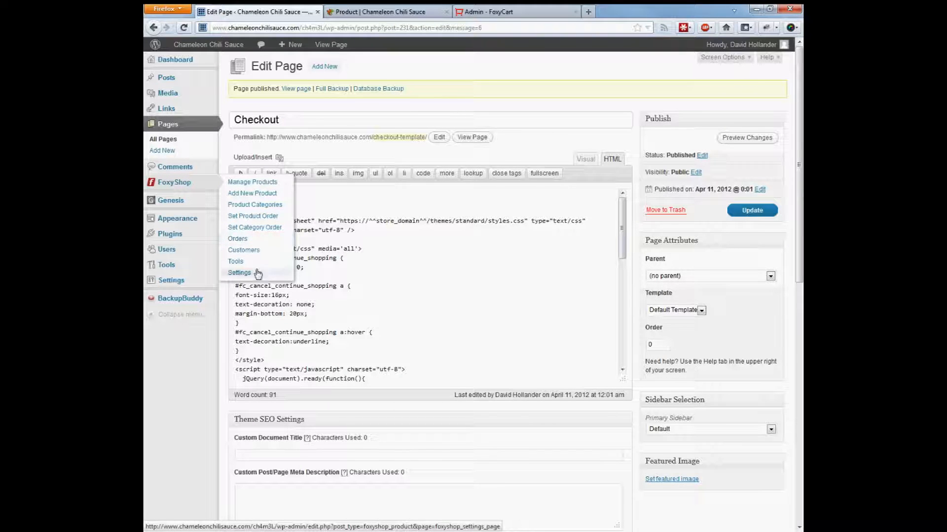
Add checkout-template to Skip FoxyCart Includes on These Pages and save all FoxyShop settings.
{"action": "left_click", "coordinate": [239, 272]}
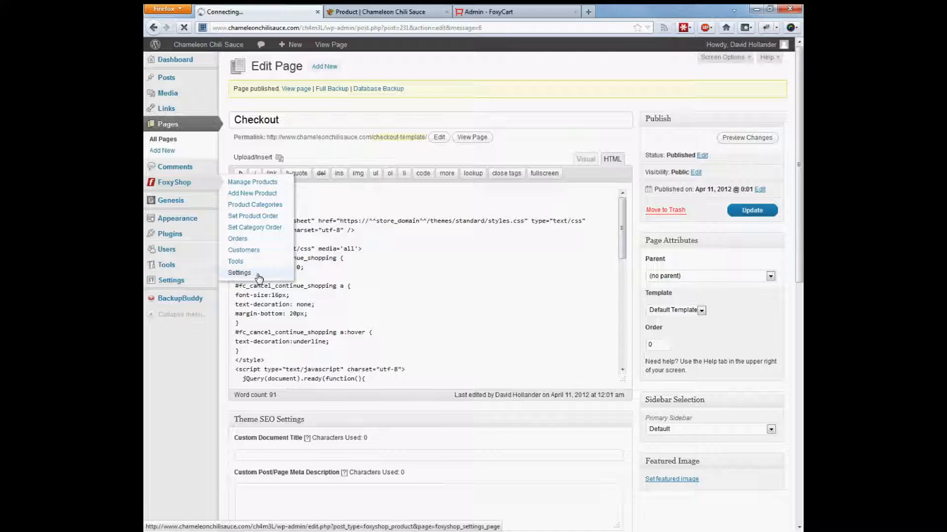
{"action": "left_click", "coordinate": [239, 272]}
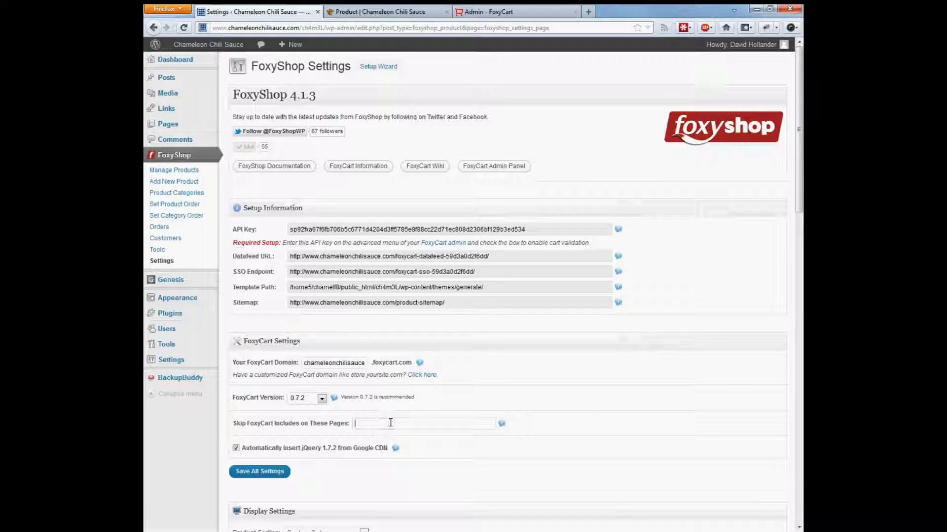
{"action": "type", "text": "checkout"}
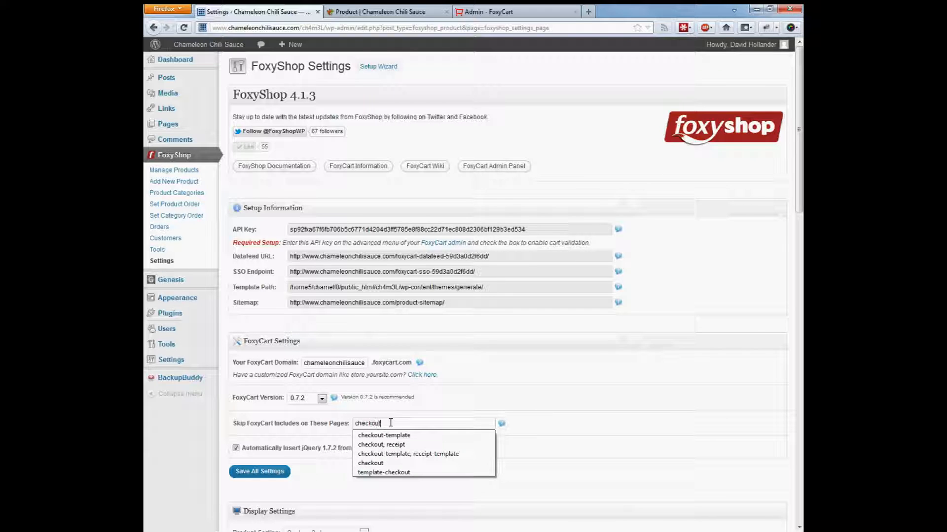
{"action": "left_click", "coordinate": [384, 435]}
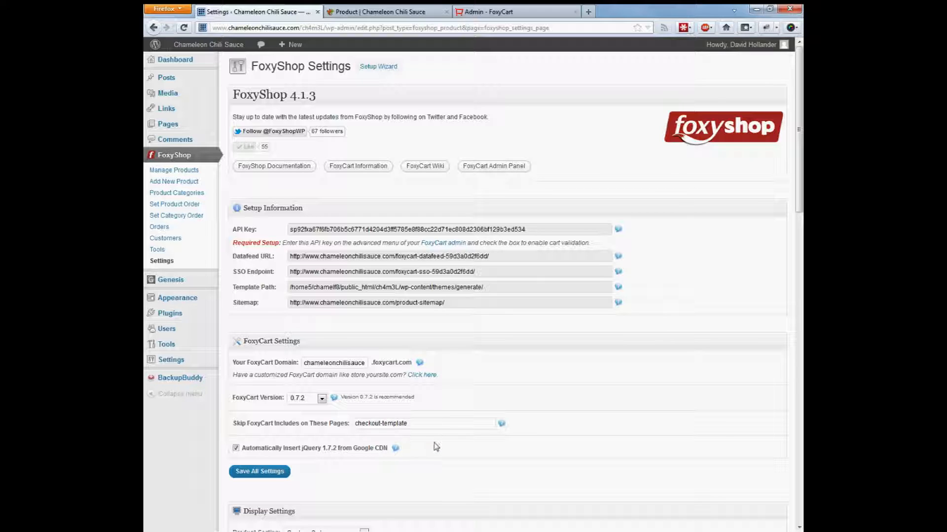
{"action": "mouse_move", "coordinate": [416, 449]}
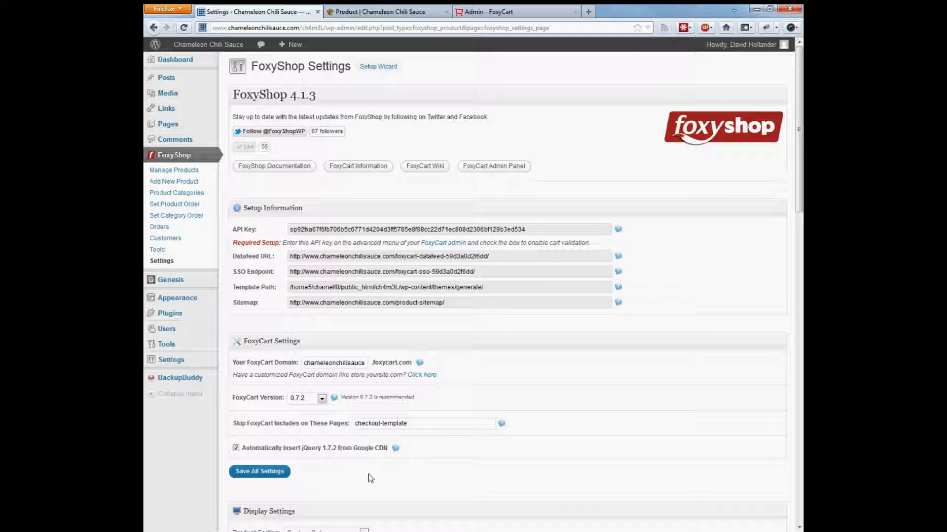
{"action": "left_click", "coordinate": [260, 471]}
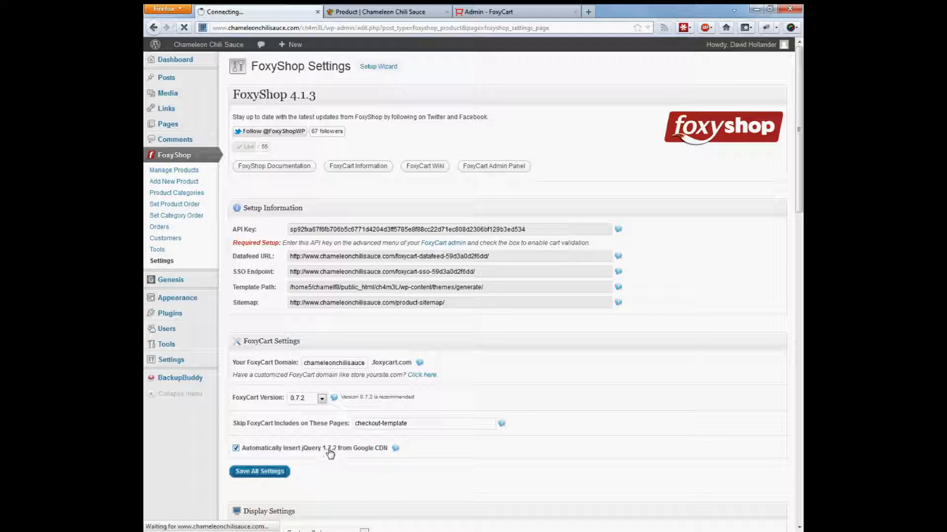
{"action": "mouse_move", "coordinate": [401, 353]}
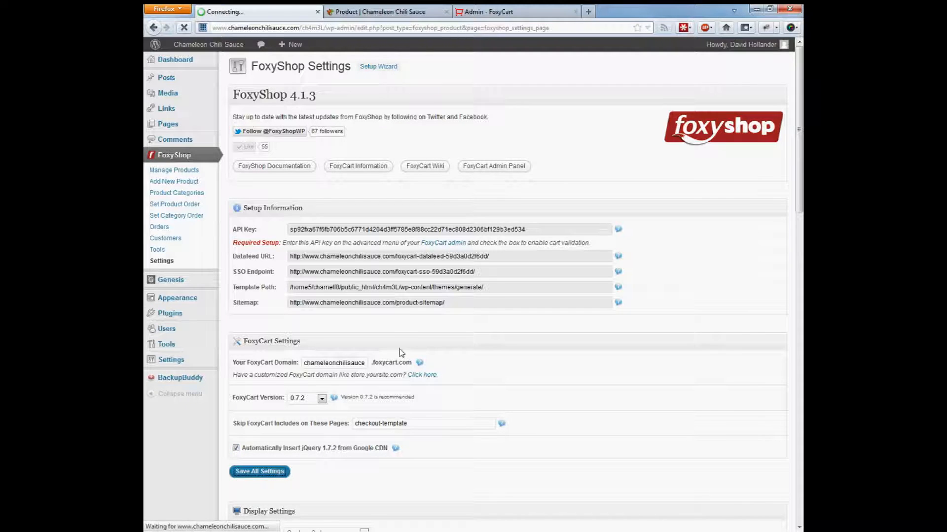
{"action": "left_click", "coordinate": [260, 471]}
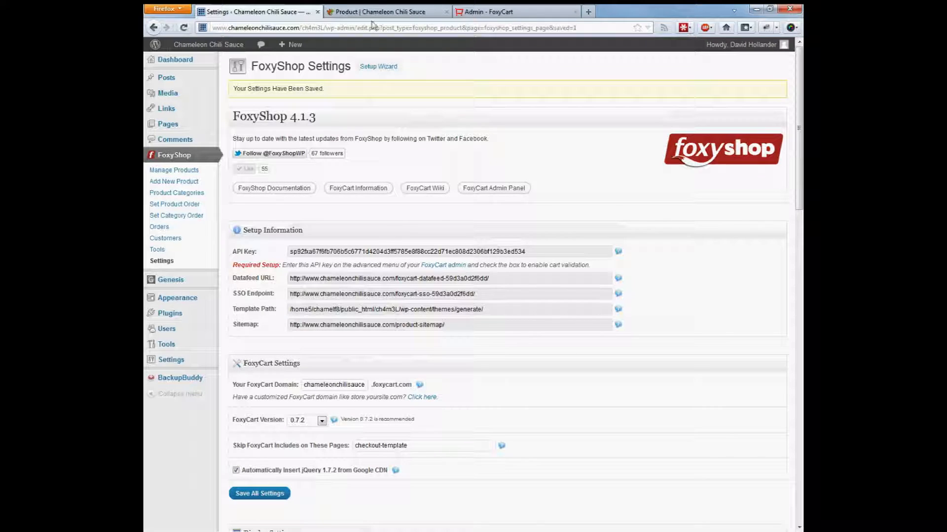
Browse the Pages list back to its first page and scroll to the Checkout row.
{"action": "left_click", "coordinate": [166, 124]}
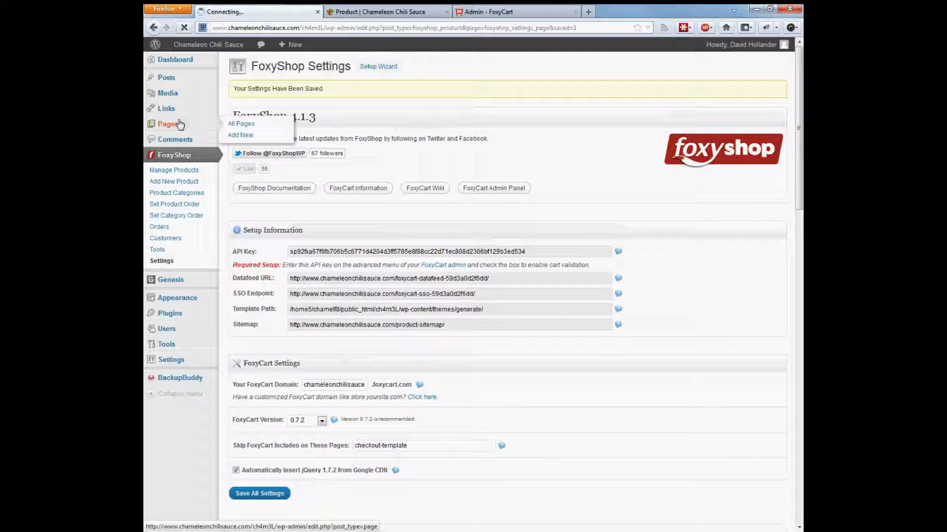
{"action": "left_click", "coordinate": [240, 123]}
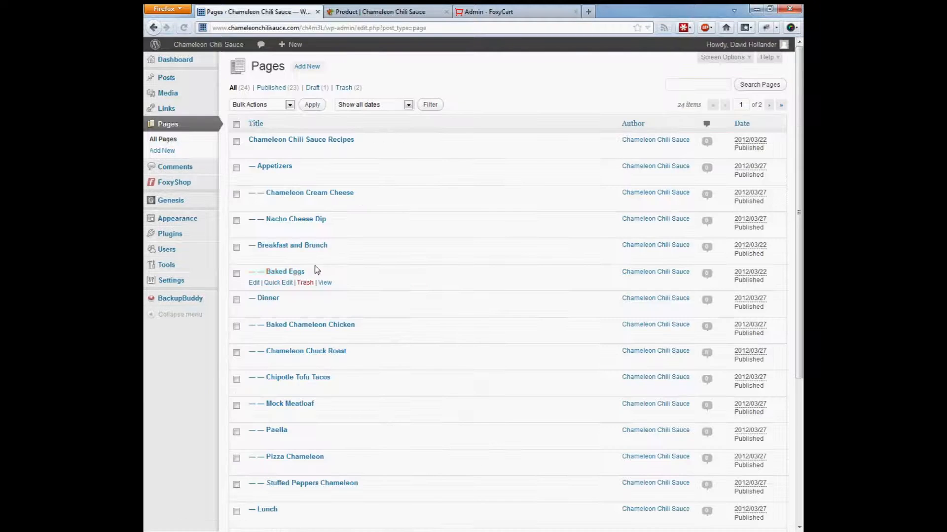
{"action": "scroll", "scroll_direction": "down", "scroll_amount": 3}
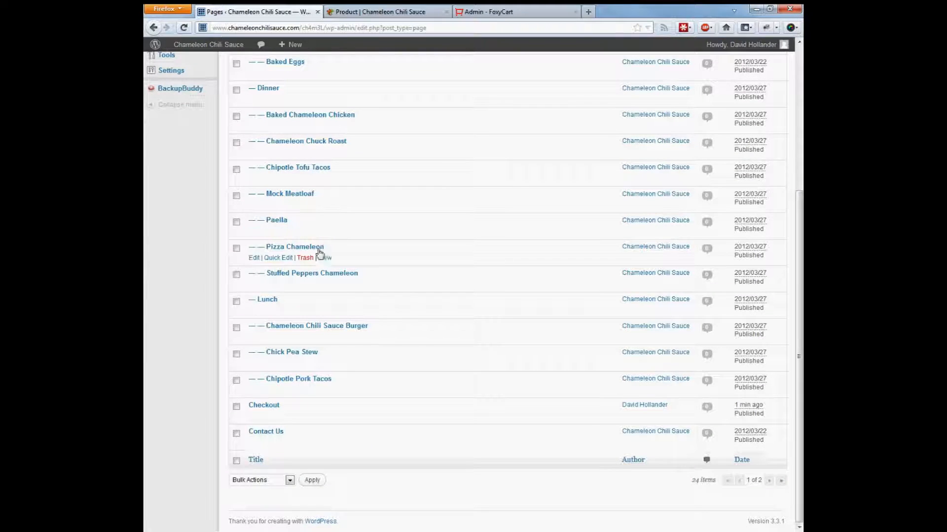
{"action": "left_click", "coordinate": [781, 480]}
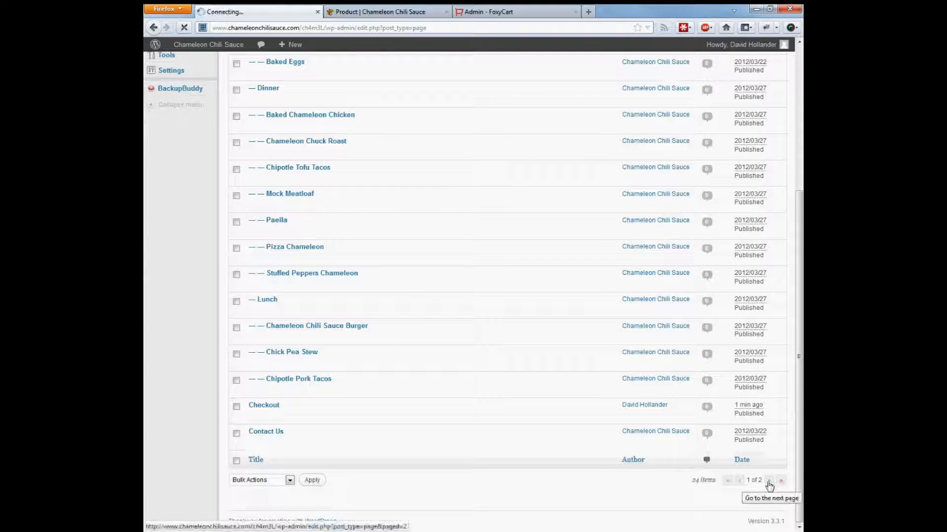
{"action": "left_click", "coordinate": [769, 481]}
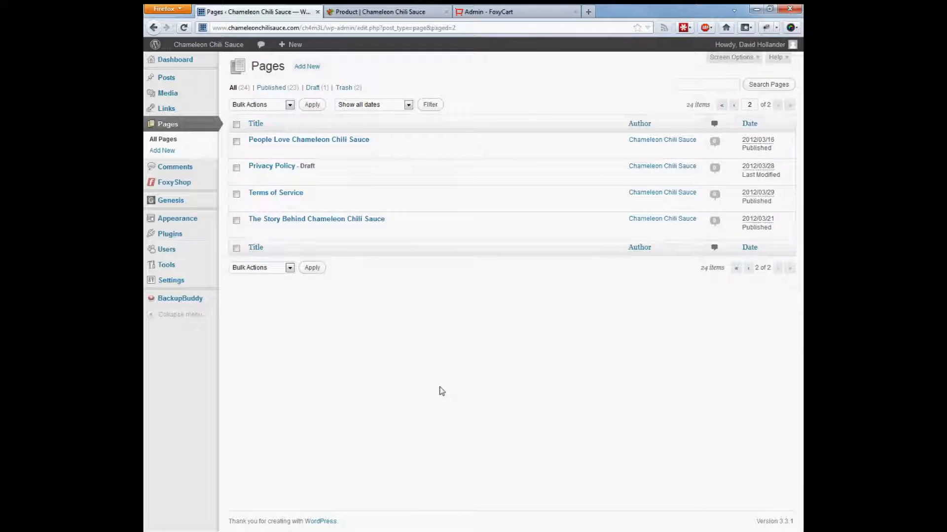
{"action": "left_click", "coordinate": [748, 267]}
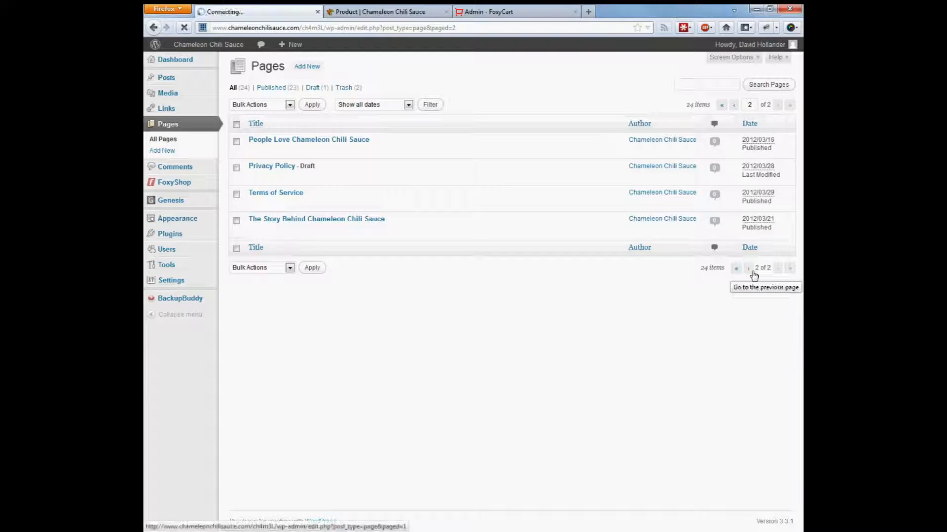
{"action": "left_click", "coordinate": [737, 104]}
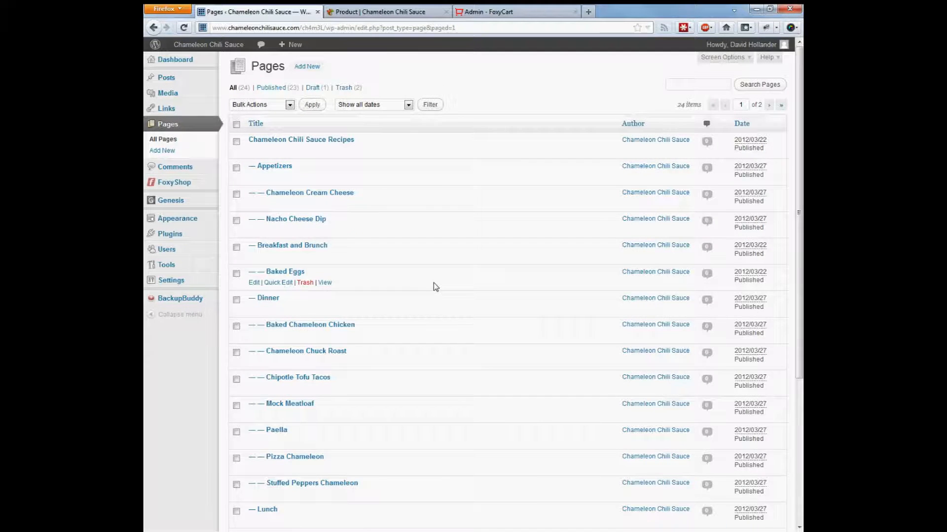
{"action": "scroll", "scroll_direction": "down", "scroll_amount": 3}
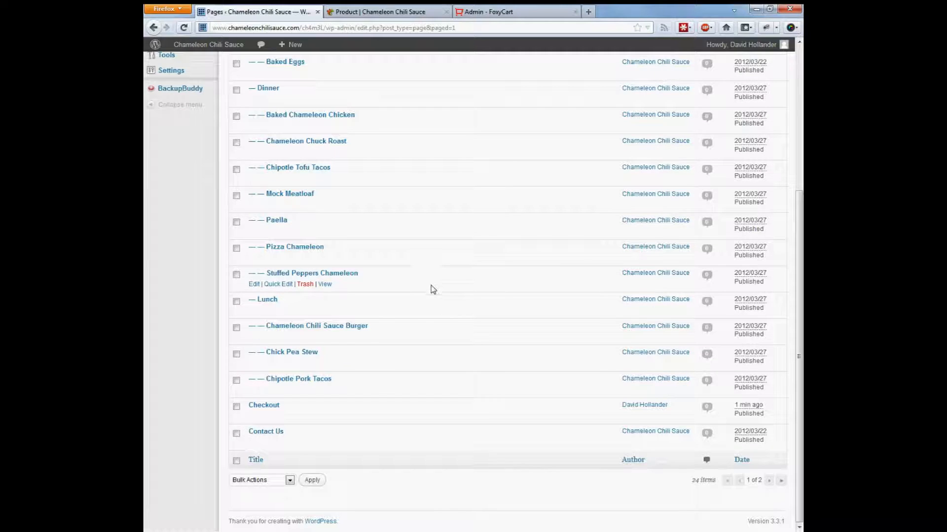
{"action": "mouse_move", "coordinate": [324, 416]}
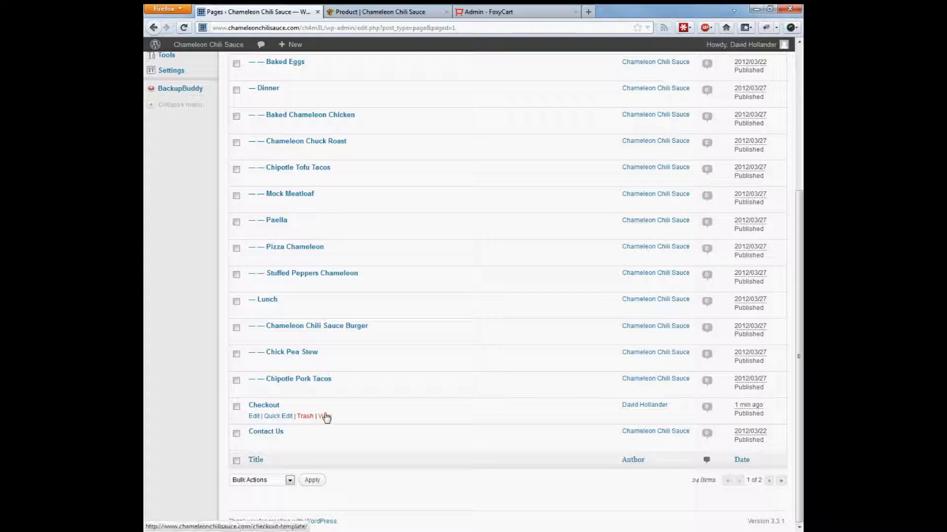
View the live Checkout page showing the placeholders and Terms of Service checkbox.
{"action": "left_click", "coordinate": [324, 416]}
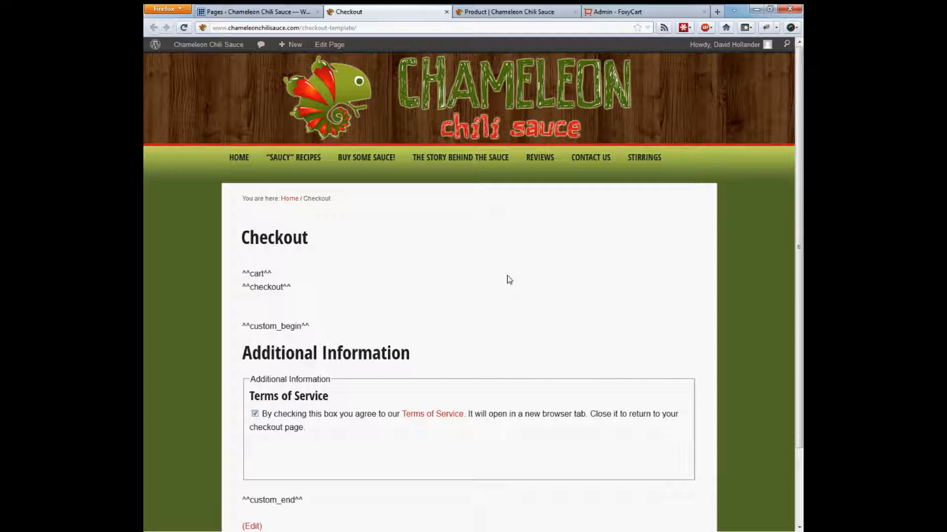
{"action": "mouse_move", "coordinate": [322, 243]}
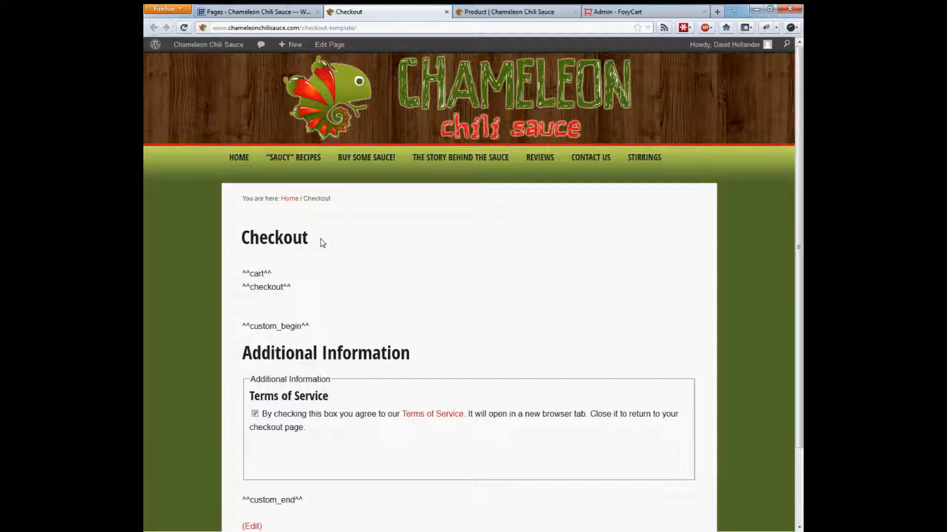
{"action": "mouse_move", "coordinate": [267, 258]}
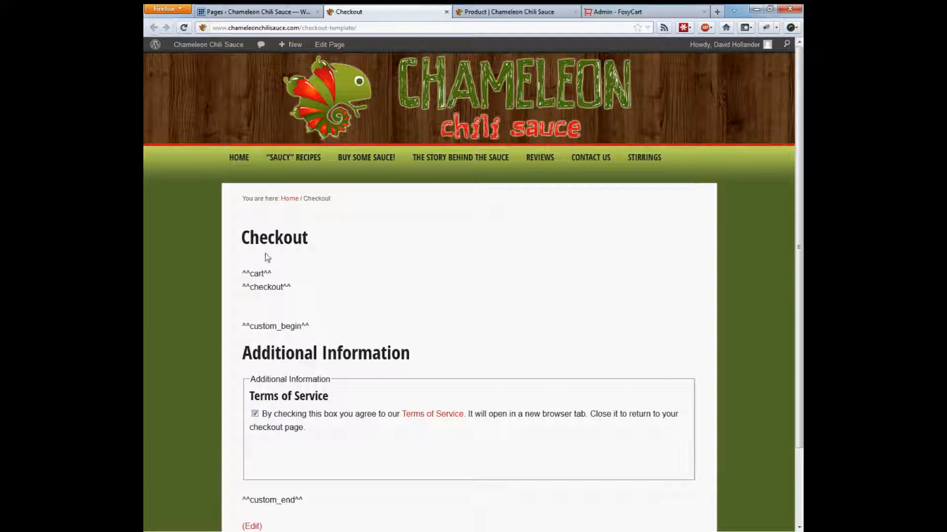
{"action": "mouse_move", "coordinate": [310, 237]}
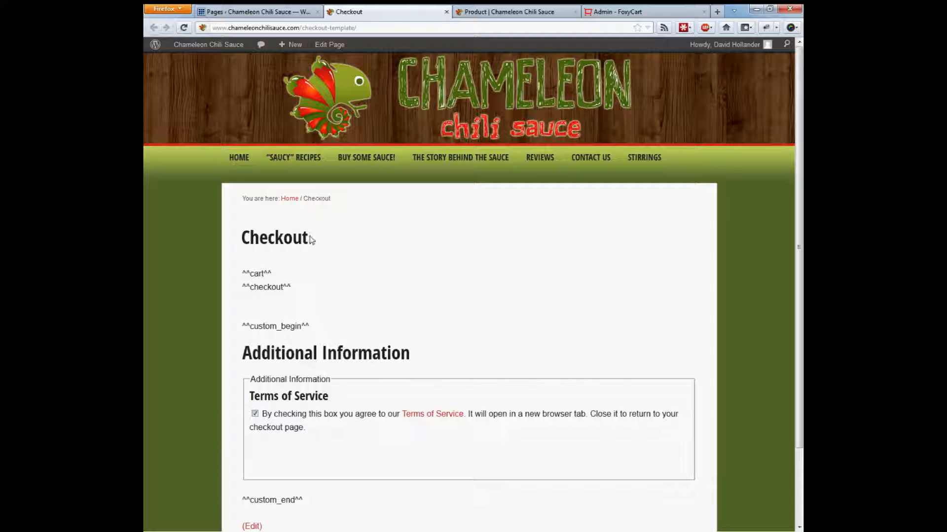
{"action": "scroll", "scroll_direction": "down", "scroll_amount": 3}
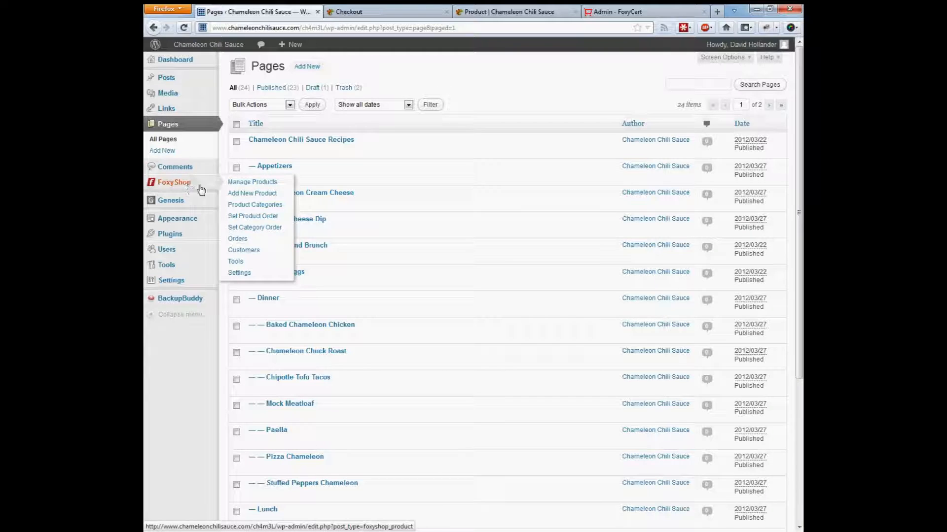
Set the Checkout Template URL to the checkout-template page, update the checkout cache, and view the restyled checkout.
{"action": "left_click", "coordinate": [235, 261]}
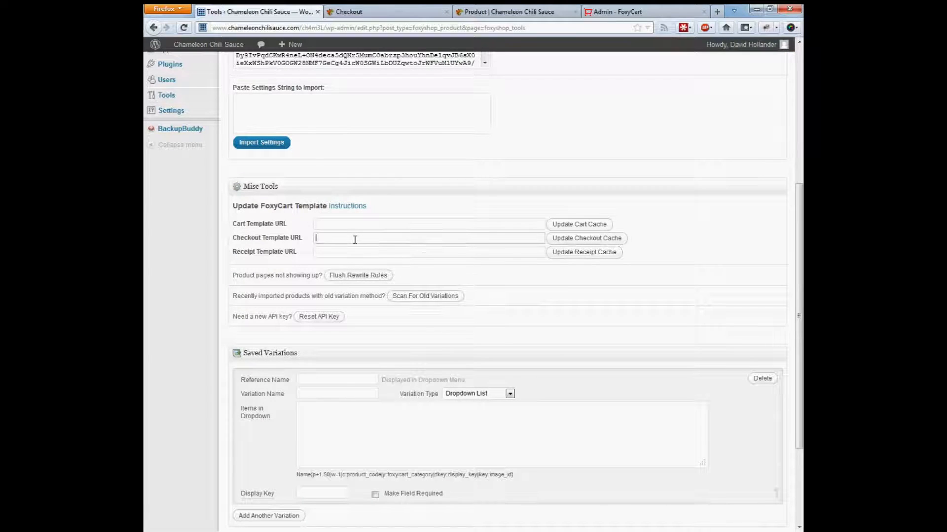
{"action": "type", "text": "http://www."}
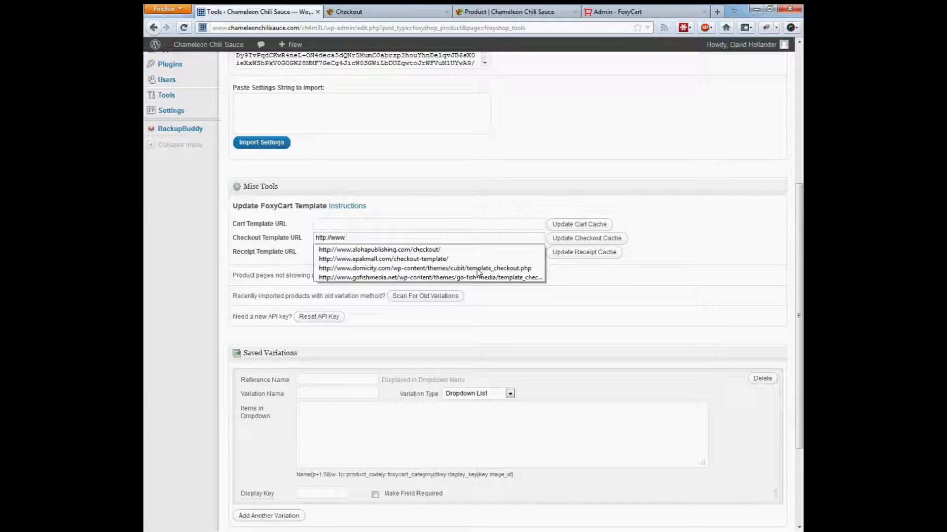
{"action": "left_click", "coordinate": [428, 238]}
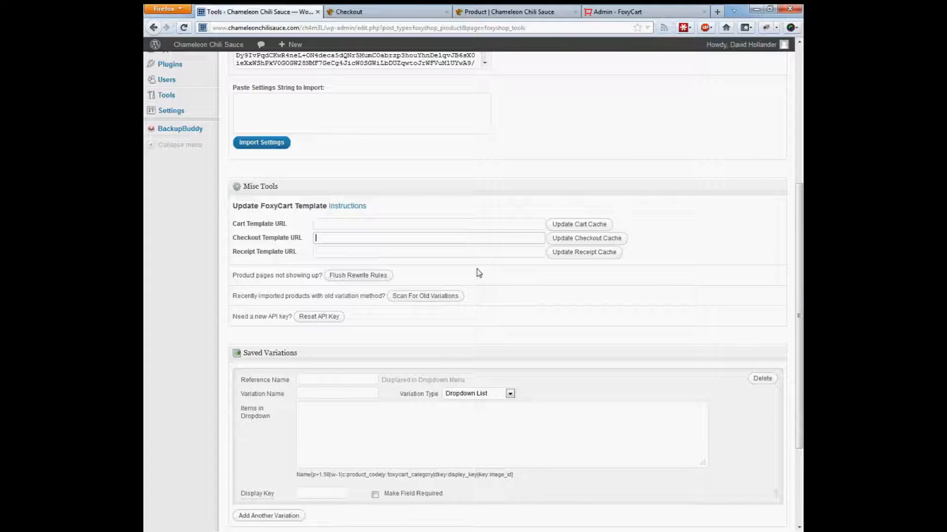
{"action": "left_click", "coordinate": [387, 12]}
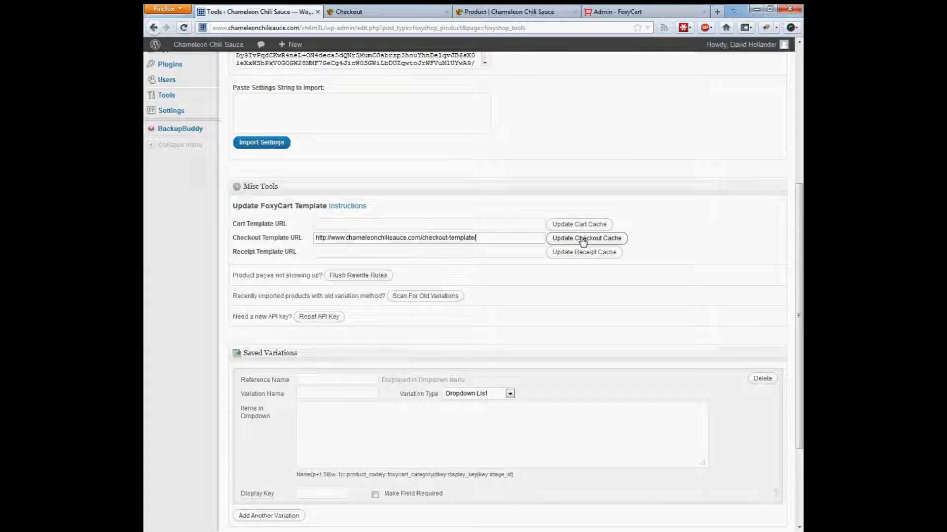
{"action": "left_click", "coordinate": [586, 238]}
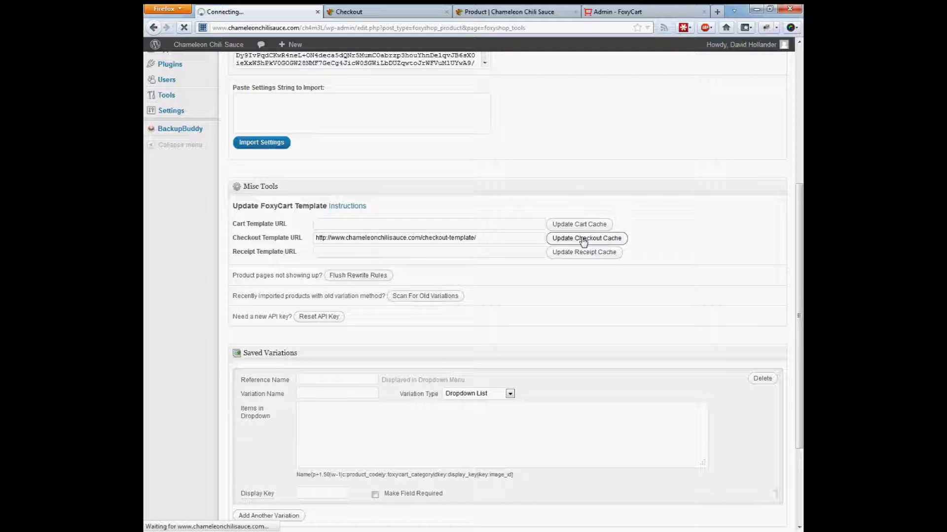
{"action": "left_click", "coordinate": [585, 237]}
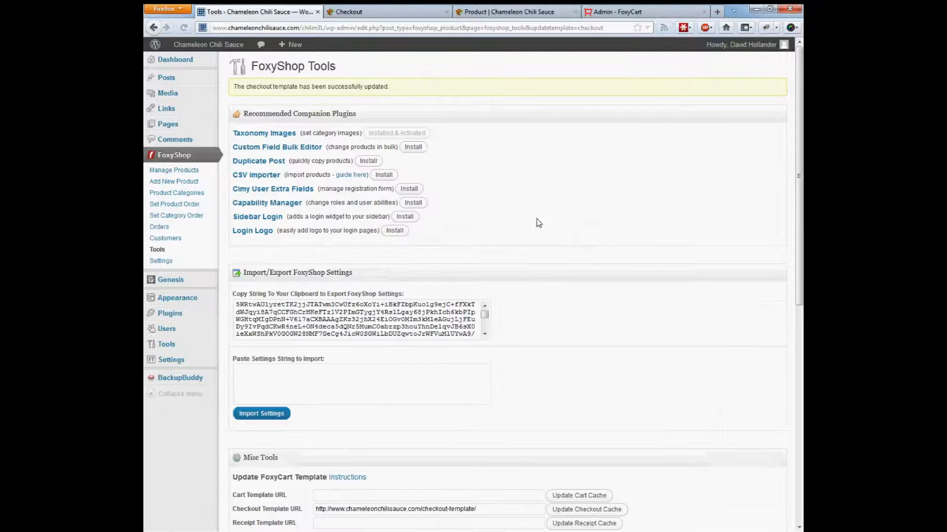
{"action": "left_click", "coordinate": [386, 12]}
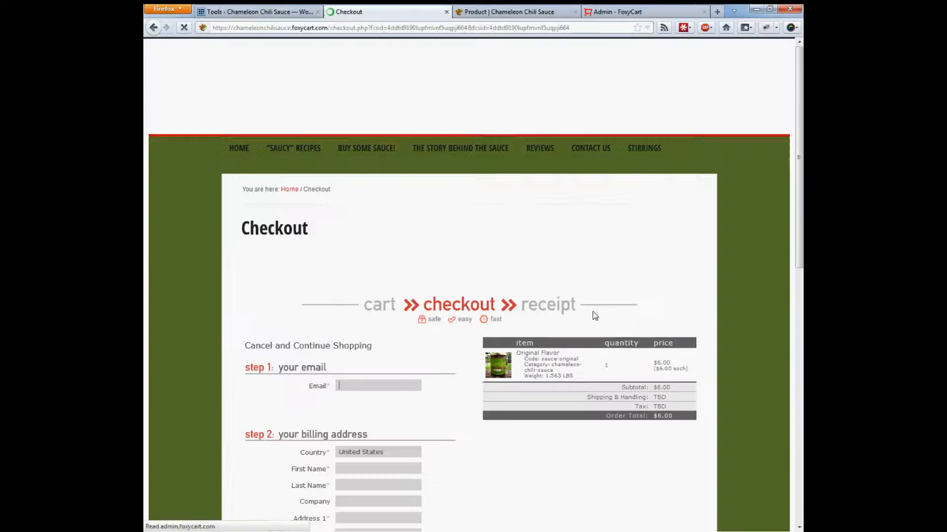
Reload the FoxyCart checkout and scroll through the Chameleon Chili Sauce styled page.
{"action": "left_click", "coordinate": [184, 27]}
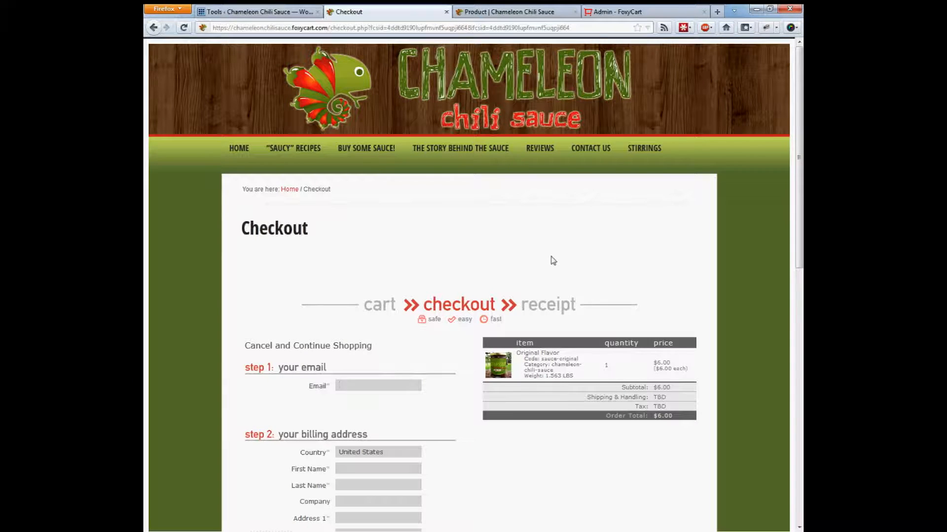
{"action": "scroll", "scroll_direction": "down", "scroll_amount": 3}
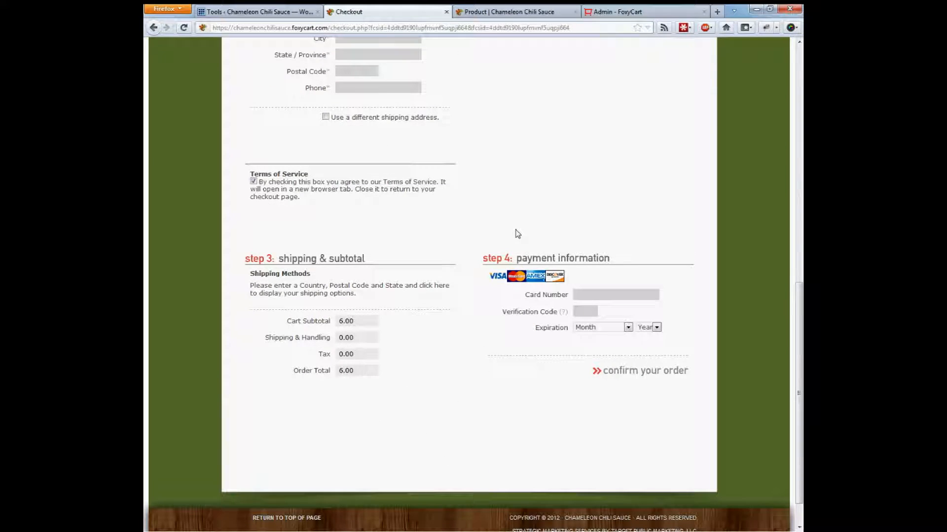
{"action": "scroll", "scroll_direction": "down", "scroll_amount": 3}
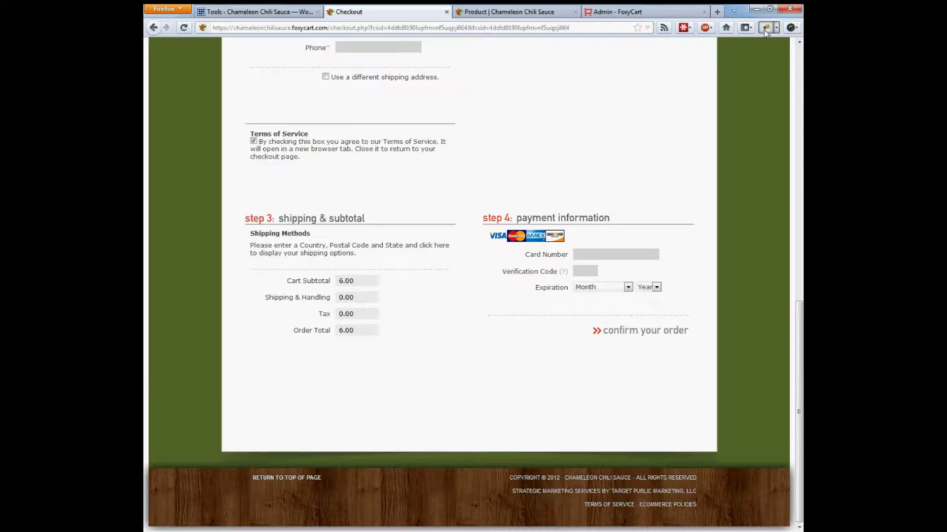
Inspect the checkout in Firebug, reviewing the Console messages and the HTML structure.
{"action": "left_click", "coordinate": [768, 27]}
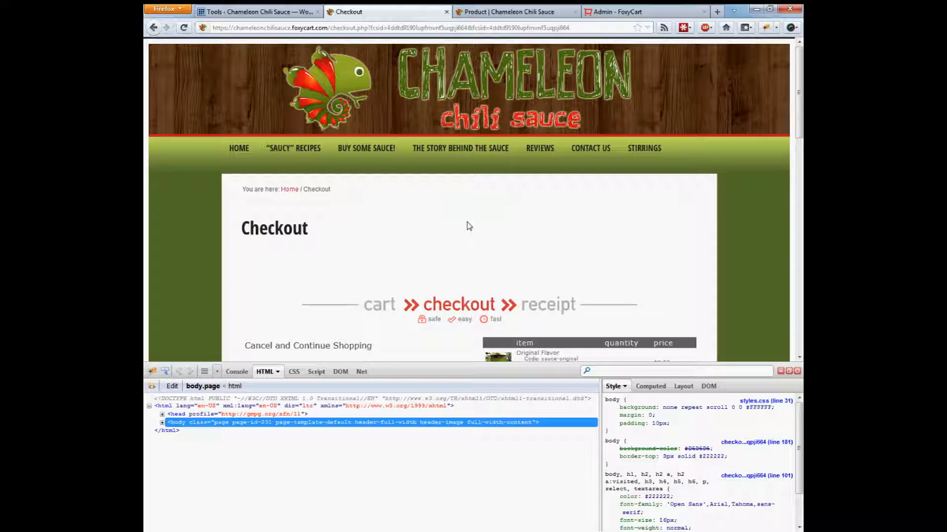
{"action": "scroll", "scroll_direction": "down", "scroll_amount": 3}
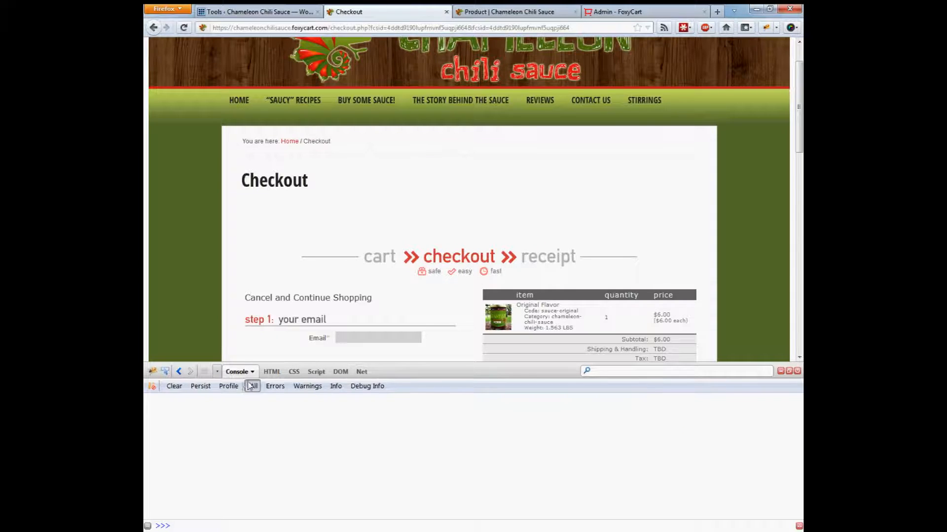
{"action": "left_click", "coordinate": [252, 386]}
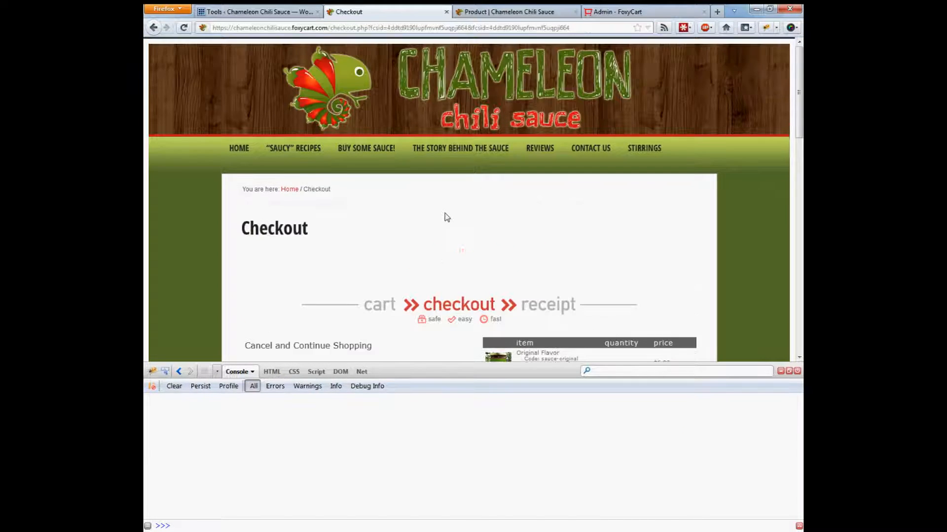
{"action": "mouse_move", "coordinate": [147, 58]}
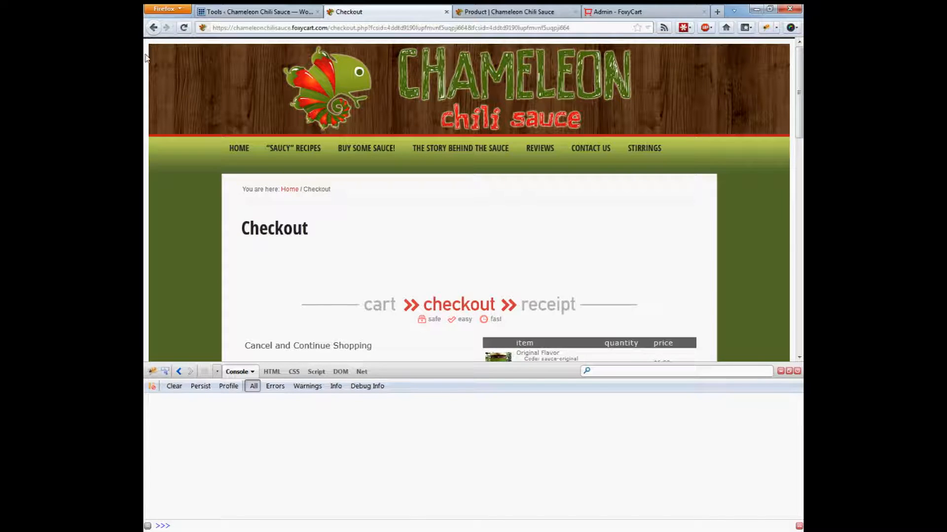
{"action": "left_click", "coordinate": [265, 372]}
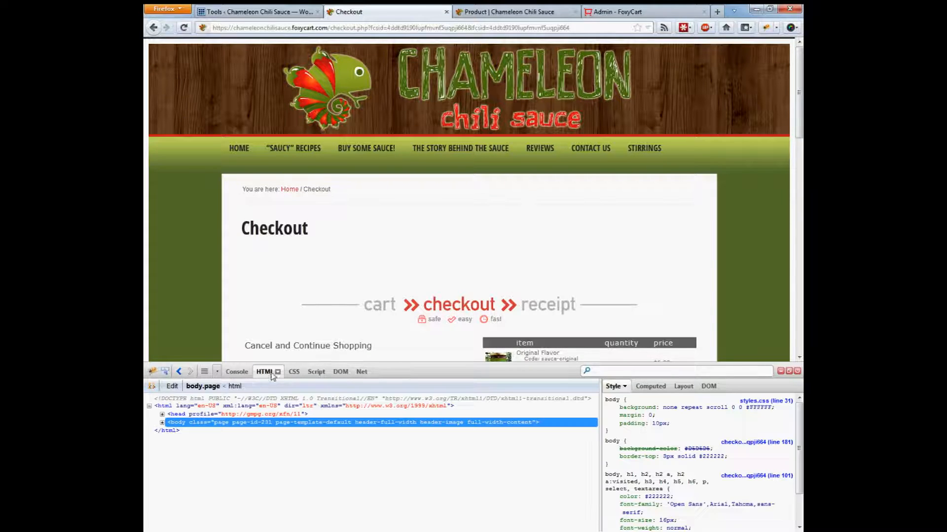
{"action": "right_click", "coordinate": [253, 91]}
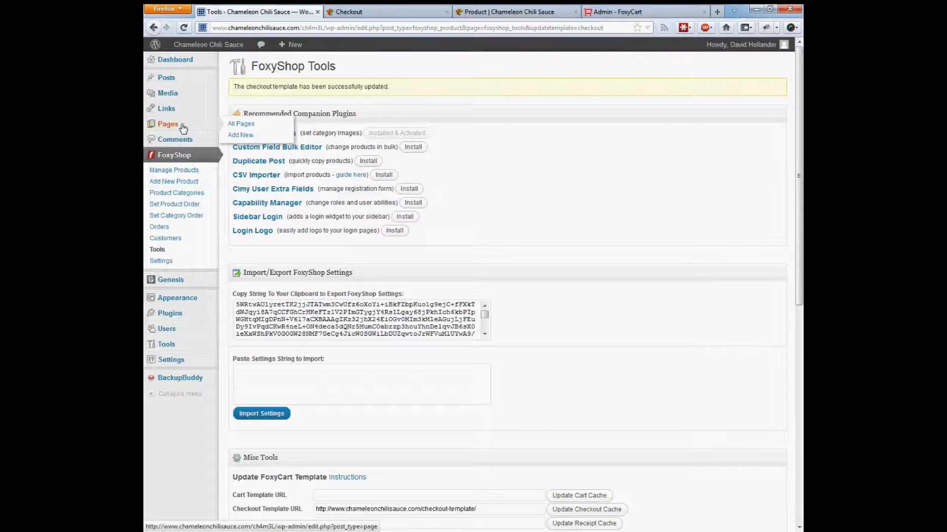
Edit the Checkout page and begin a 'body { padding: 0;' rule in its style block.
{"action": "left_click", "coordinate": [241, 124]}
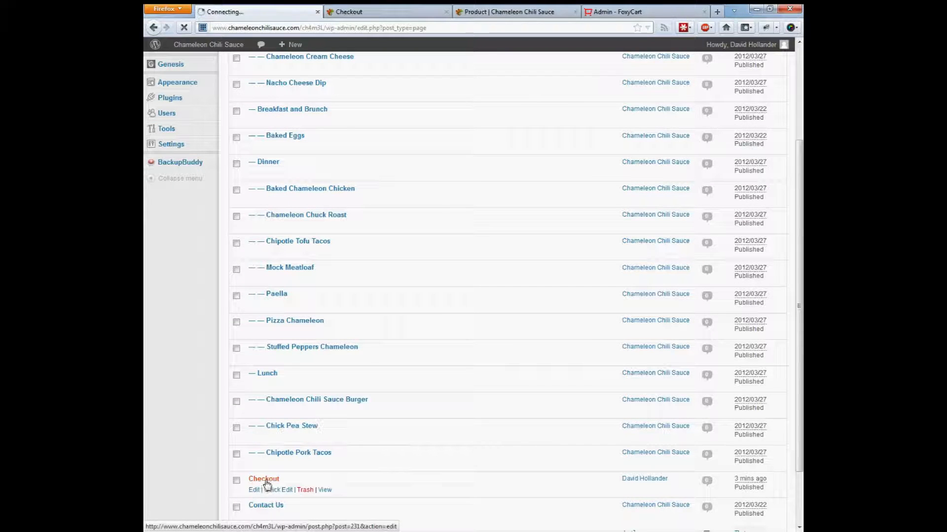
{"action": "left_click", "coordinate": [254, 490]}
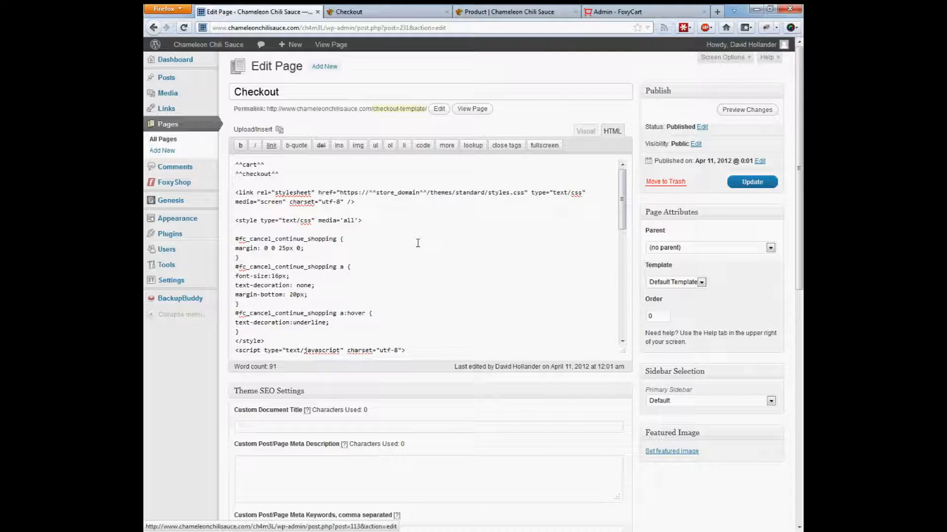
{"action": "type", "text": "body {"}
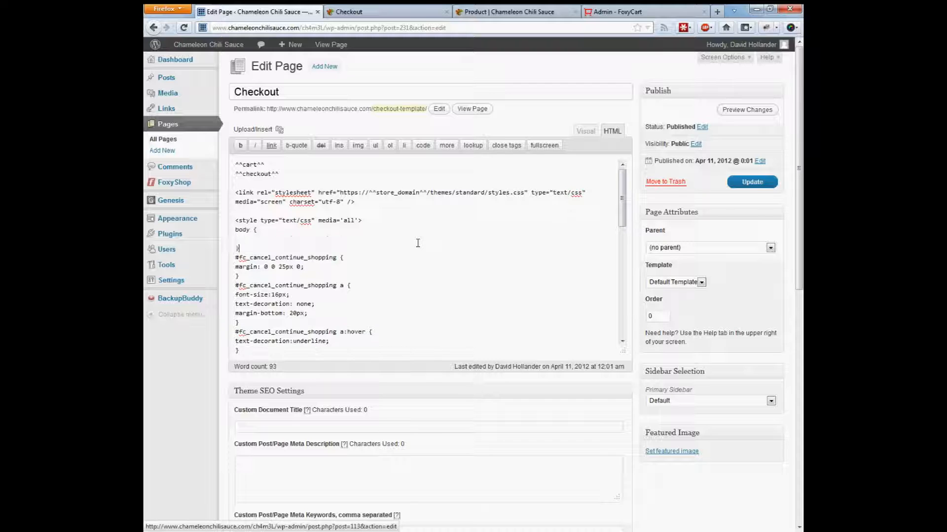
{"action": "type", "text": "padding"}
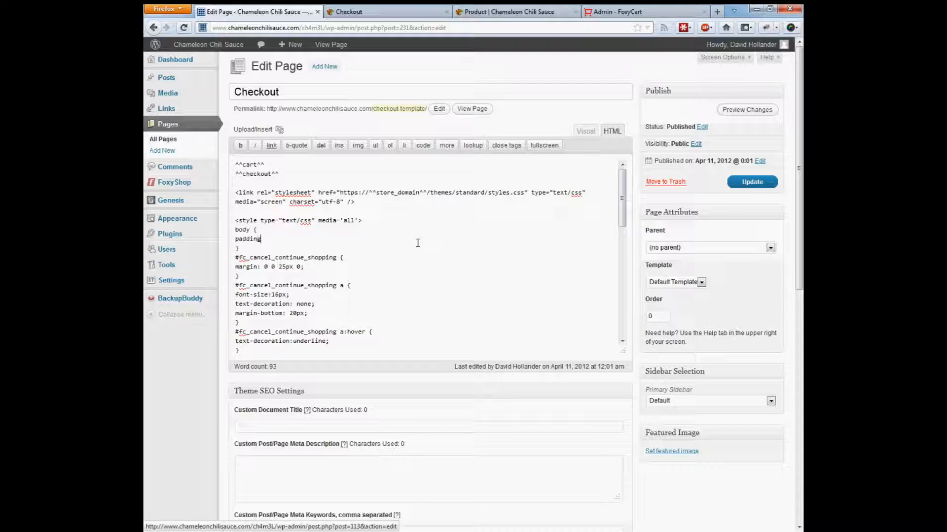
{"action": "type", "text": ": 0;"}
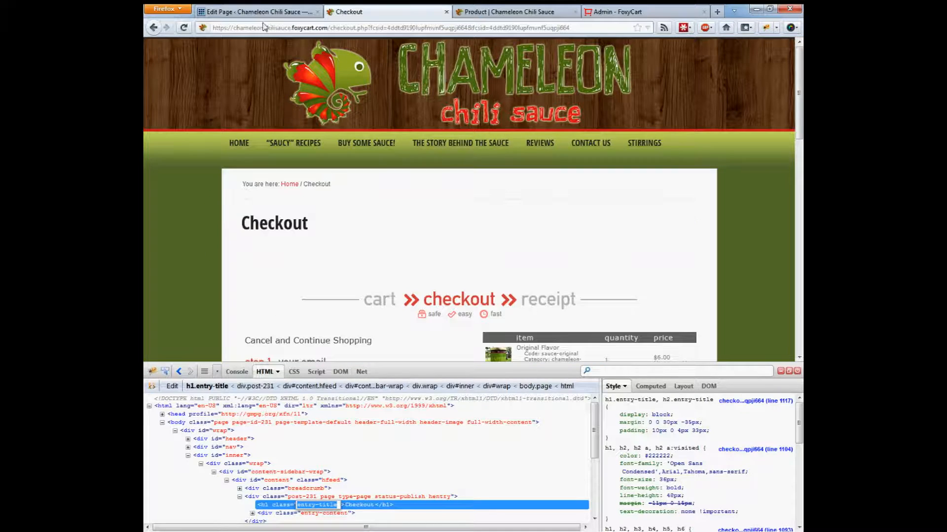
Add 'h1.entry-title, .breadcrumb { display:none; }' to the Checkout page's style block.
{"action": "left_click", "coordinate": [256, 12]}
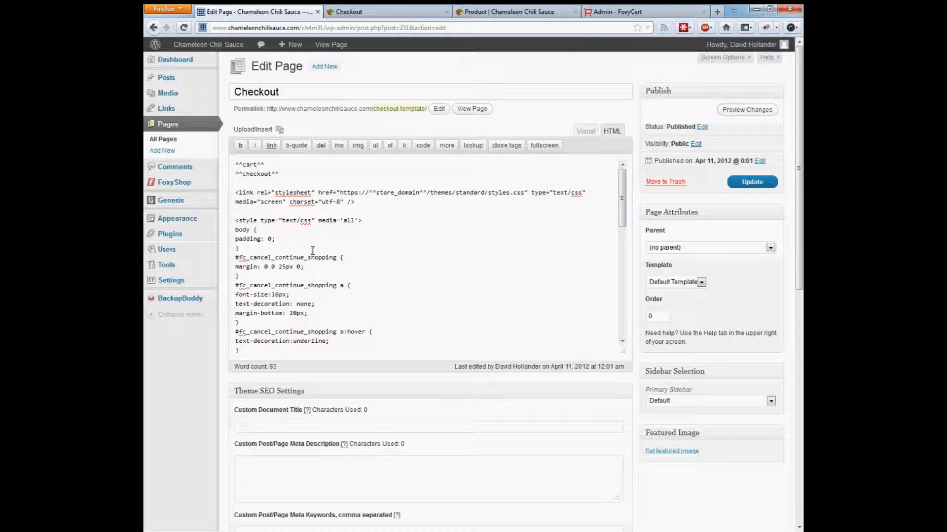
{"action": "type", "text": "h1.entry-title {"}
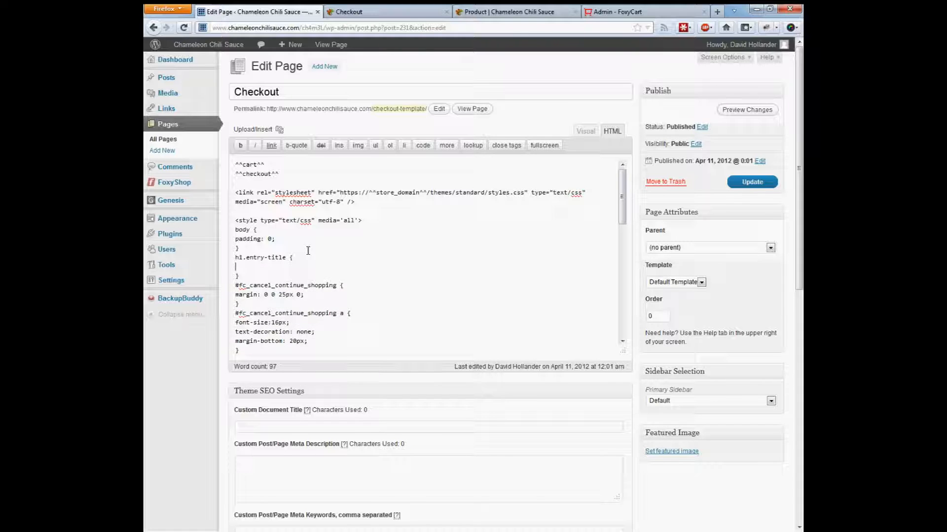
{"action": "type", "text": "display:none;"}
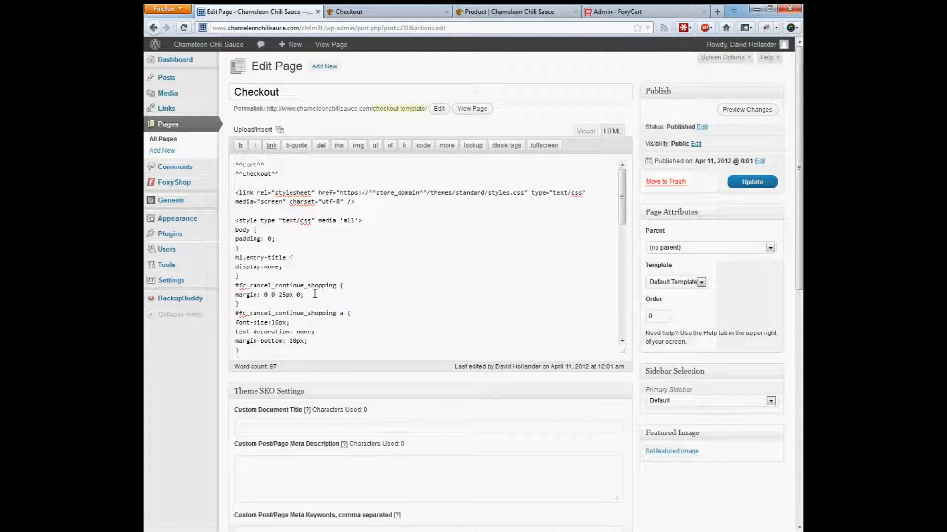
{"action": "type", "text": ", .breadcrumb"}
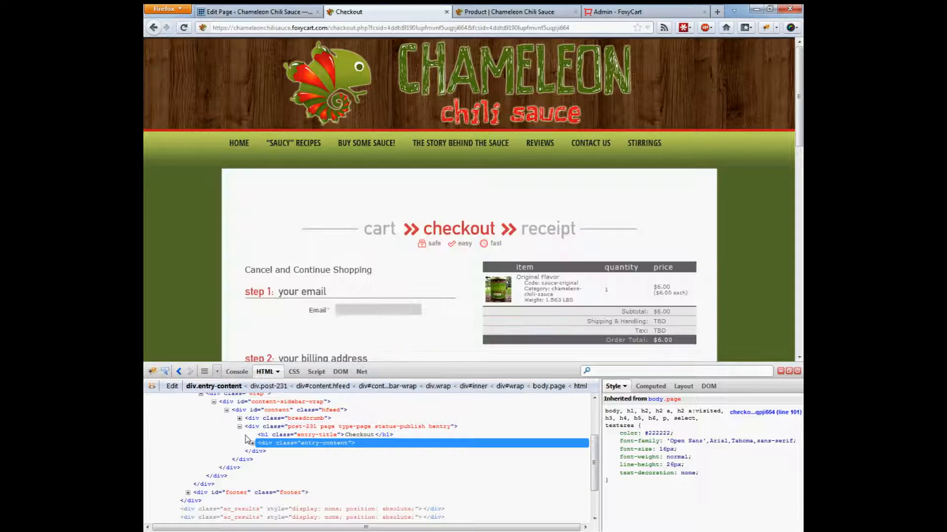
Expand the div.entry-content element in Firebug while comparing with the Checkout page editor.
{"action": "left_click", "coordinate": [286, 451]}
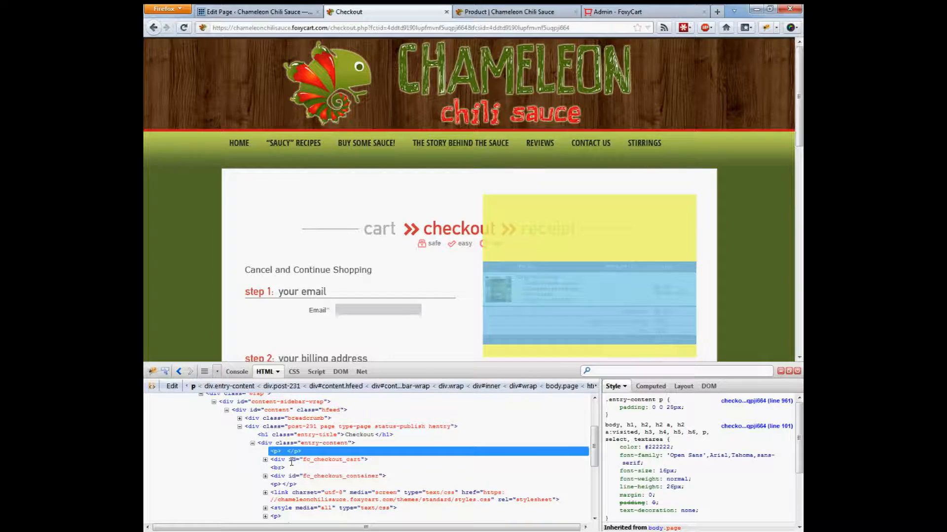
{"action": "left_click", "coordinate": [254, 12]}
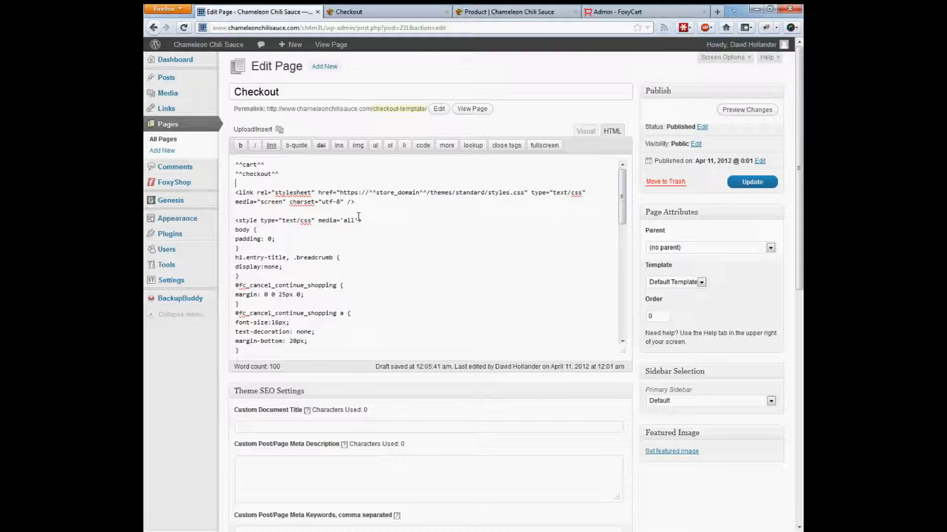
{"action": "left_click", "coordinate": [386, 12]}
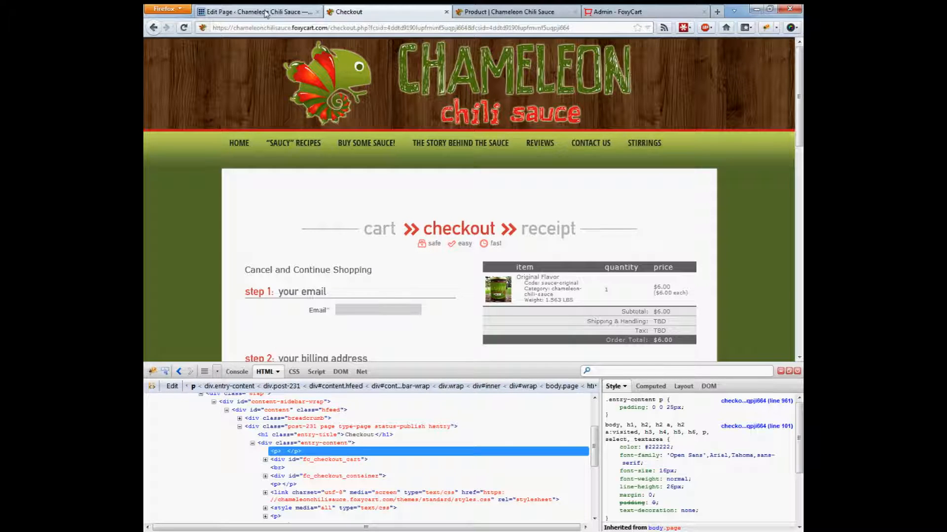
{"action": "left_click", "coordinate": [256, 11]}
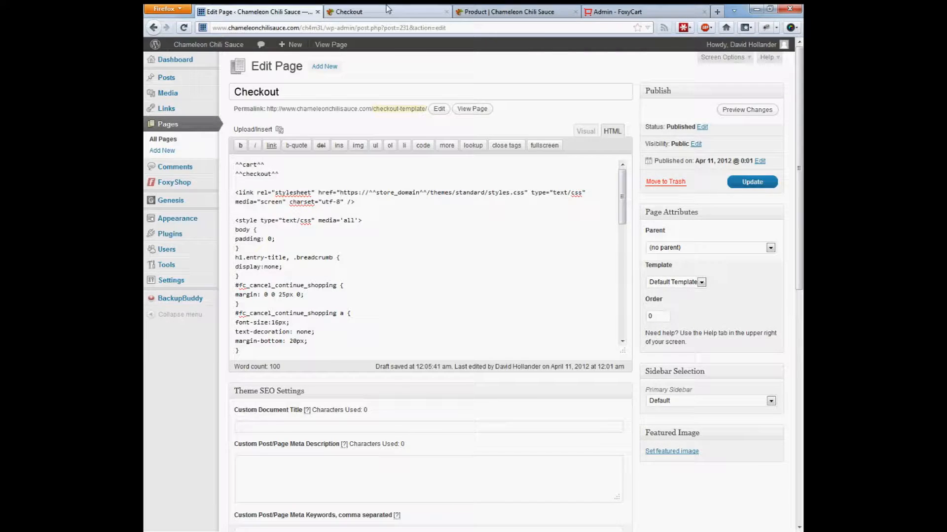
{"action": "left_click", "coordinate": [386, 12]}
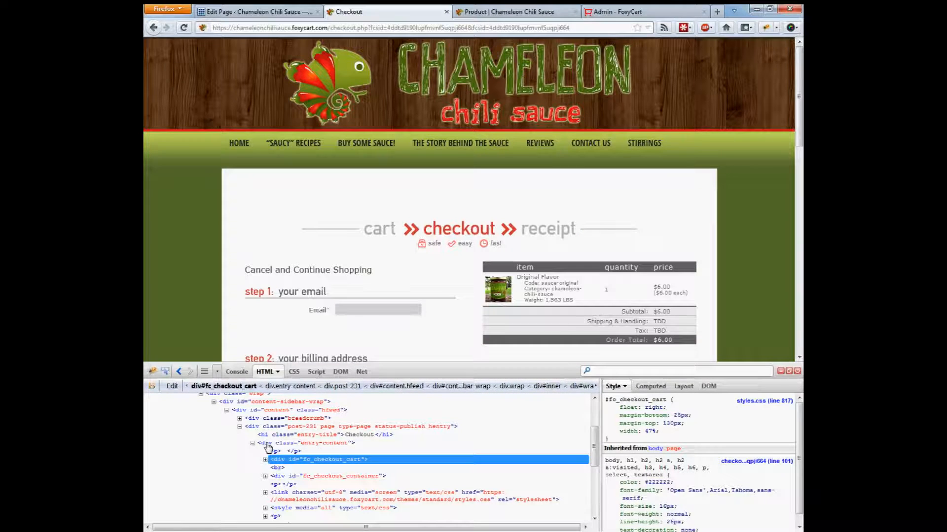
Give div.entry-content a test inline style margin-top of -40px in Firebug.
{"action": "left_click", "coordinate": [307, 443]}
{"action": "type", "text": "styl"}
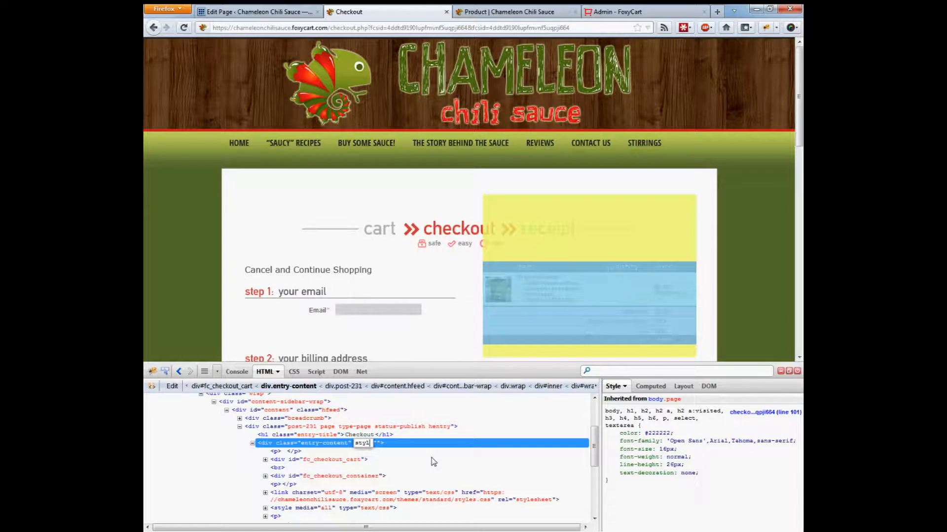
{"action": "type", "text": "margin-top:-"}
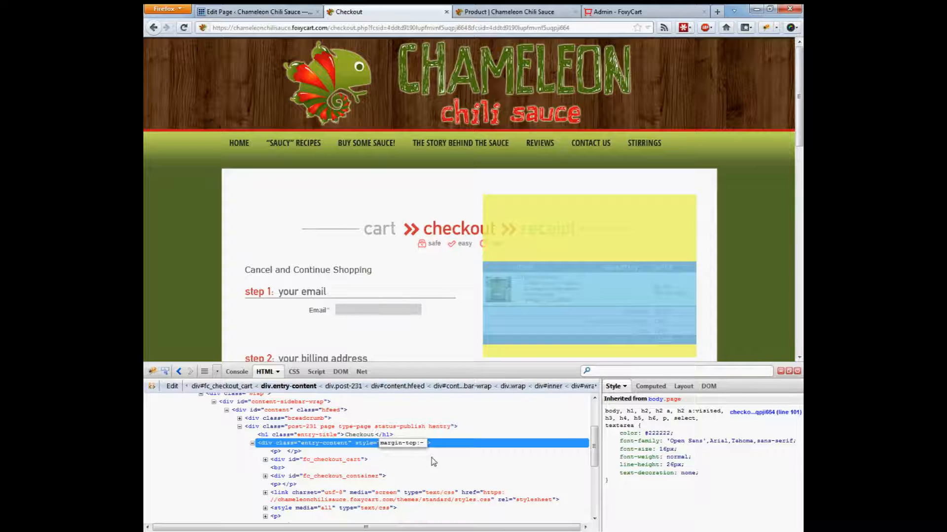
{"action": "type", "text": "20px"}
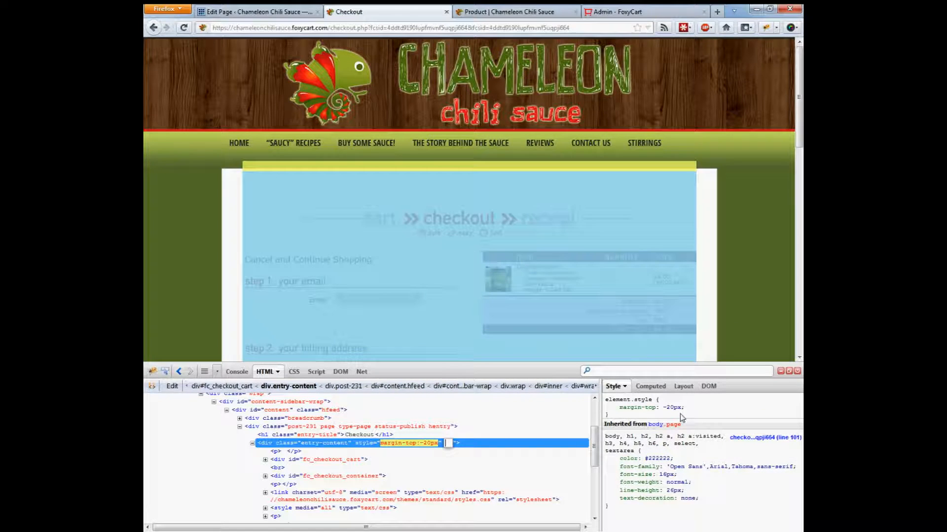
{"action": "type", "text": "-40px"}
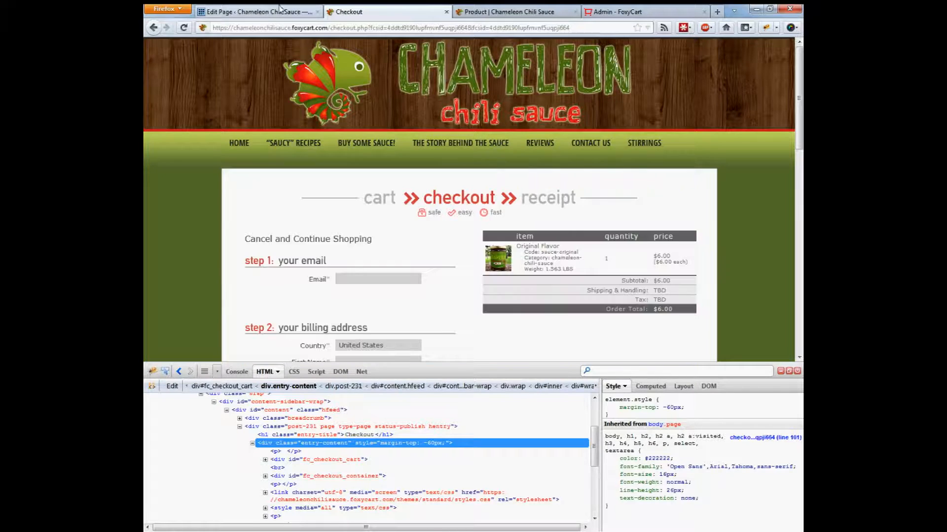
Add '.entry-content { margin-top: -60px; }' at the top of the Checkout page's style block.
{"action": "left_click", "coordinate": [254, 12]}
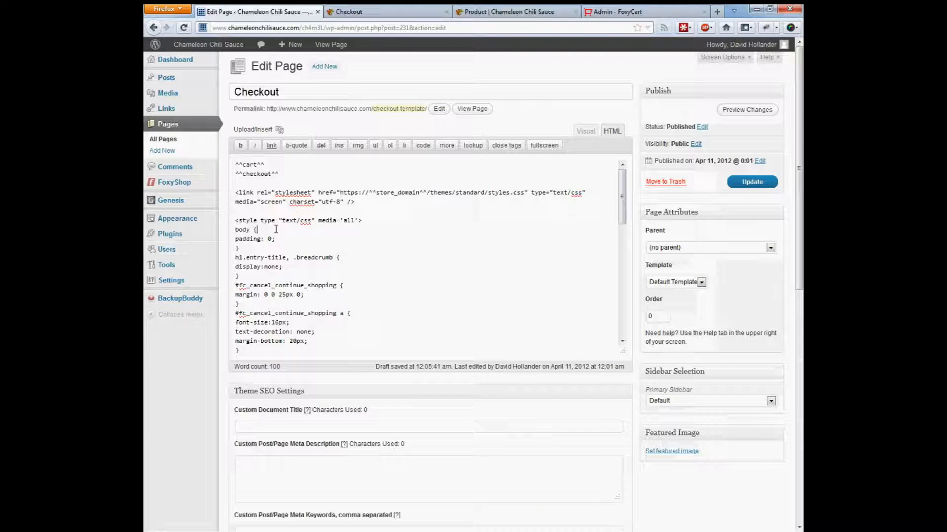
{"action": "type", "text": ".e"}
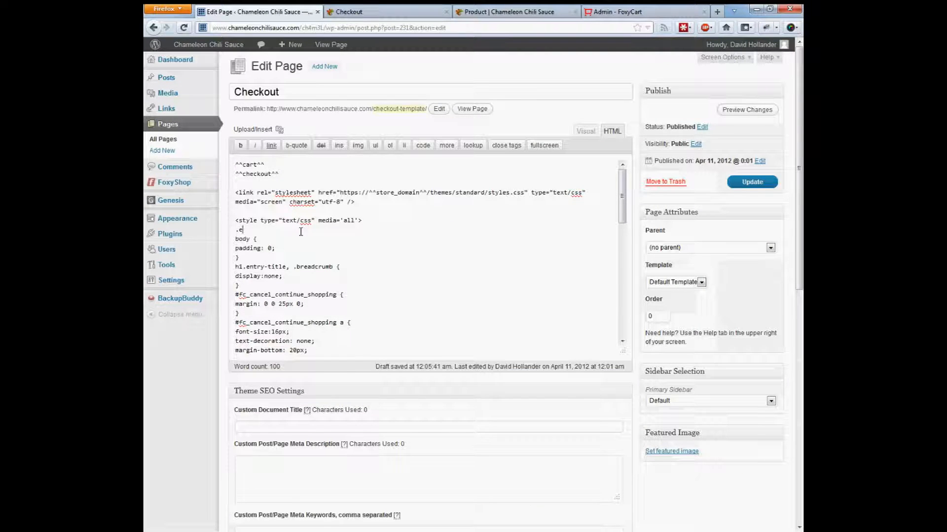
{"action": "type", "text": "ntry-content { margin-top: -60px;"}
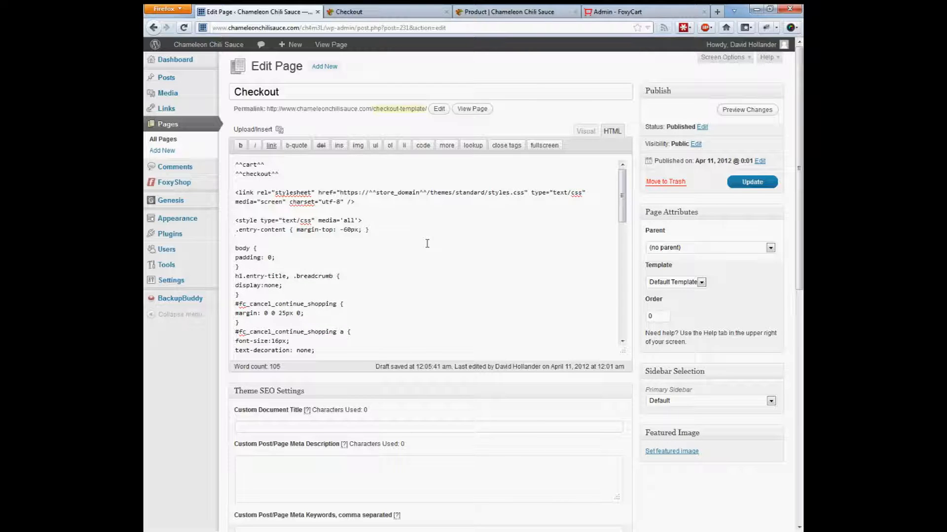
{"action": "left_click", "coordinate": [361, 12]}
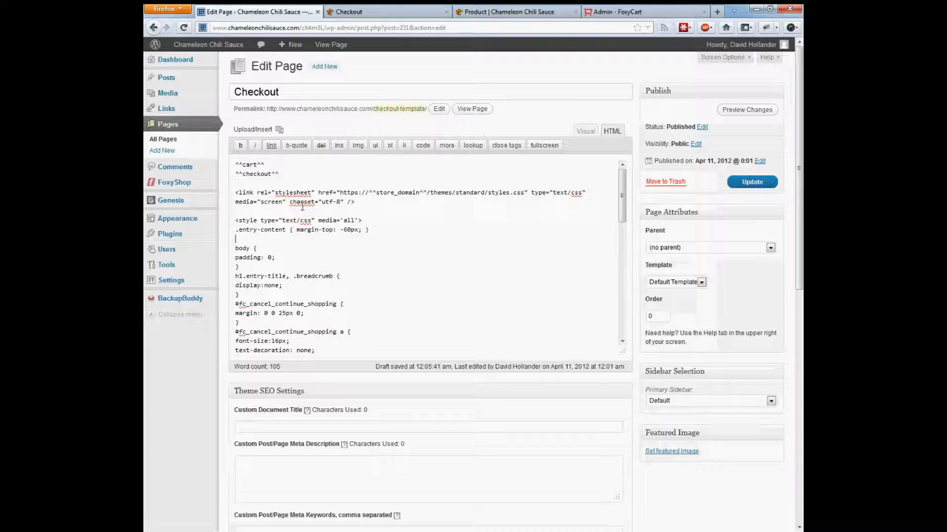
Update the Checkout page and go to FoxyShop Tools.
{"action": "left_click", "coordinate": [752, 182]}
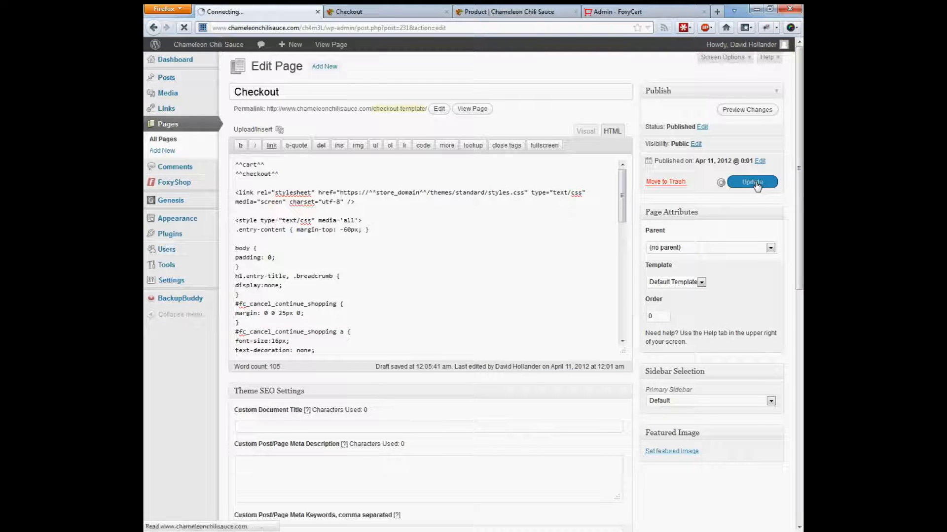
{"action": "left_click", "coordinate": [751, 181]}
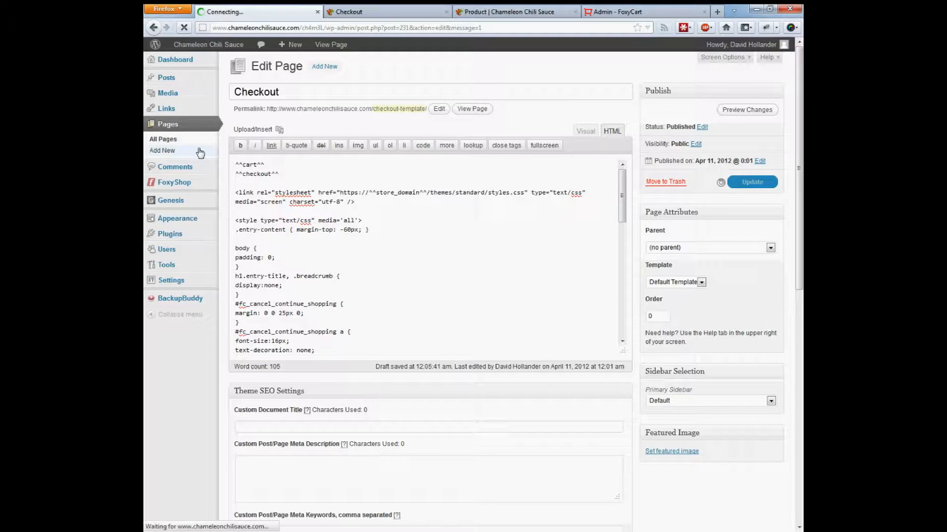
{"action": "left_click", "coordinate": [751, 181]}
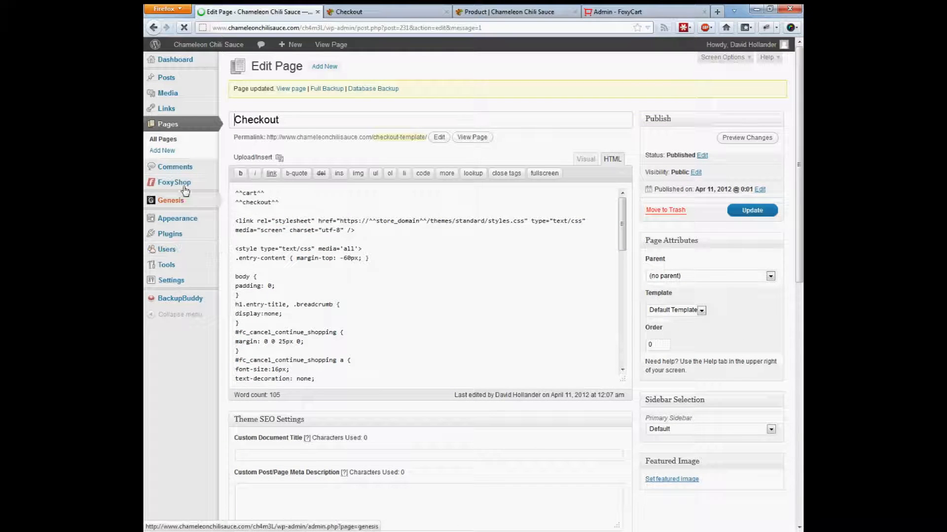
{"action": "left_click", "coordinate": [173, 181]}
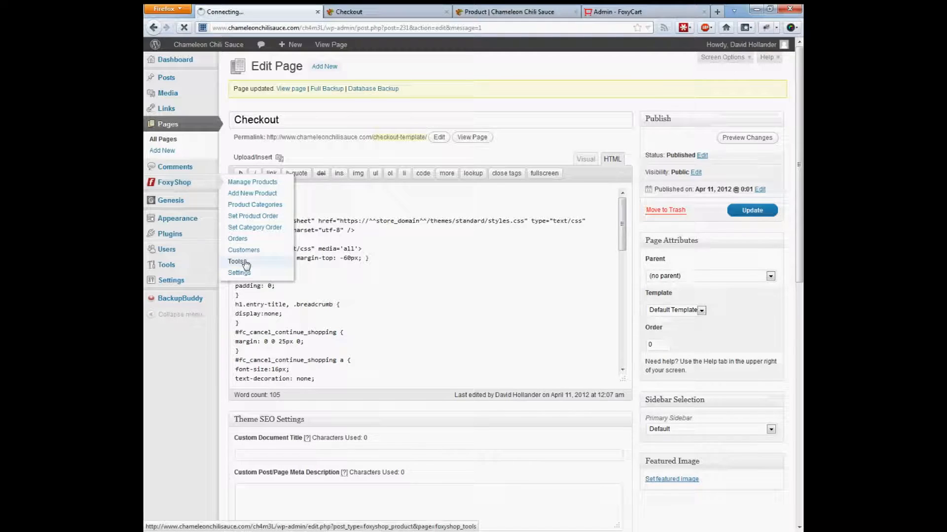
{"action": "left_click", "coordinate": [235, 262]}
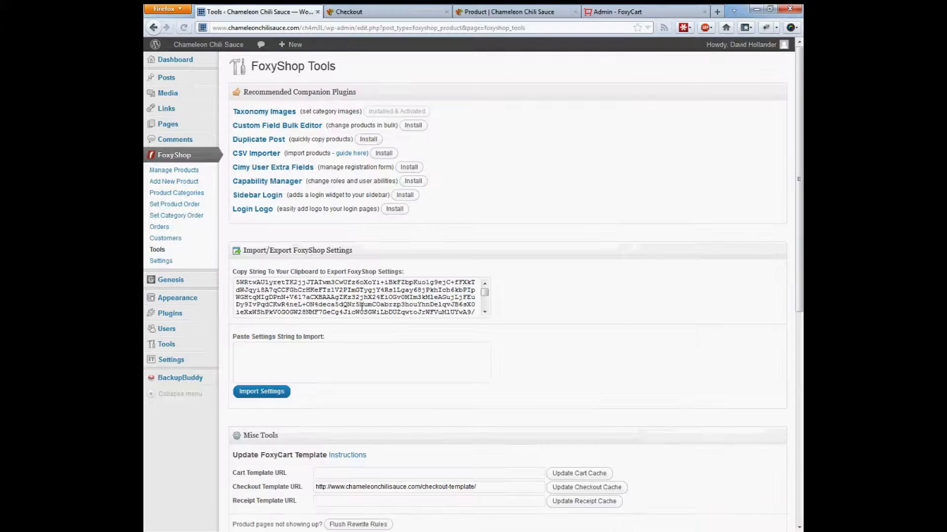
Run Update Checkout Cache so FoxyCart's template picks up the new margin rule.
{"action": "left_click", "coordinate": [584, 263]}
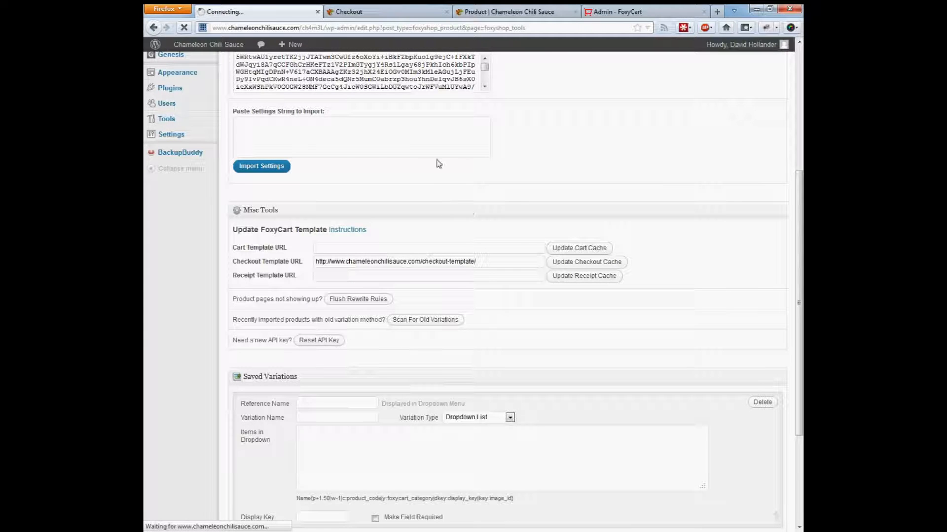
{"action": "left_click", "coordinate": [387, 11]}
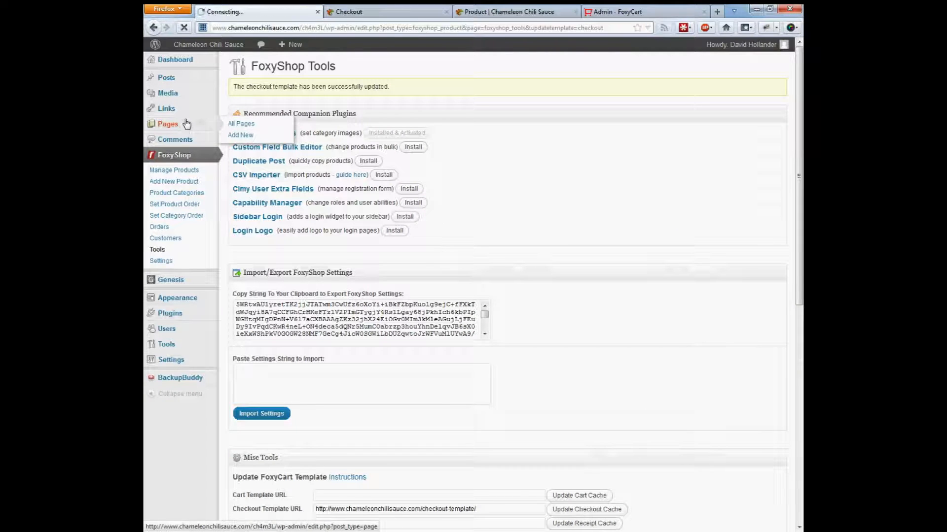
Reopen the Checkout page editor after checking the live checkout's body class in Firebug.
{"action": "left_click", "coordinate": [241, 124]}
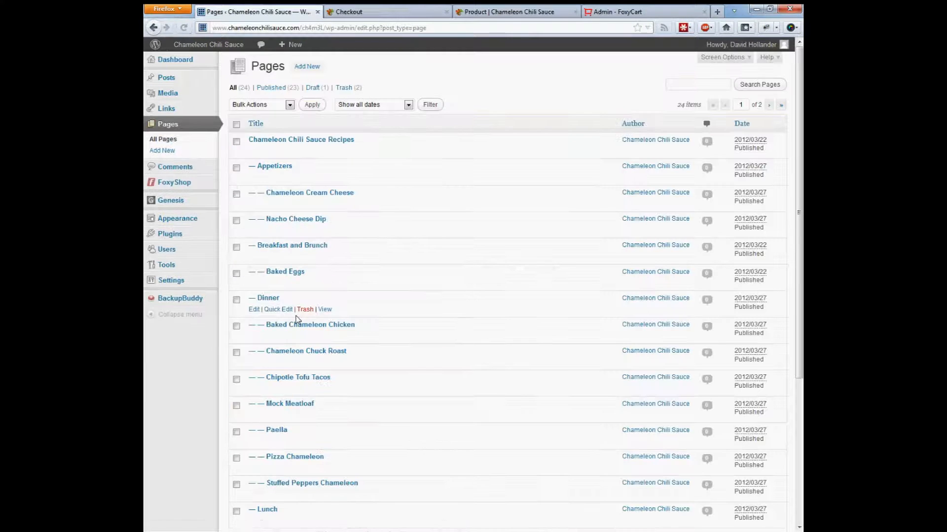
{"action": "scroll", "scroll_direction": "down", "scroll_amount": 3}
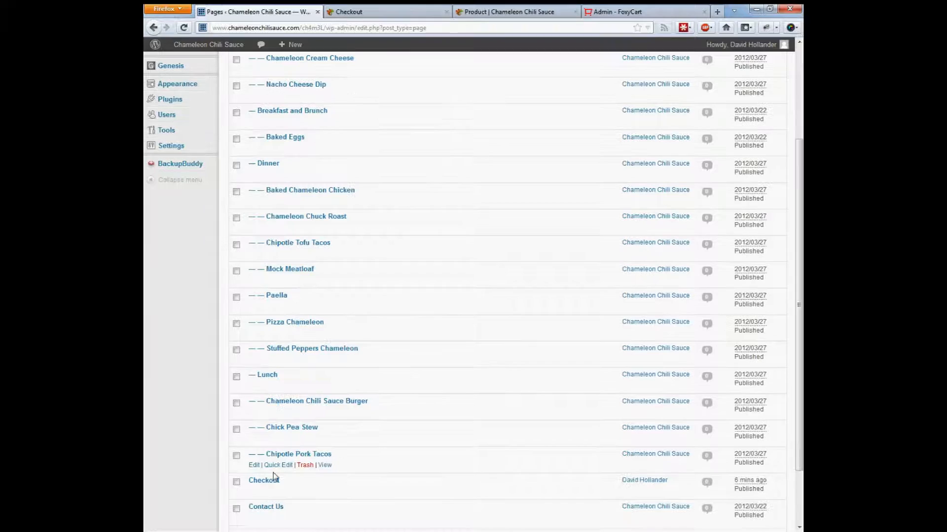
{"action": "left_click", "coordinate": [254, 464]}
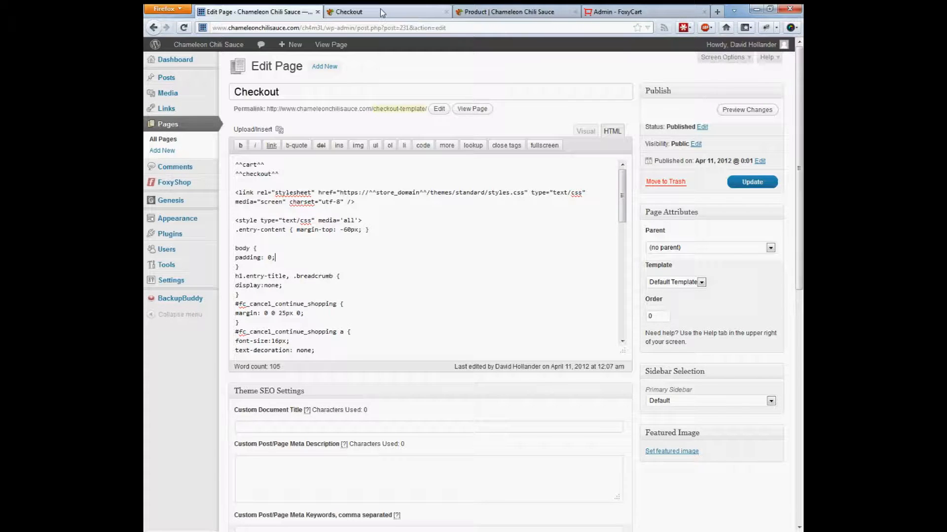
{"action": "left_click", "coordinate": [353, 12]}
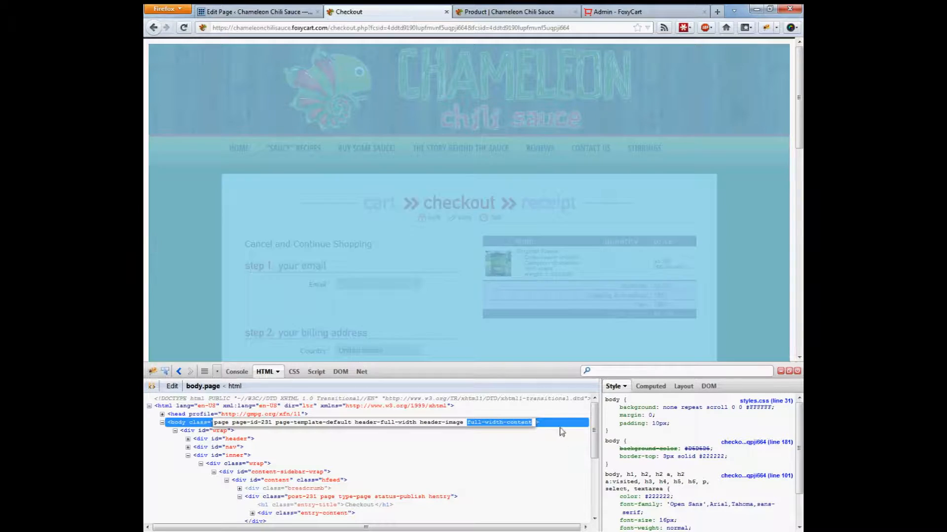
{"action": "left_click", "coordinate": [256, 12]}
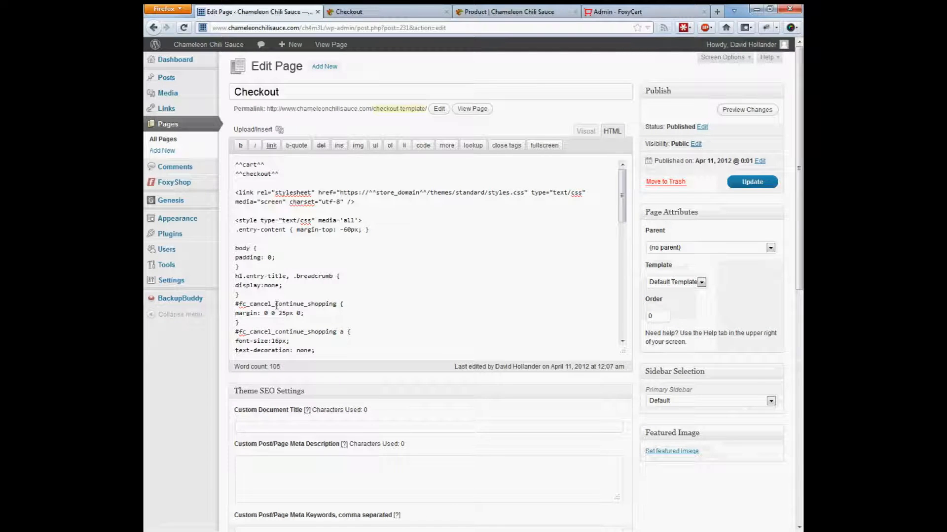
Save a 'body.full-width-content' padding 0 !important rule and go to FoxyShop Tools.
{"action": "type", "text": ".full-width-content"}
{"action": "type", "text": " !important"}
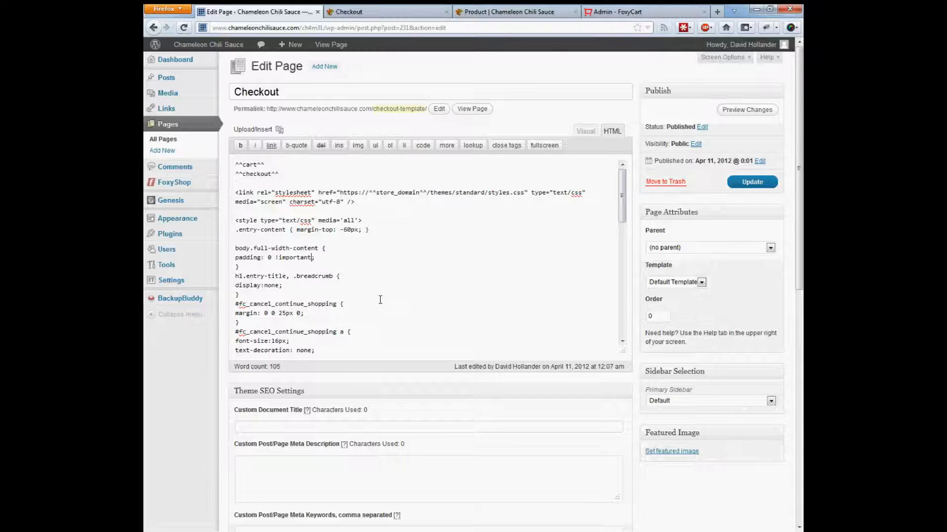
{"action": "left_click", "coordinate": [751, 181]}
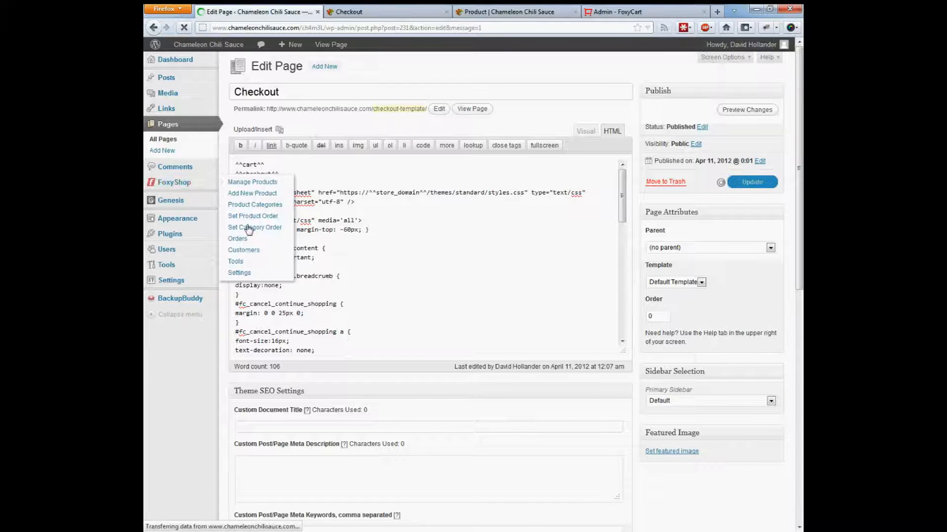
{"action": "left_click", "coordinate": [752, 182]}
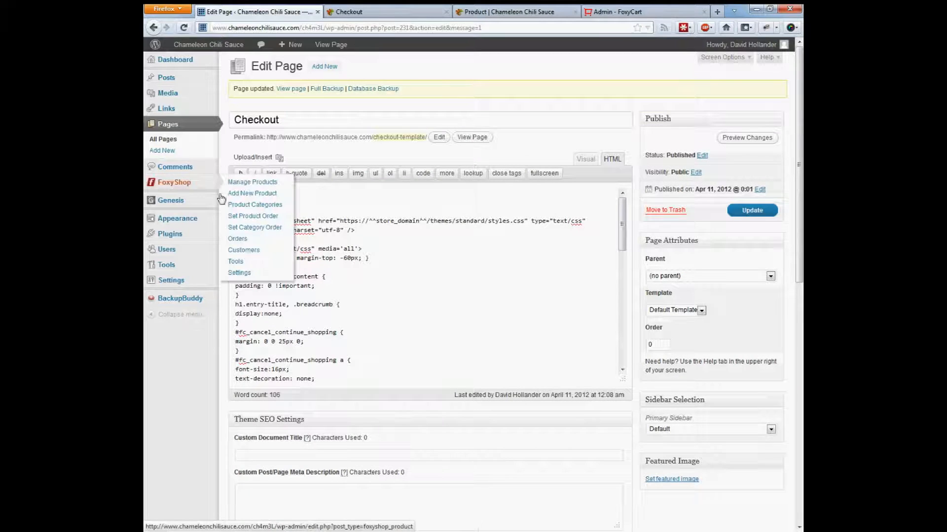
{"action": "left_click", "coordinate": [235, 261]}
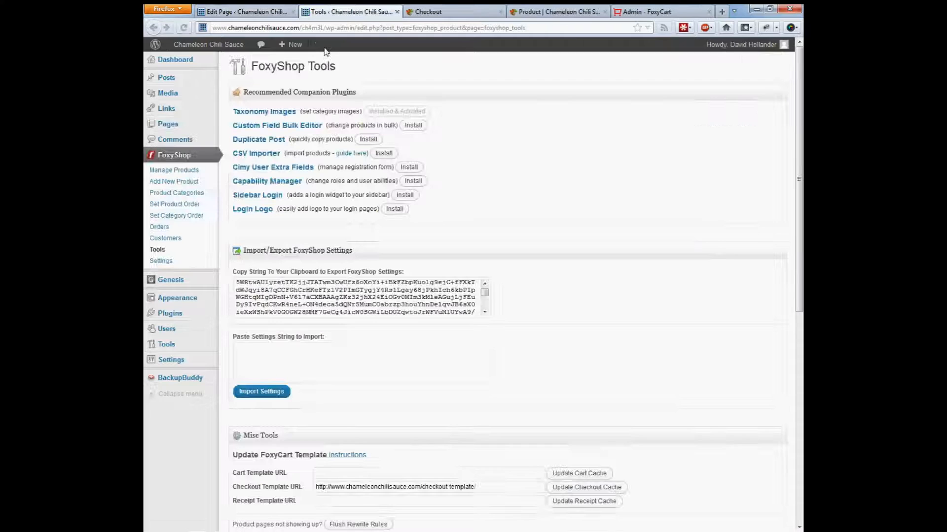
{"action": "scroll", "scroll_direction": "down", "scroll_amount": 3}
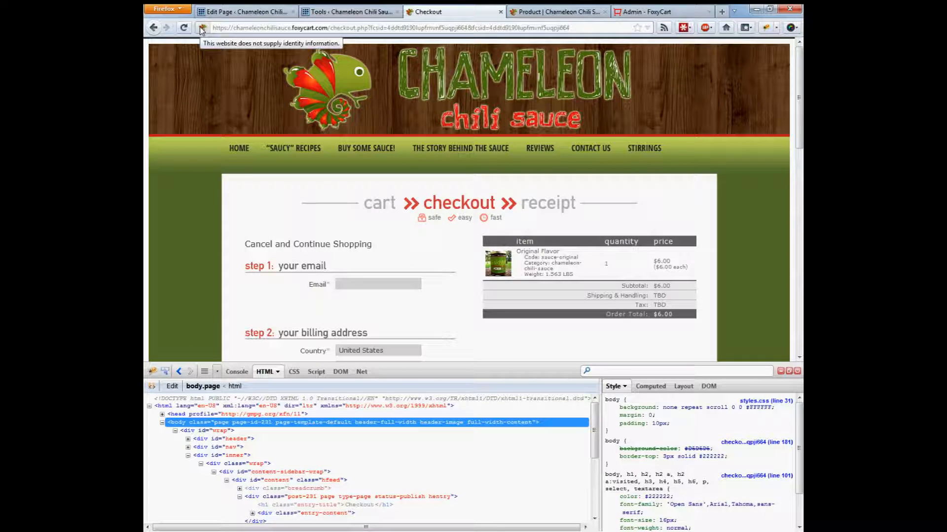
View the checkout's Page Info security details reporting a partially encrypted connection.
{"action": "left_click", "coordinate": [201, 28]}
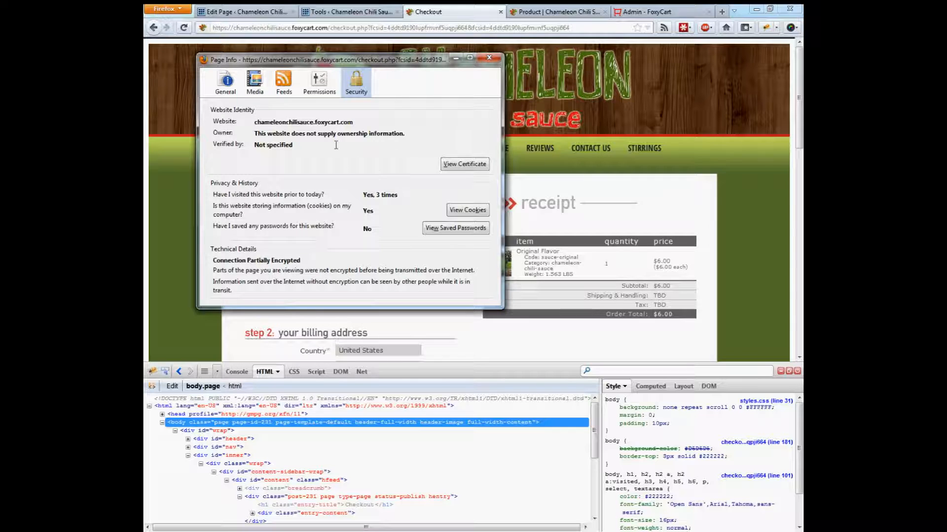
{"action": "mouse_move", "coordinate": [314, 296]}
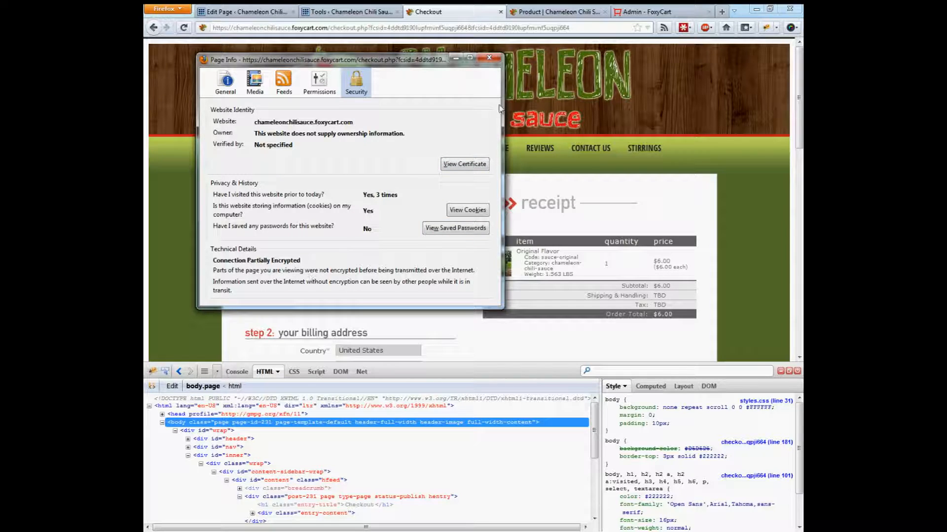
{"action": "left_click", "coordinate": [489, 58]}
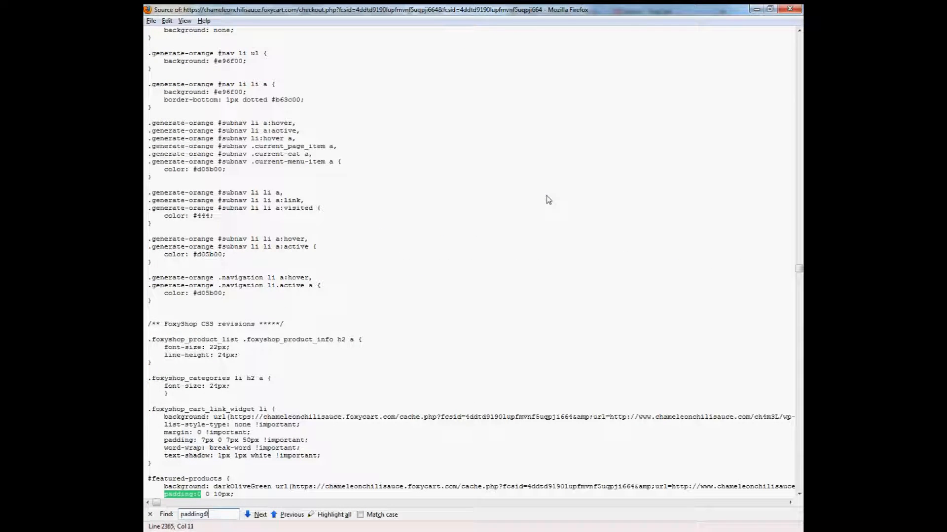
Step through the 'padding:0' matches in the checkout page's source.
{"action": "left_click", "coordinate": [260, 515]}
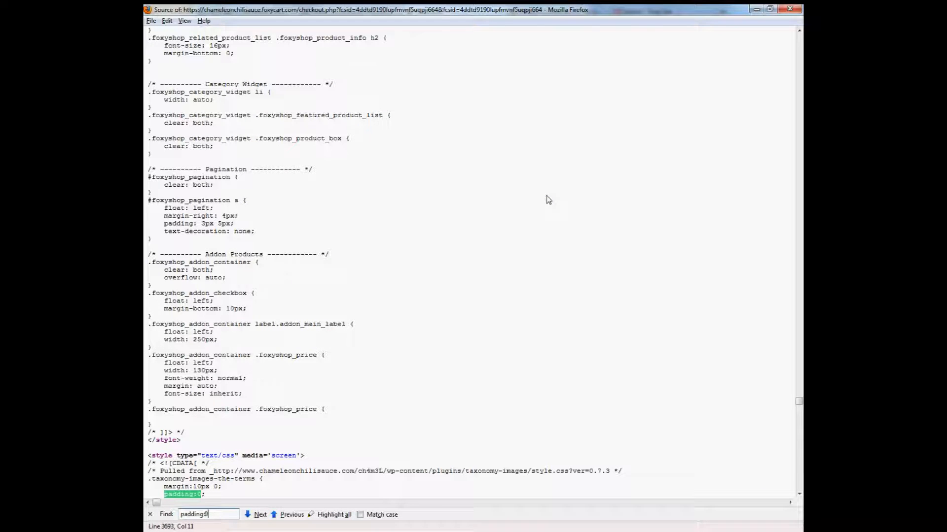
{"action": "left_click", "coordinate": [260, 515]}
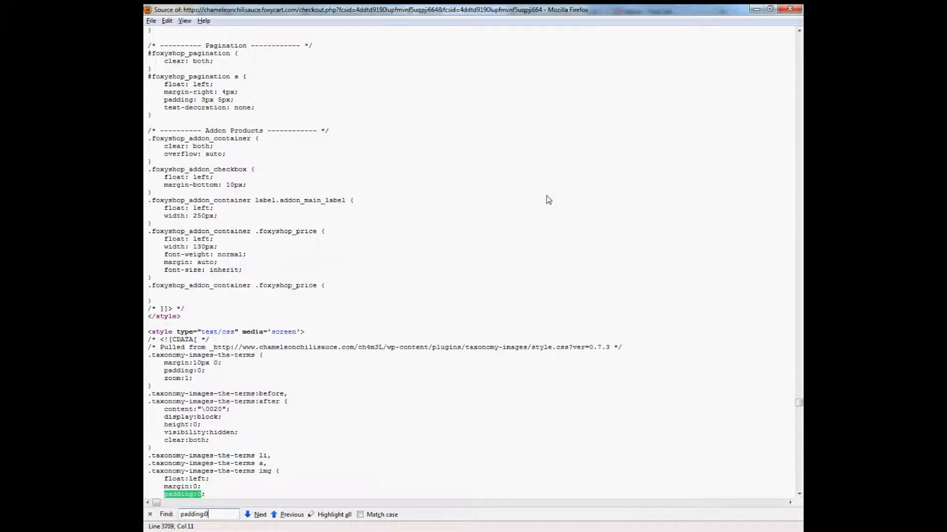
{"action": "left_click", "coordinate": [260, 515]}
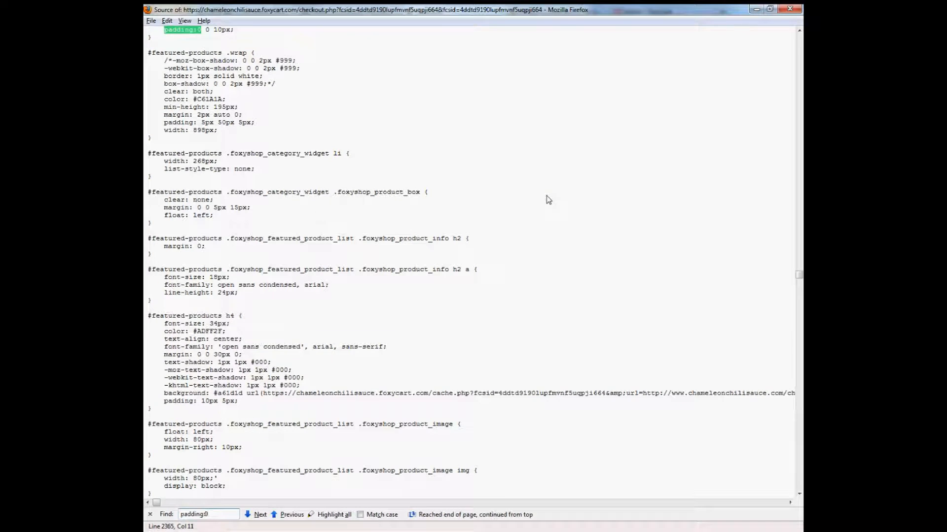
{"action": "scroll", "scroll_direction": "down", "scroll_amount": 3}
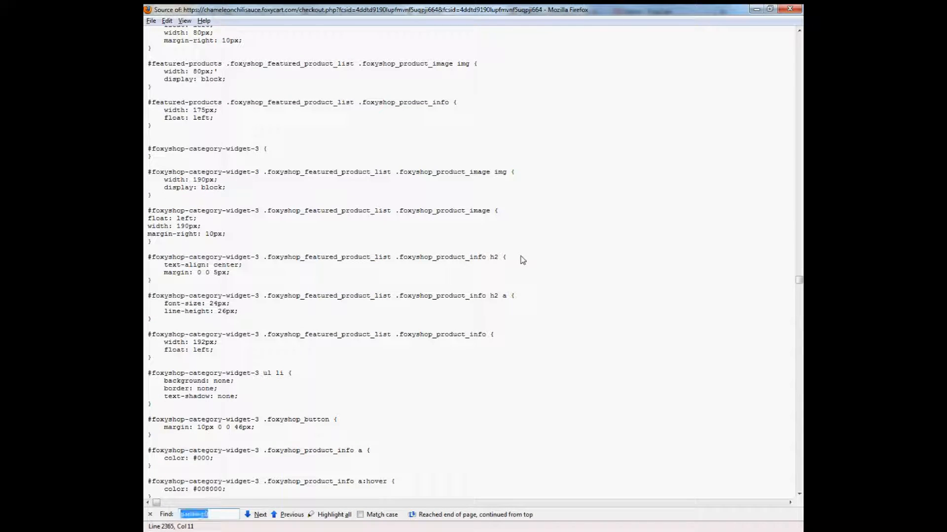
{"action": "type", "text": "padding:0"}
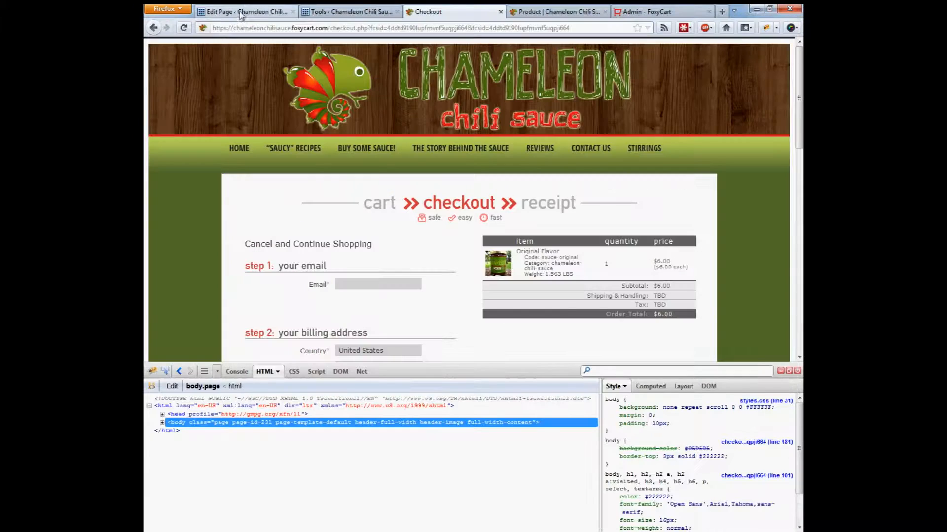
Request Update Checkout Cache from FoxyShop Tools to refresh FoxyCart's stored template.
{"action": "left_click", "coordinate": [245, 12]}
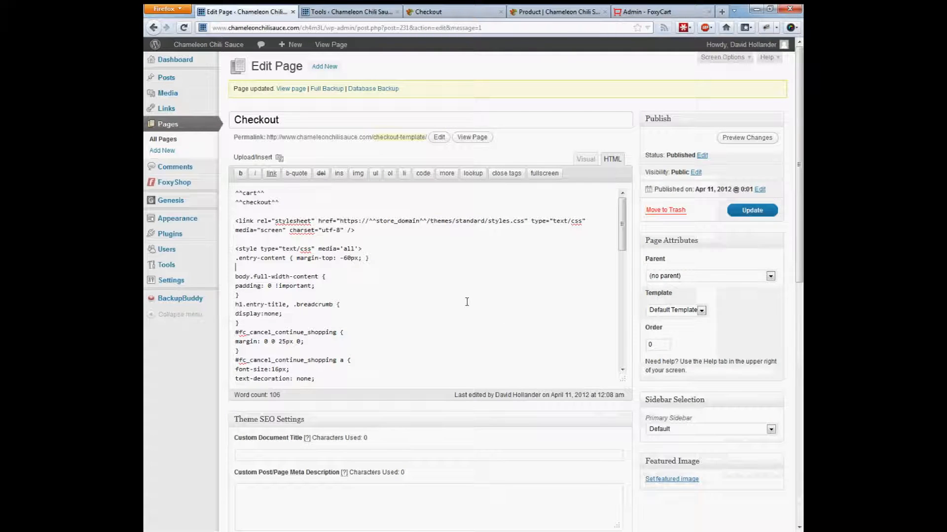
{"action": "left_click", "coordinate": [752, 210]}
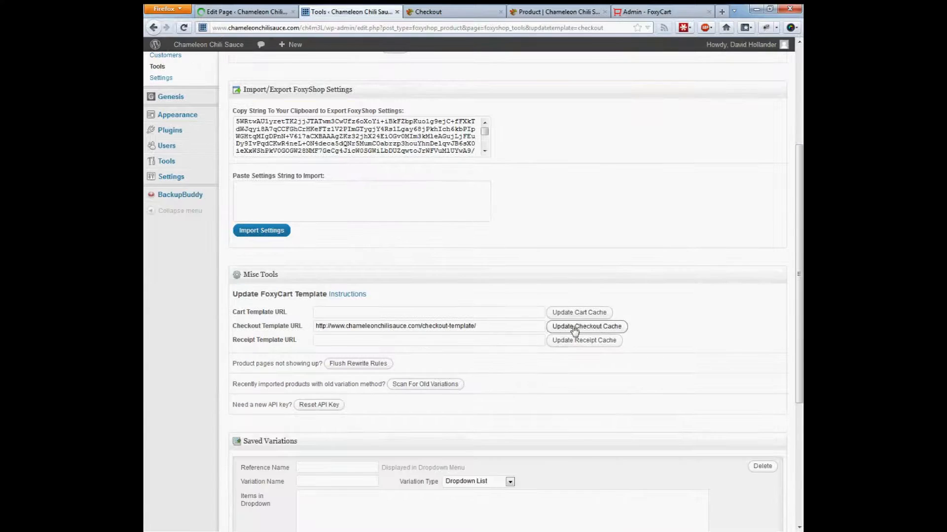
{"action": "left_click", "coordinate": [585, 327]}
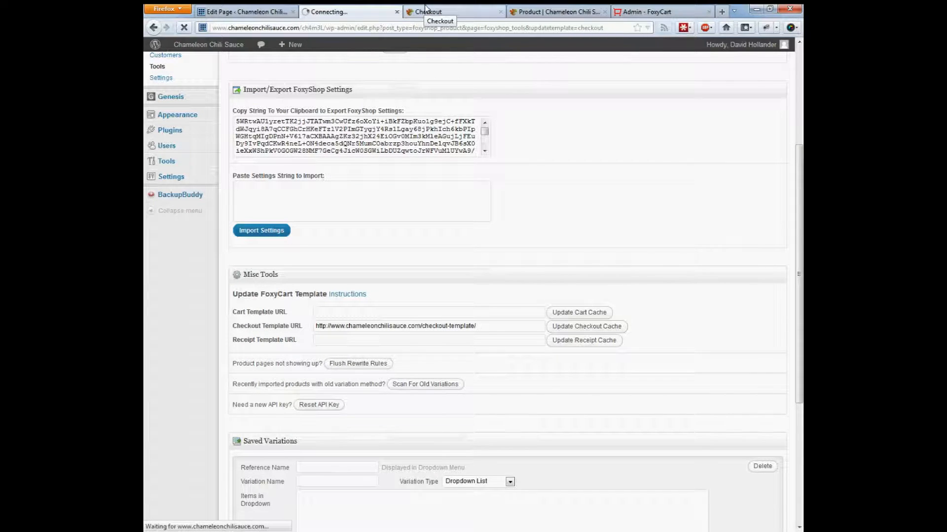
Reload the live checkout so body.full-width-content padding 0 !important applies, then view its DOM in Firebug.
{"action": "left_click", "coordinate": [453, 12]}
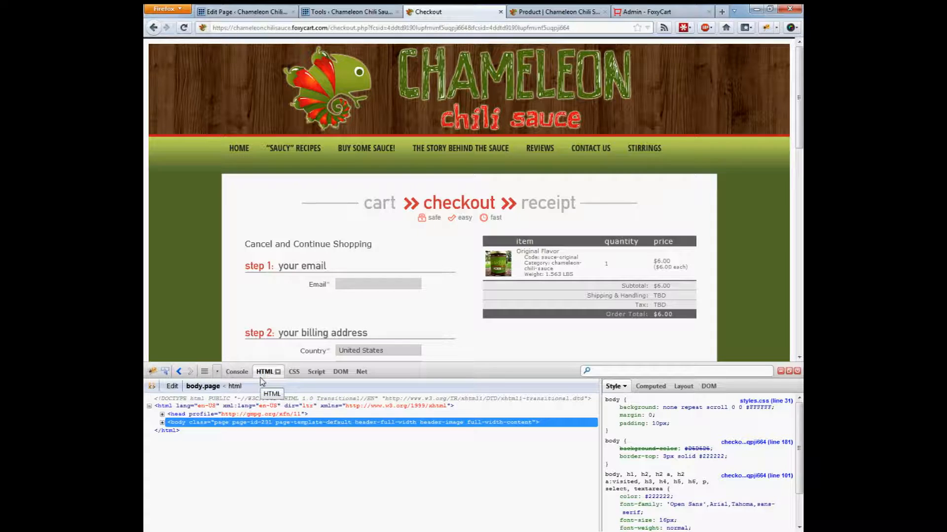
{"action": "mouse_move", "coordinate": [279, 346]}
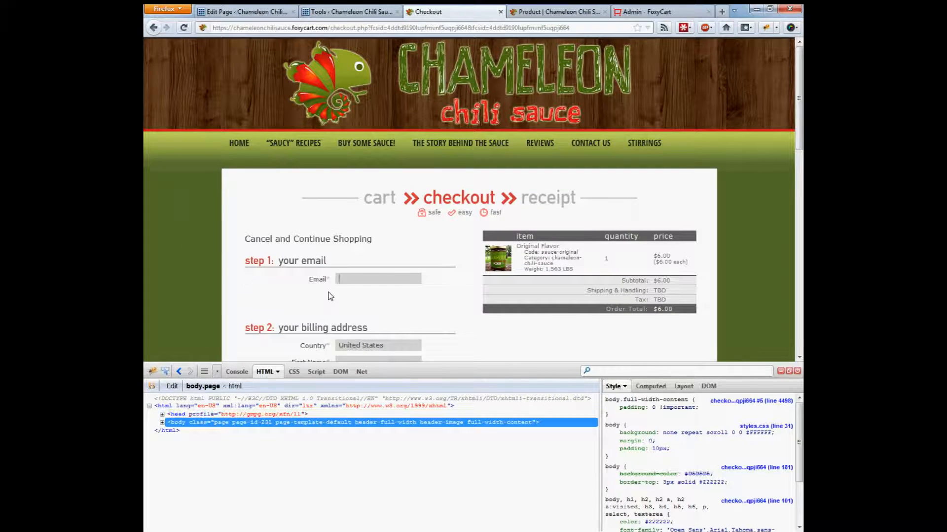
{"action": "left_click", "coordinate": [334, 372]}
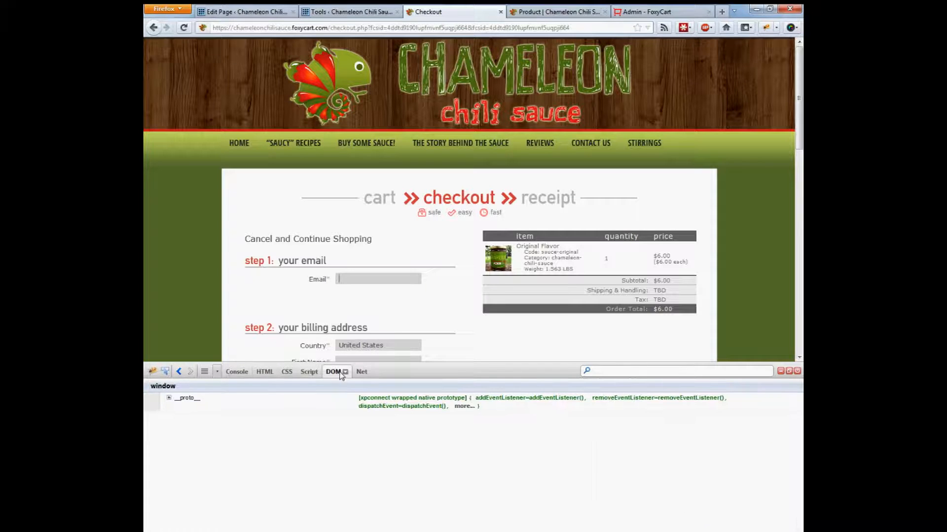
Review Firebug's Net panel listing the checkout's 27 requests (259.7 KB, 1.39 s) for any plain-http resource.
{"action": "left_click", "coordinate": [354, 372]}
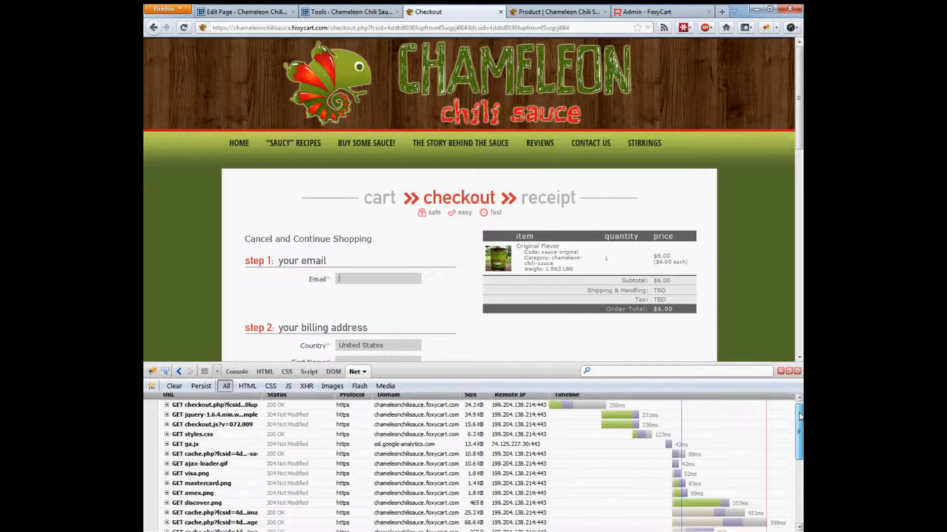
{"action": "scroll", "scroll_direction": "down", "scroll_amount": 3}
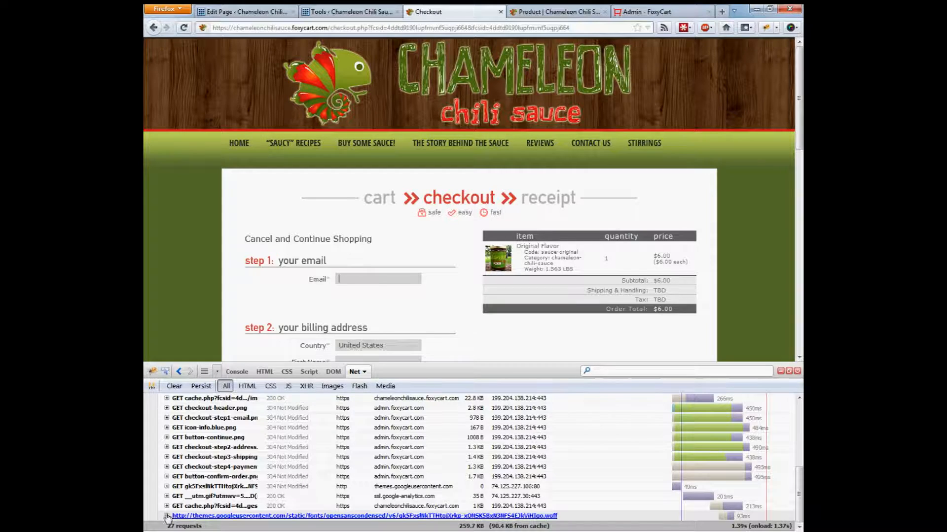
{"action": "scroll", "scroll_direction": "down", "scroll_amount": 3}
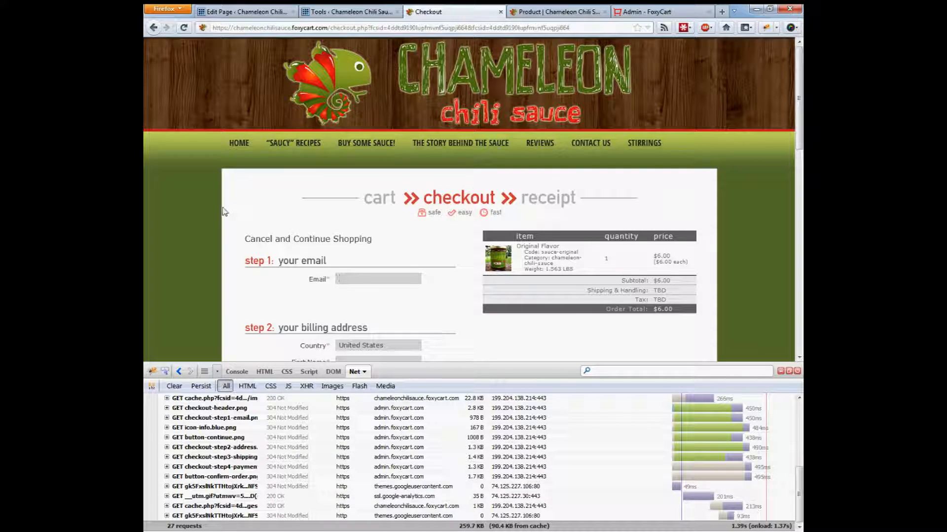
View the source code of the store's products page.
{"action": "left_click", "coordinate": [555, 12]}
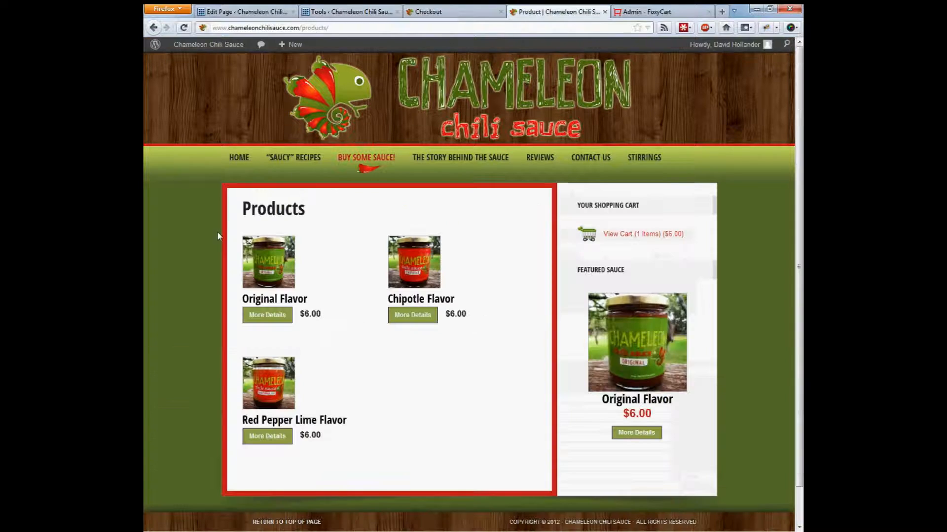
{"action": "right_click", "coordinate": [217, 236]}
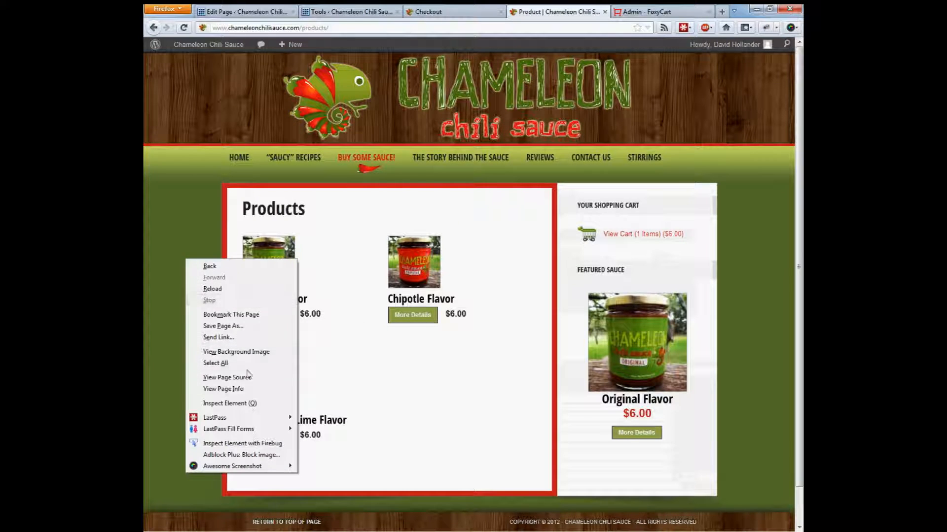
{"action": "left_click", "coordinate": [227, 378]}
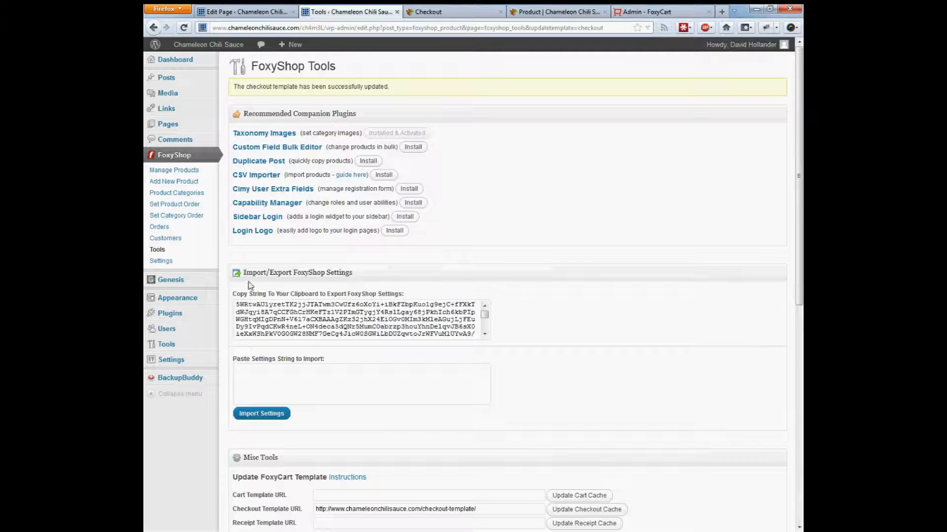
{"action": "mouse_move", "coordinate": [438, 415]}
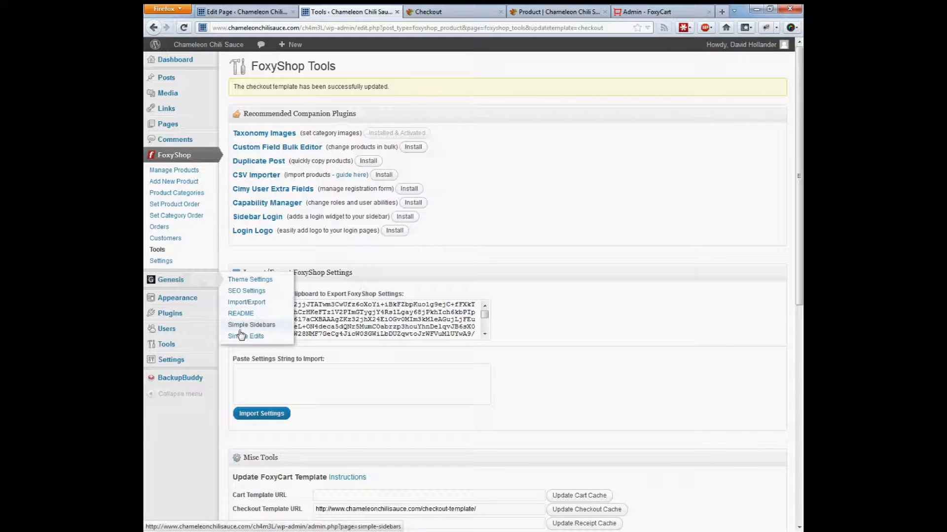
{"action": "mouse_move", "coordinate": [176, 298]}
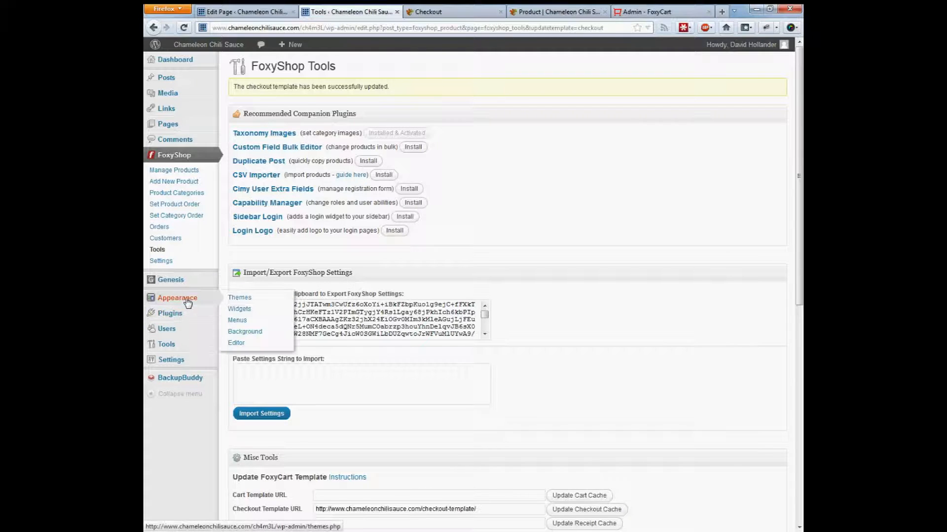
{"action": "left_click", "coordinate": [235, 343]}
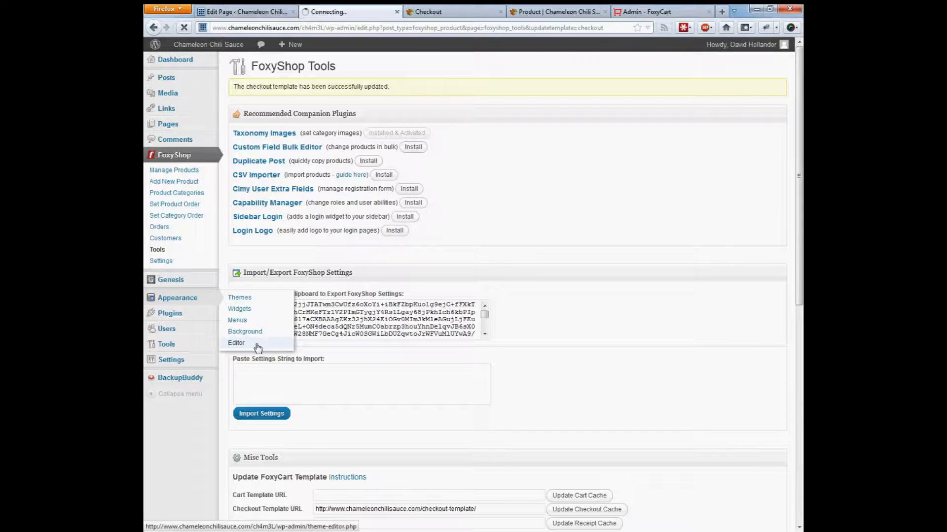
{"action": "left_click", "coordinate": [236, 343]}
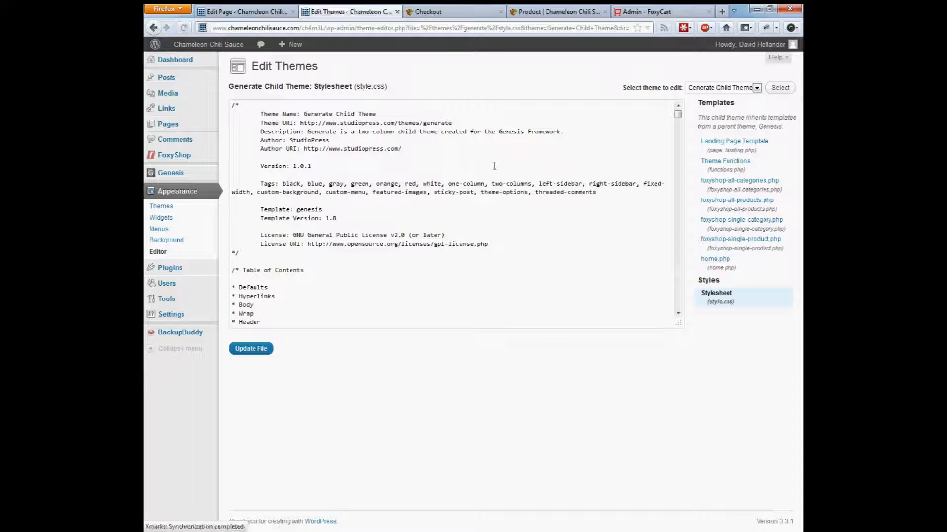
{"action": "scroll", "scroll_direction": "down", "scroll_amount": 3}
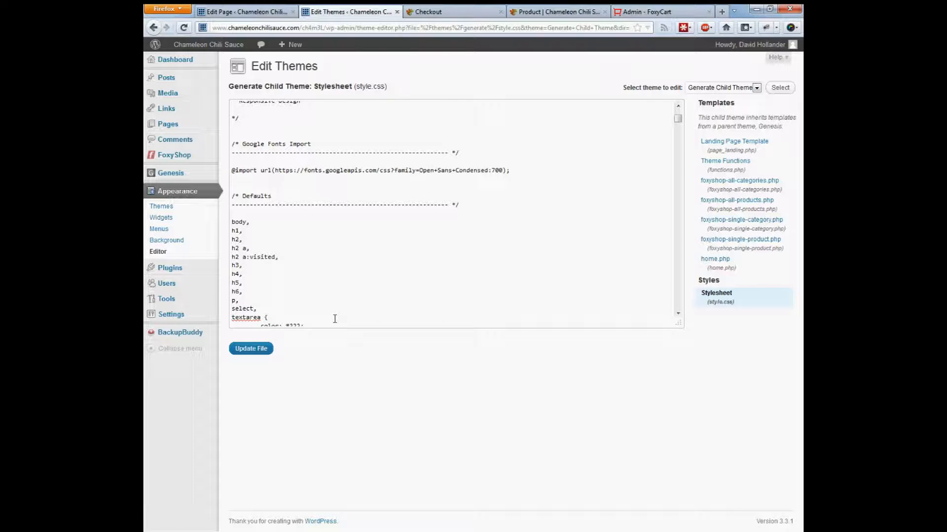
{"action": "left_click_drag", "start_coordinate": [379, 169], "coordinate": [503, 170]}
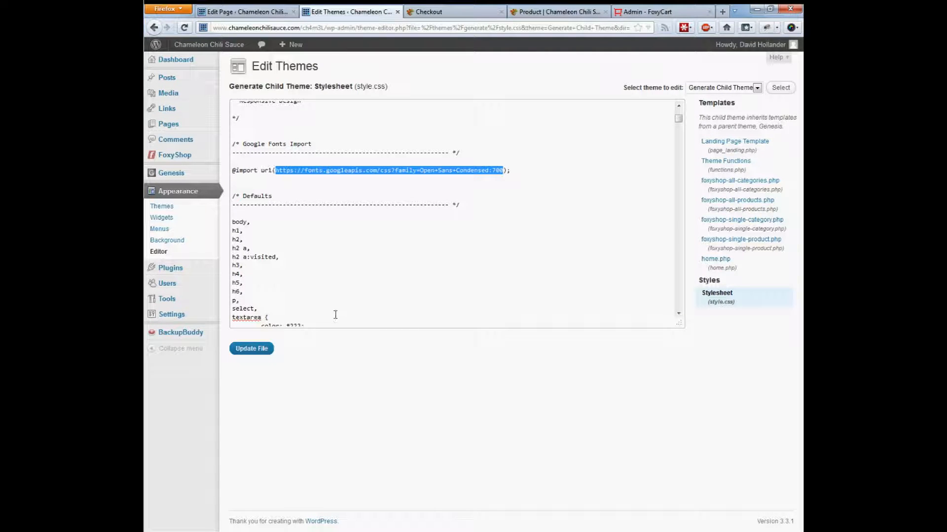
{"action": "left_click", "coordinate": [652, 12]}
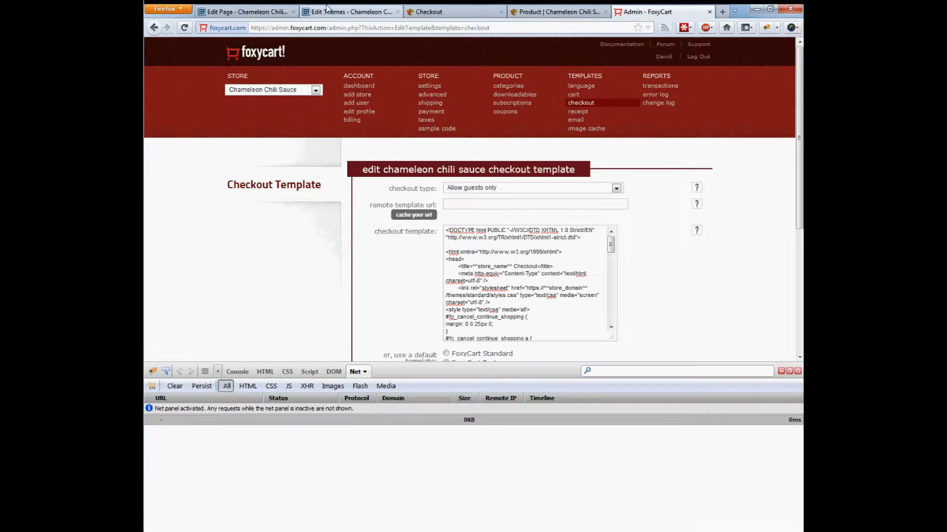
{"action": "left_click", "coordinate": [351, 12]}
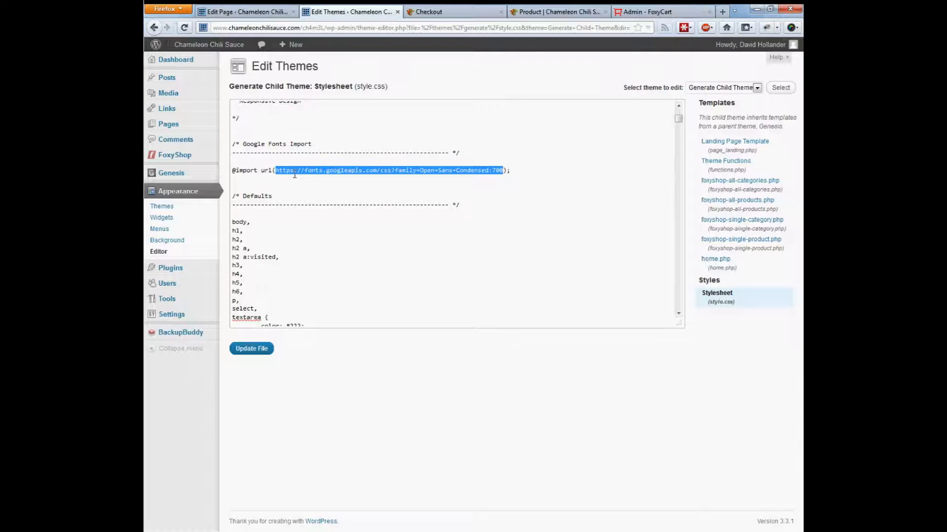
{"action": "left_click", "coordinate": [252, 348]}
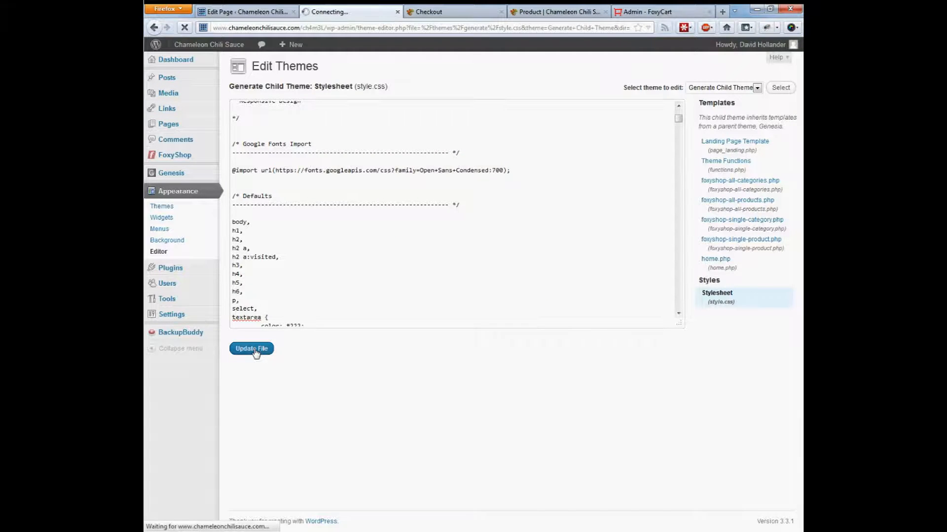
{"action": "left_click", "coordinate": [251, 348]}
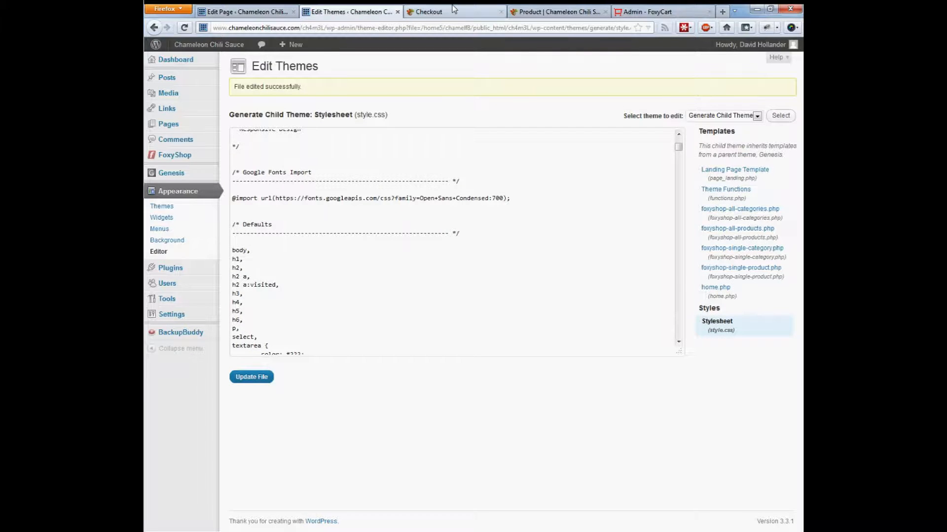
{"action": "left_click", "coordinate": [244, 12]}
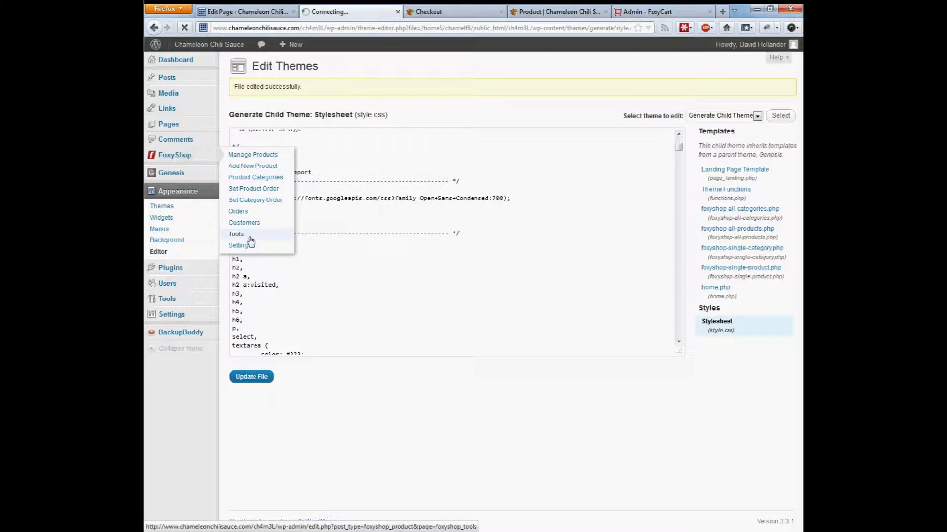
Run Update Checkout Cache in FoxyShop Tools and bring up the live checkout now styled like the site.
{"action": "left_click", "coordinate": [236, 235]}
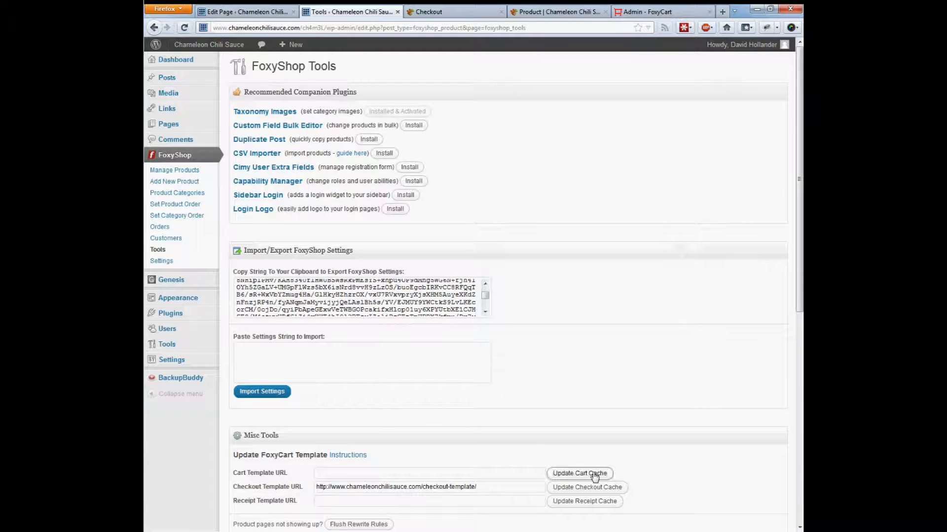
{"action": "left_click", "coordinate": [579, 473]}
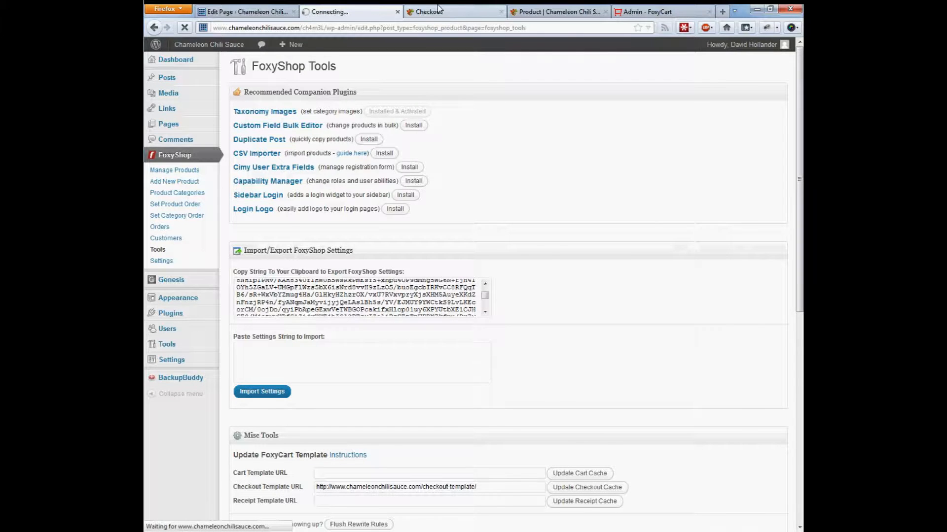
{"action": "left_click", "coordinate": [450, 12]}
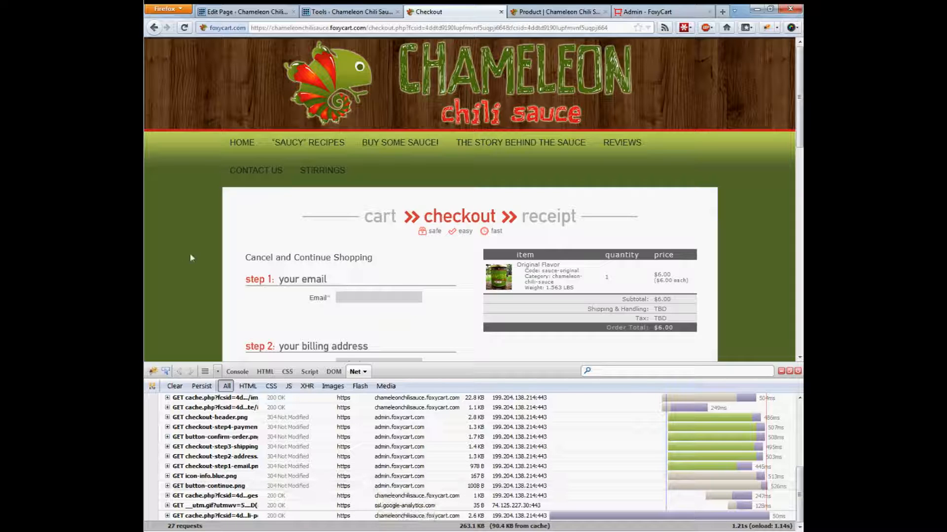
{"action": "mouse_move", "coordinate": [308, 142]}
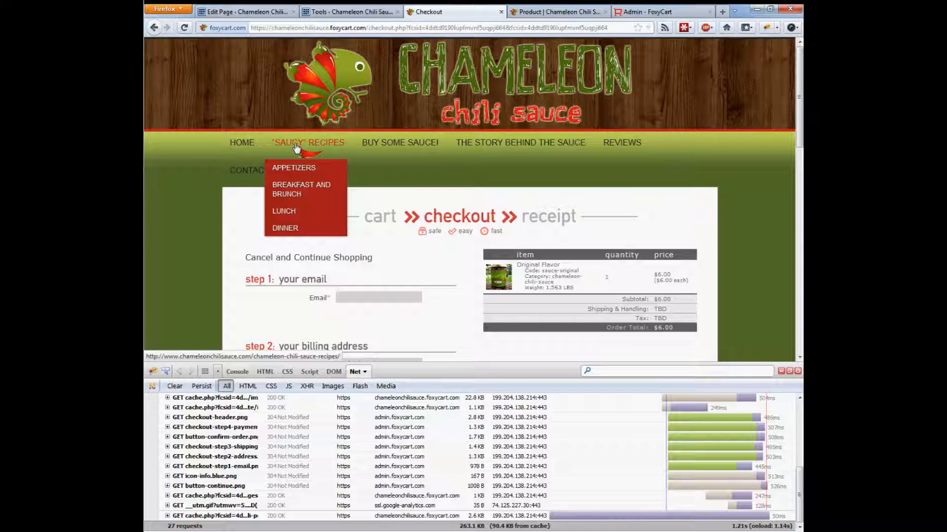
{"action": "mouse_move", "coordinate": [226, 319]}
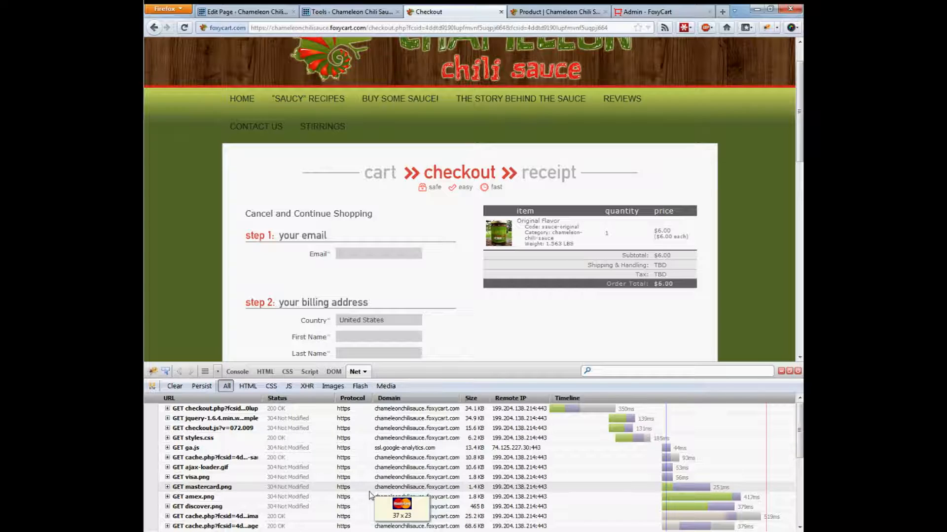
Check the reloaded checkout's network requests all use https, then return to the products page via the context menu.
{"action": "left_click", "coordinate": [378, 254]}
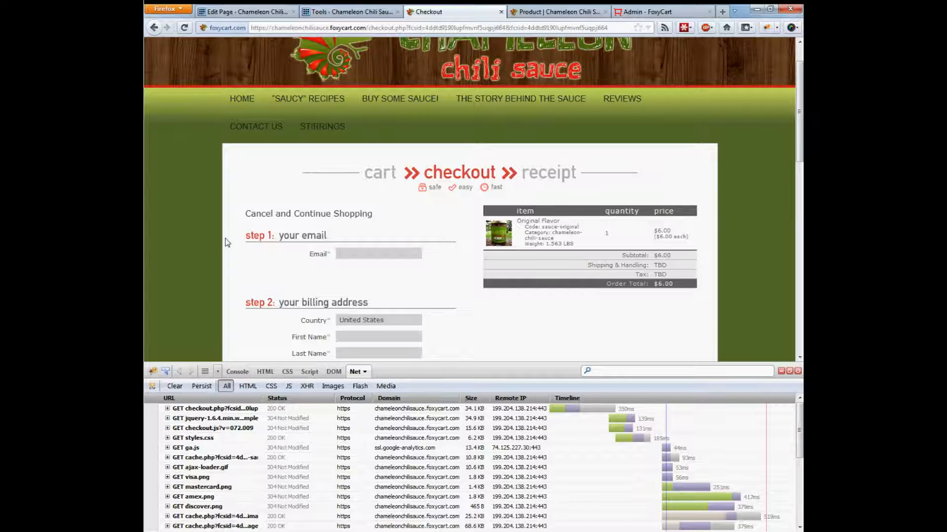
{"action": "left_click", "coordinate": [377, 254]}
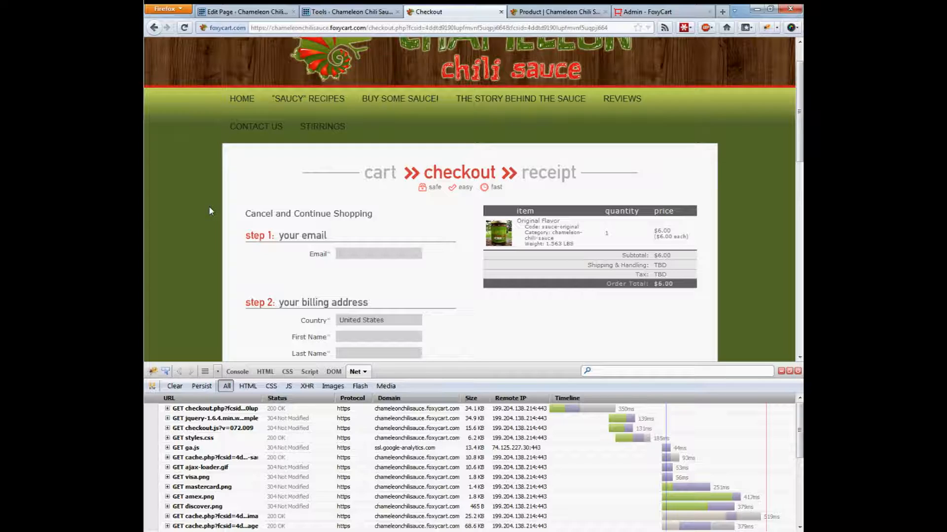
{"action": "left_click", "coordinate": [377, 253]}
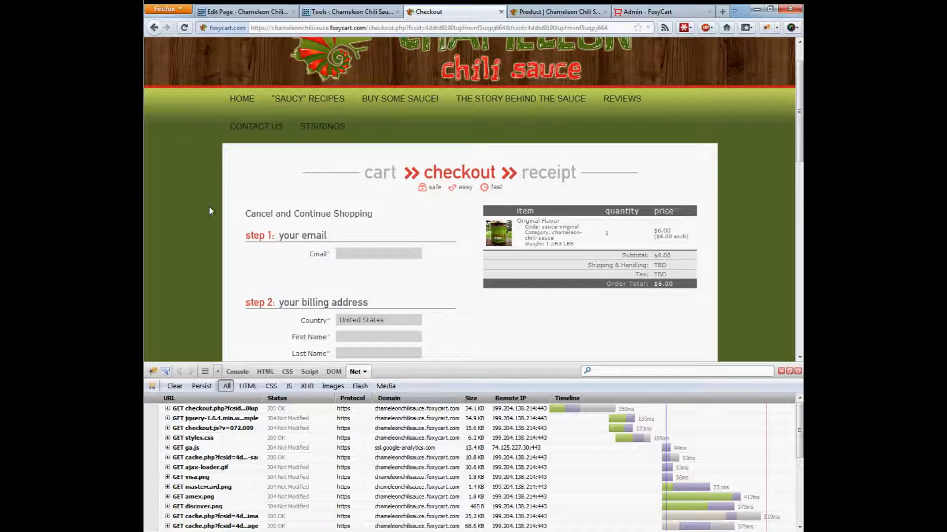
{"action": "left_click", "coordinate": [379, 253]}
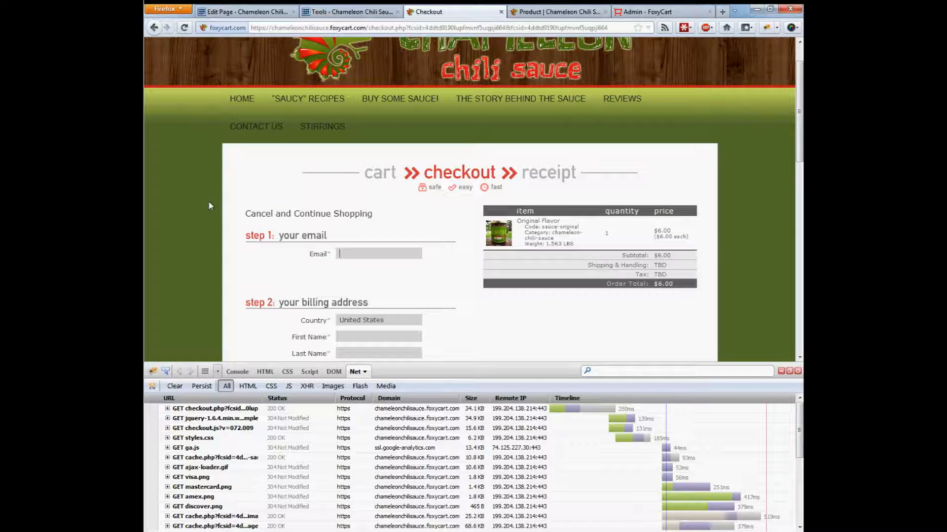
{"action": "right_click", "coordinate": [211, 204]}
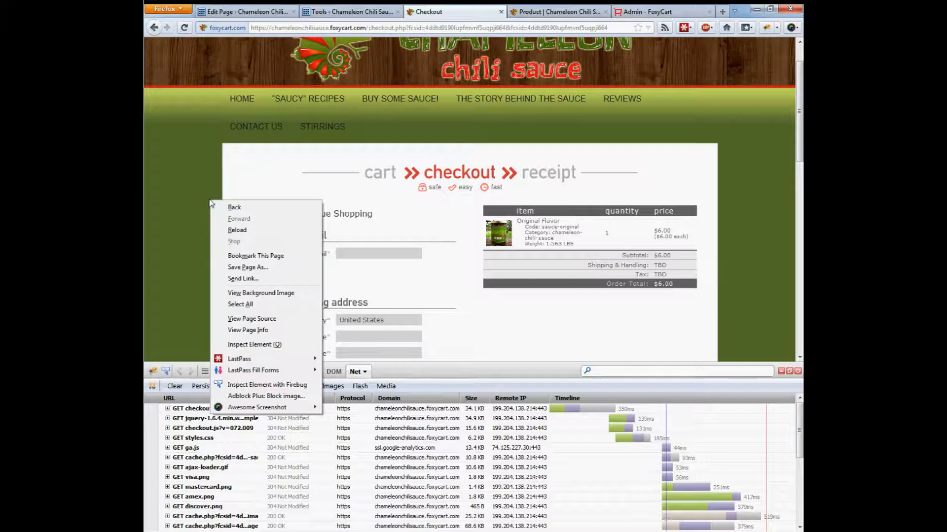
{"action": "left_click", "coordinate": [263, 319]}
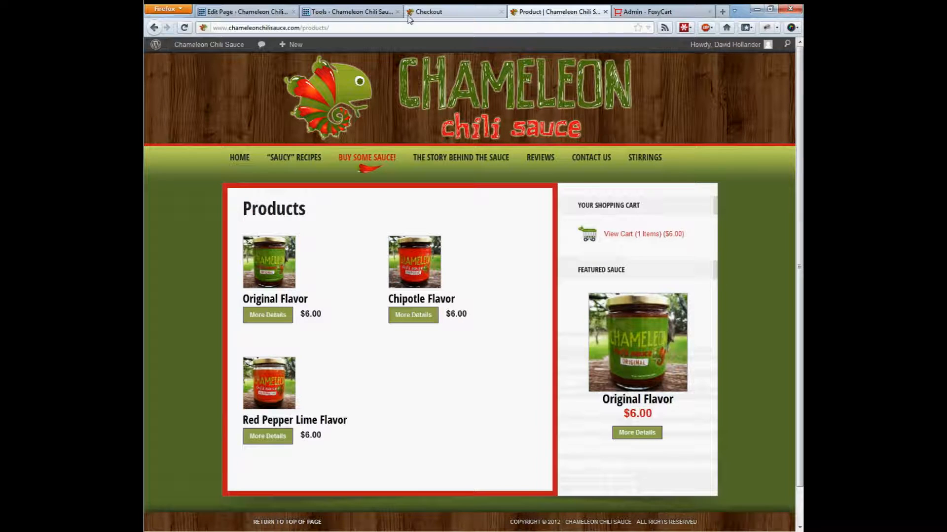
{"action": "mouse_move", "coordinate": [429, 11]}
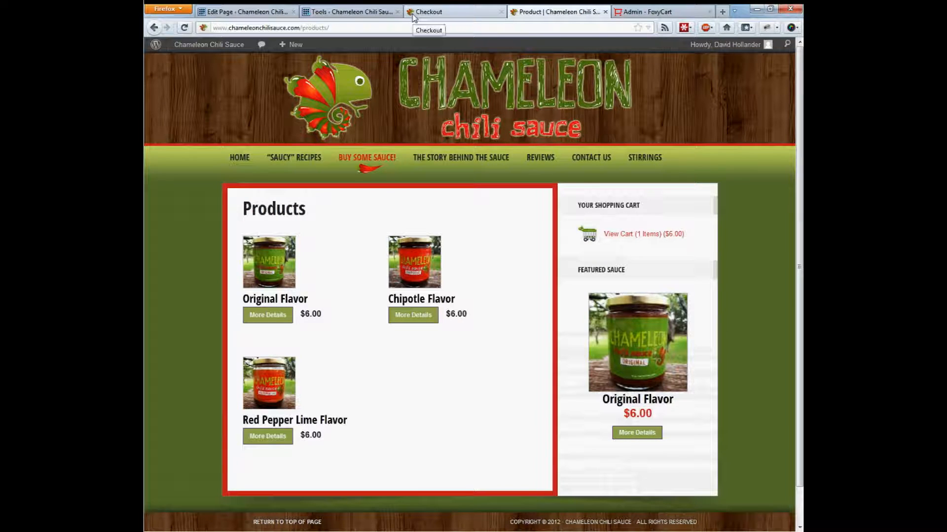
{"action": "mouse_move", "coordinate": [451, 21]}
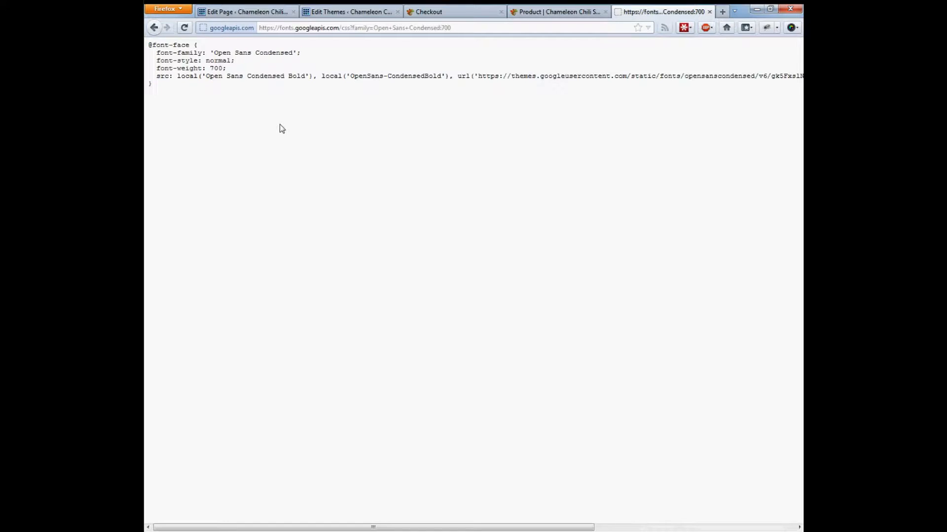
{"action": "key", "text": "ctrl+a"}
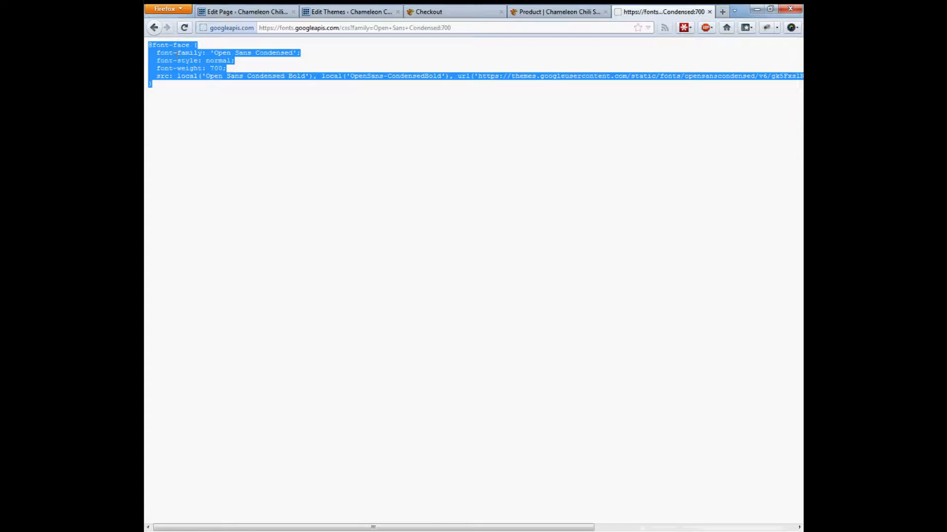
{"action": "left_click", "coordinate": [349, 12]}
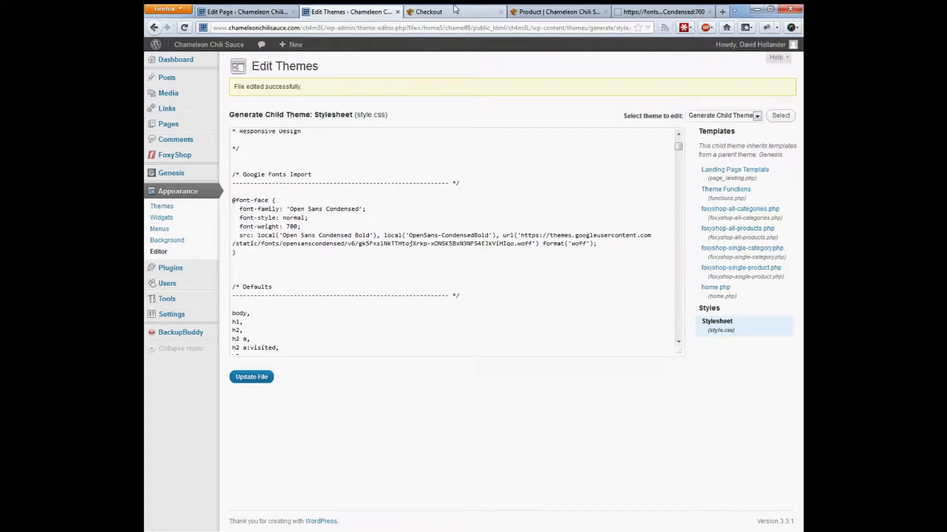
Recheck the live checkout and stylesheet, then bring up the Checkout page editor showing its Terms of Service checkbox HTML.
{"action": "left_click", "coordinate": [430, 12]}
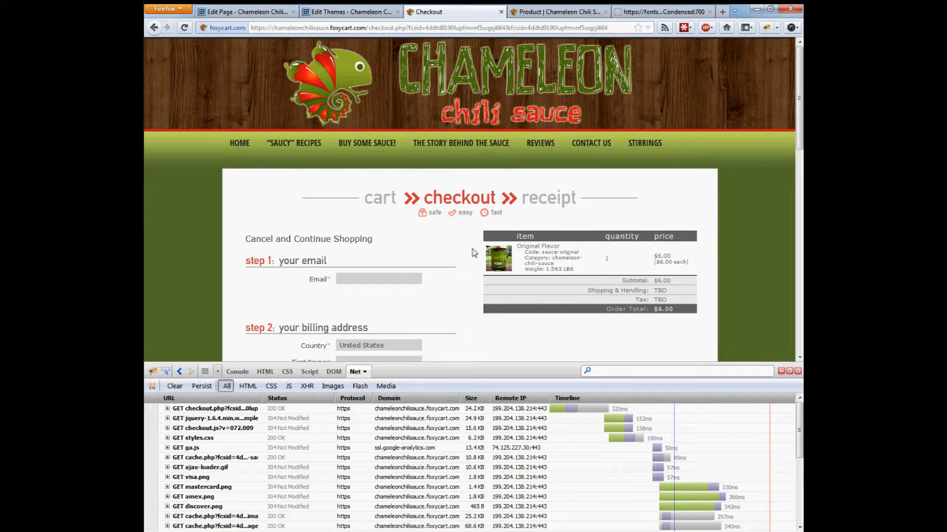
{"action": "left_click", "coordinate": [350, 12]}
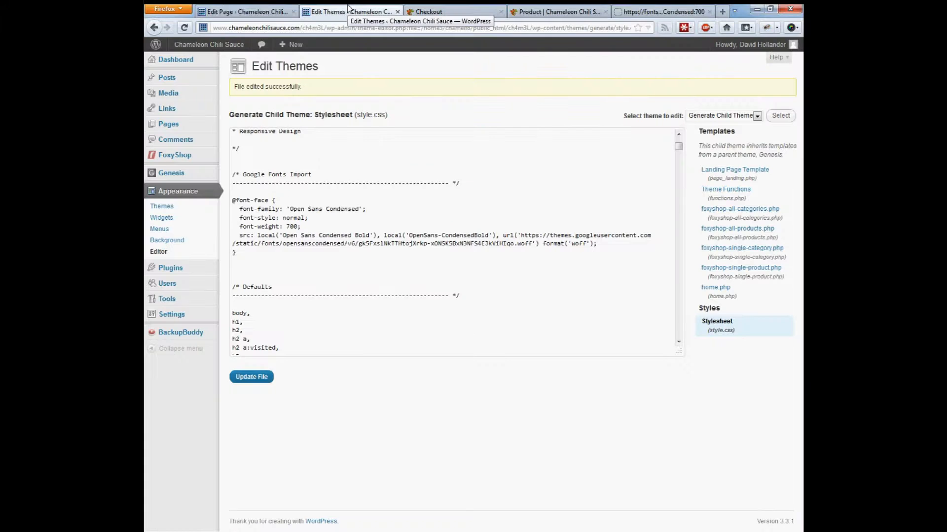
{"action": "left_click", "coordinate": [245, 12]}
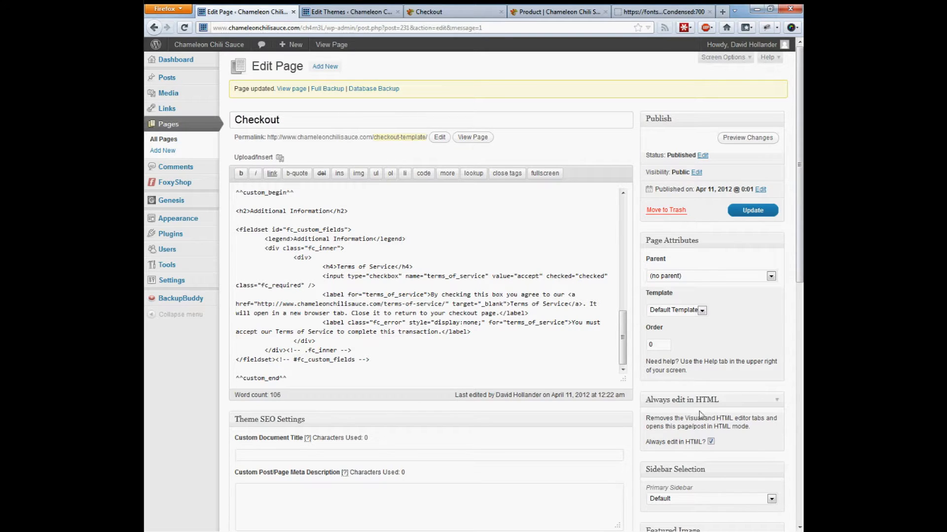
Enable 'Always edit in HTML?' for the Checkout page.
{"action": "left_click", "coordinate": [711, 442]}
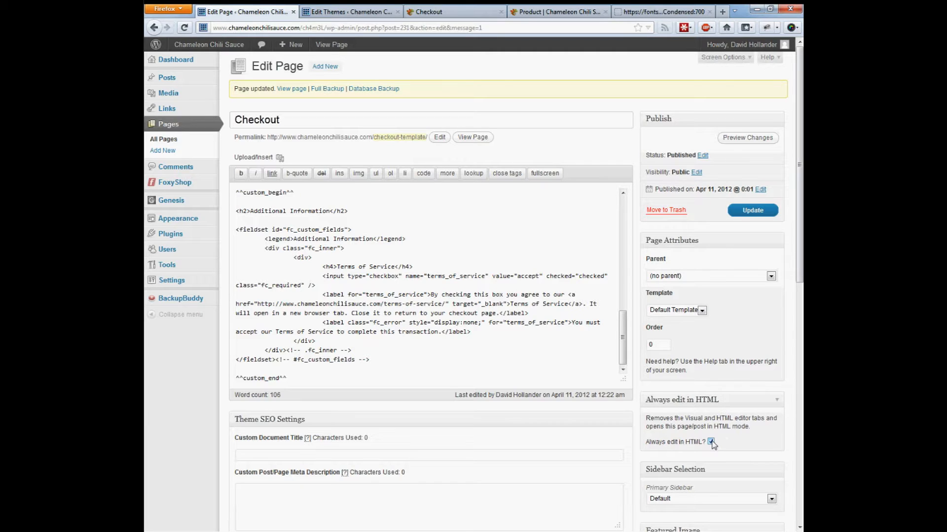
{"action": "left_click", "coordinate": [711, 442]}
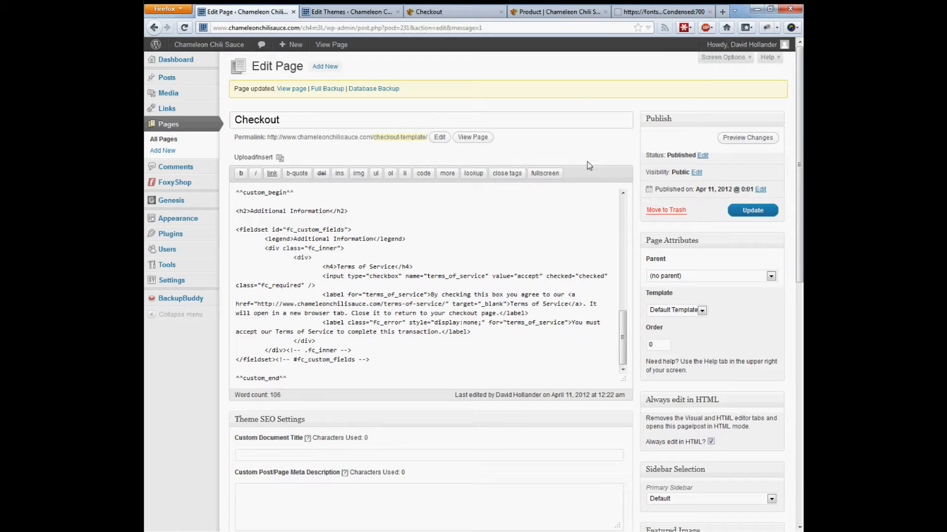
{"action": "mouse_move", "coordinate": [619, 166]}
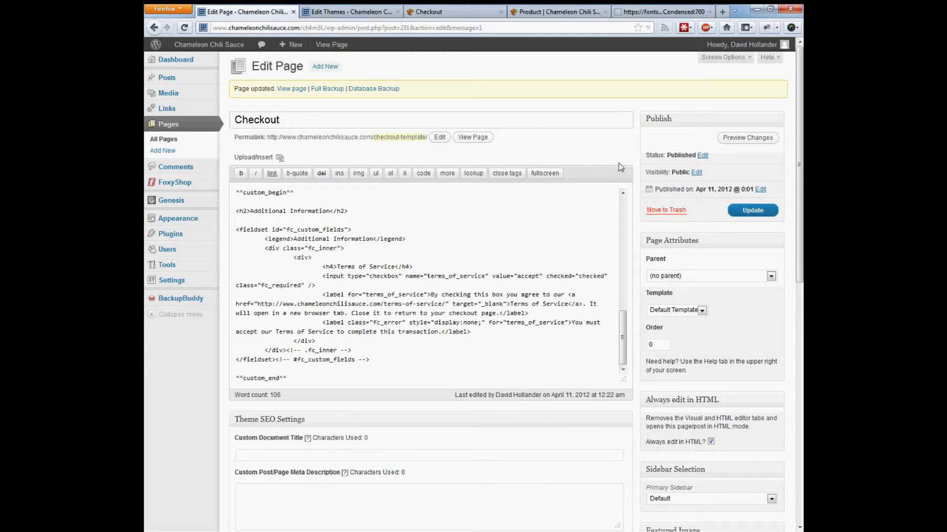
{"action": "mouse_move", "coordinate": [608, 166]}
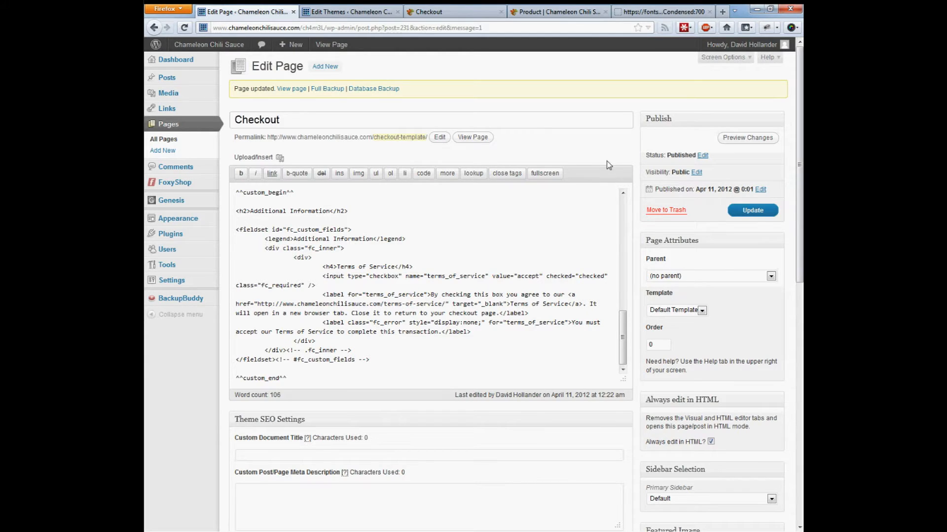